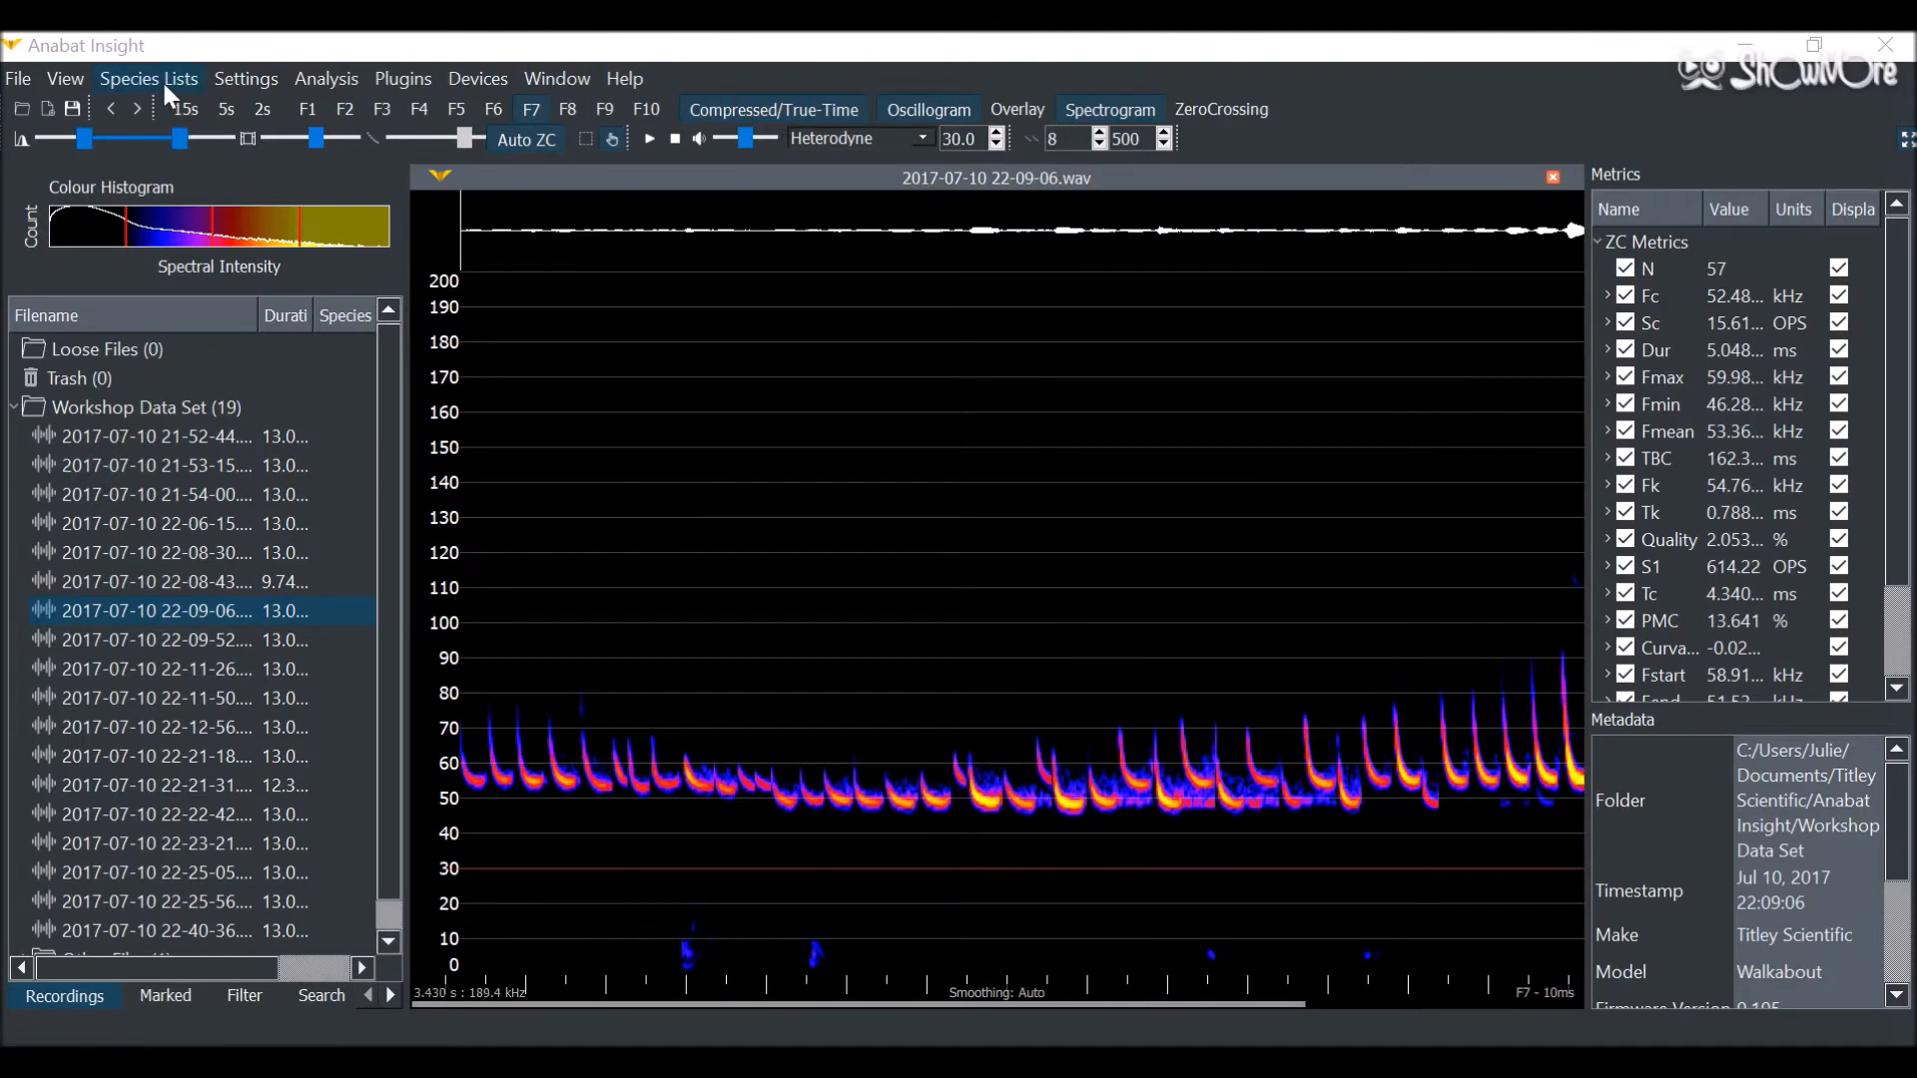
Step: Open the species list editor from the Species Lists New/Edit menu item
{"action": "left_click", "coordinate": [147, 78]}
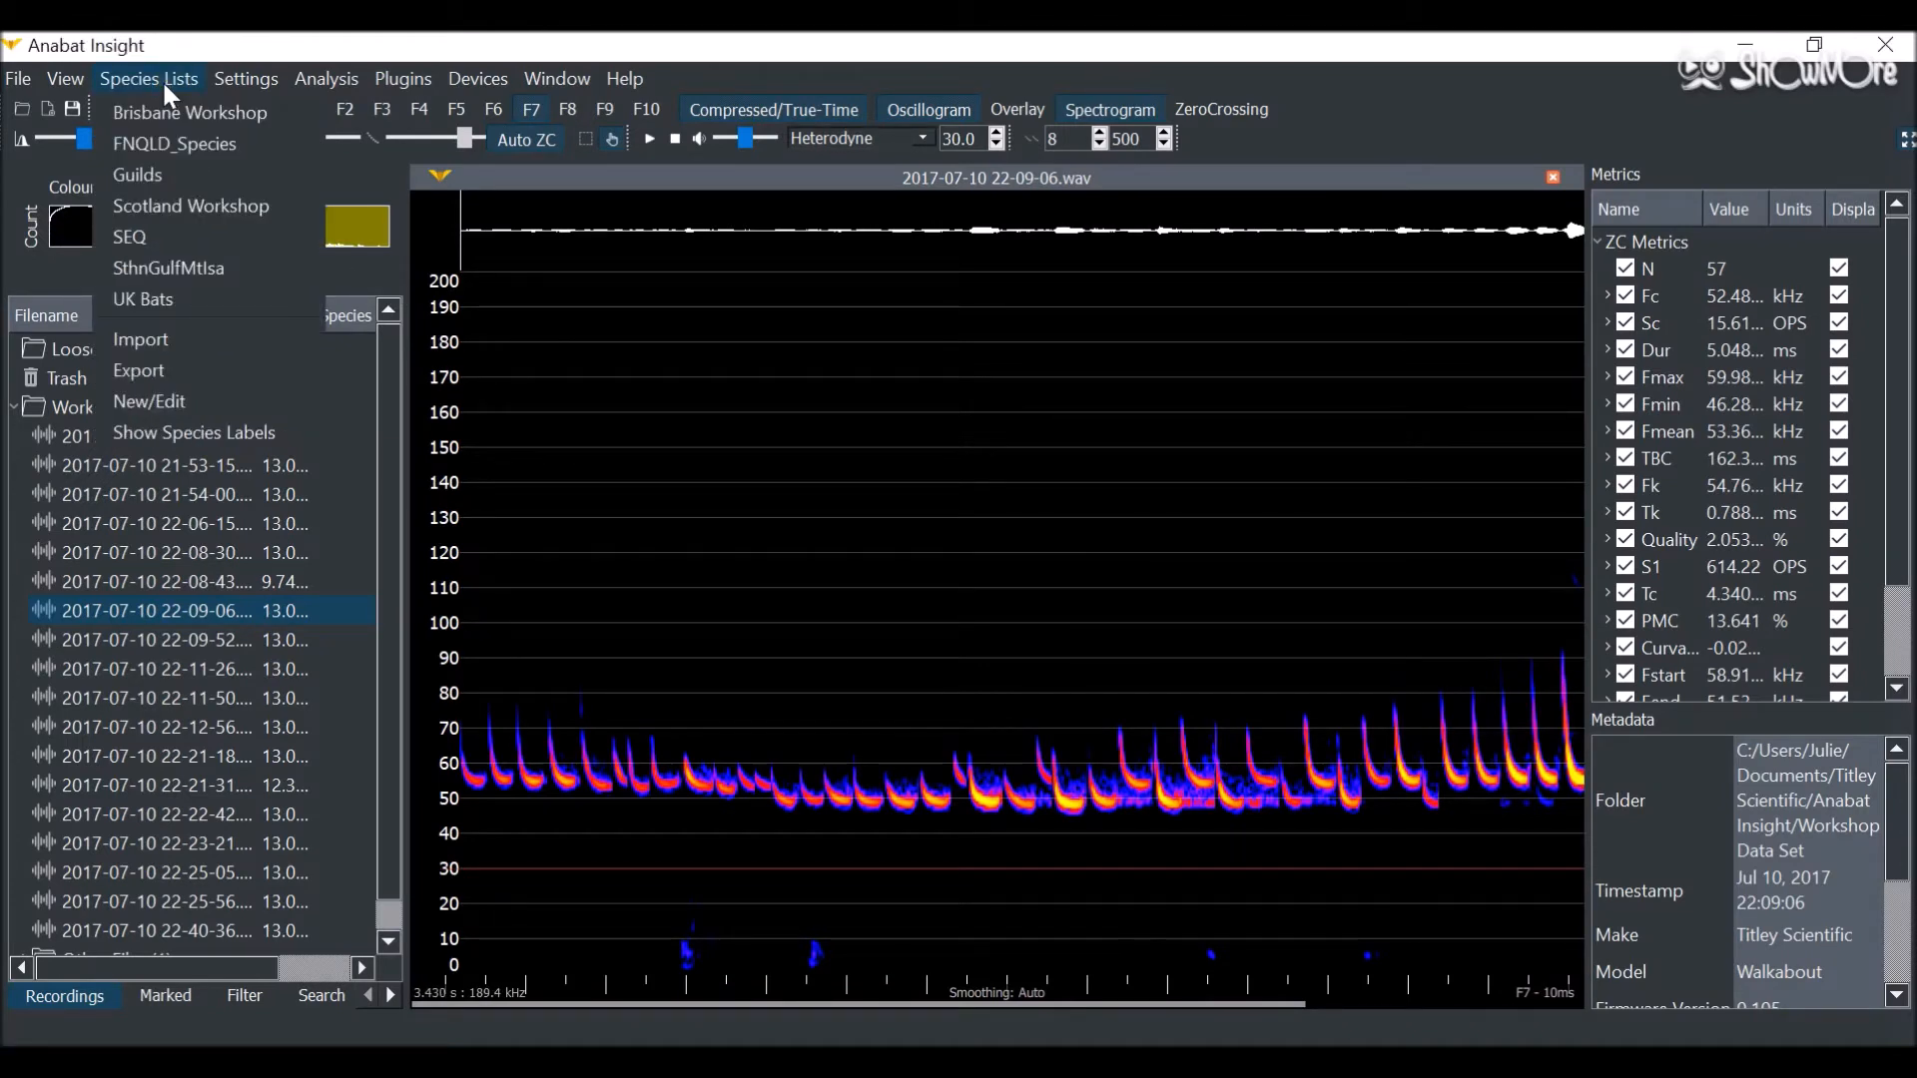
{"action": "mouse_move", "coordinate": [181, 339]}
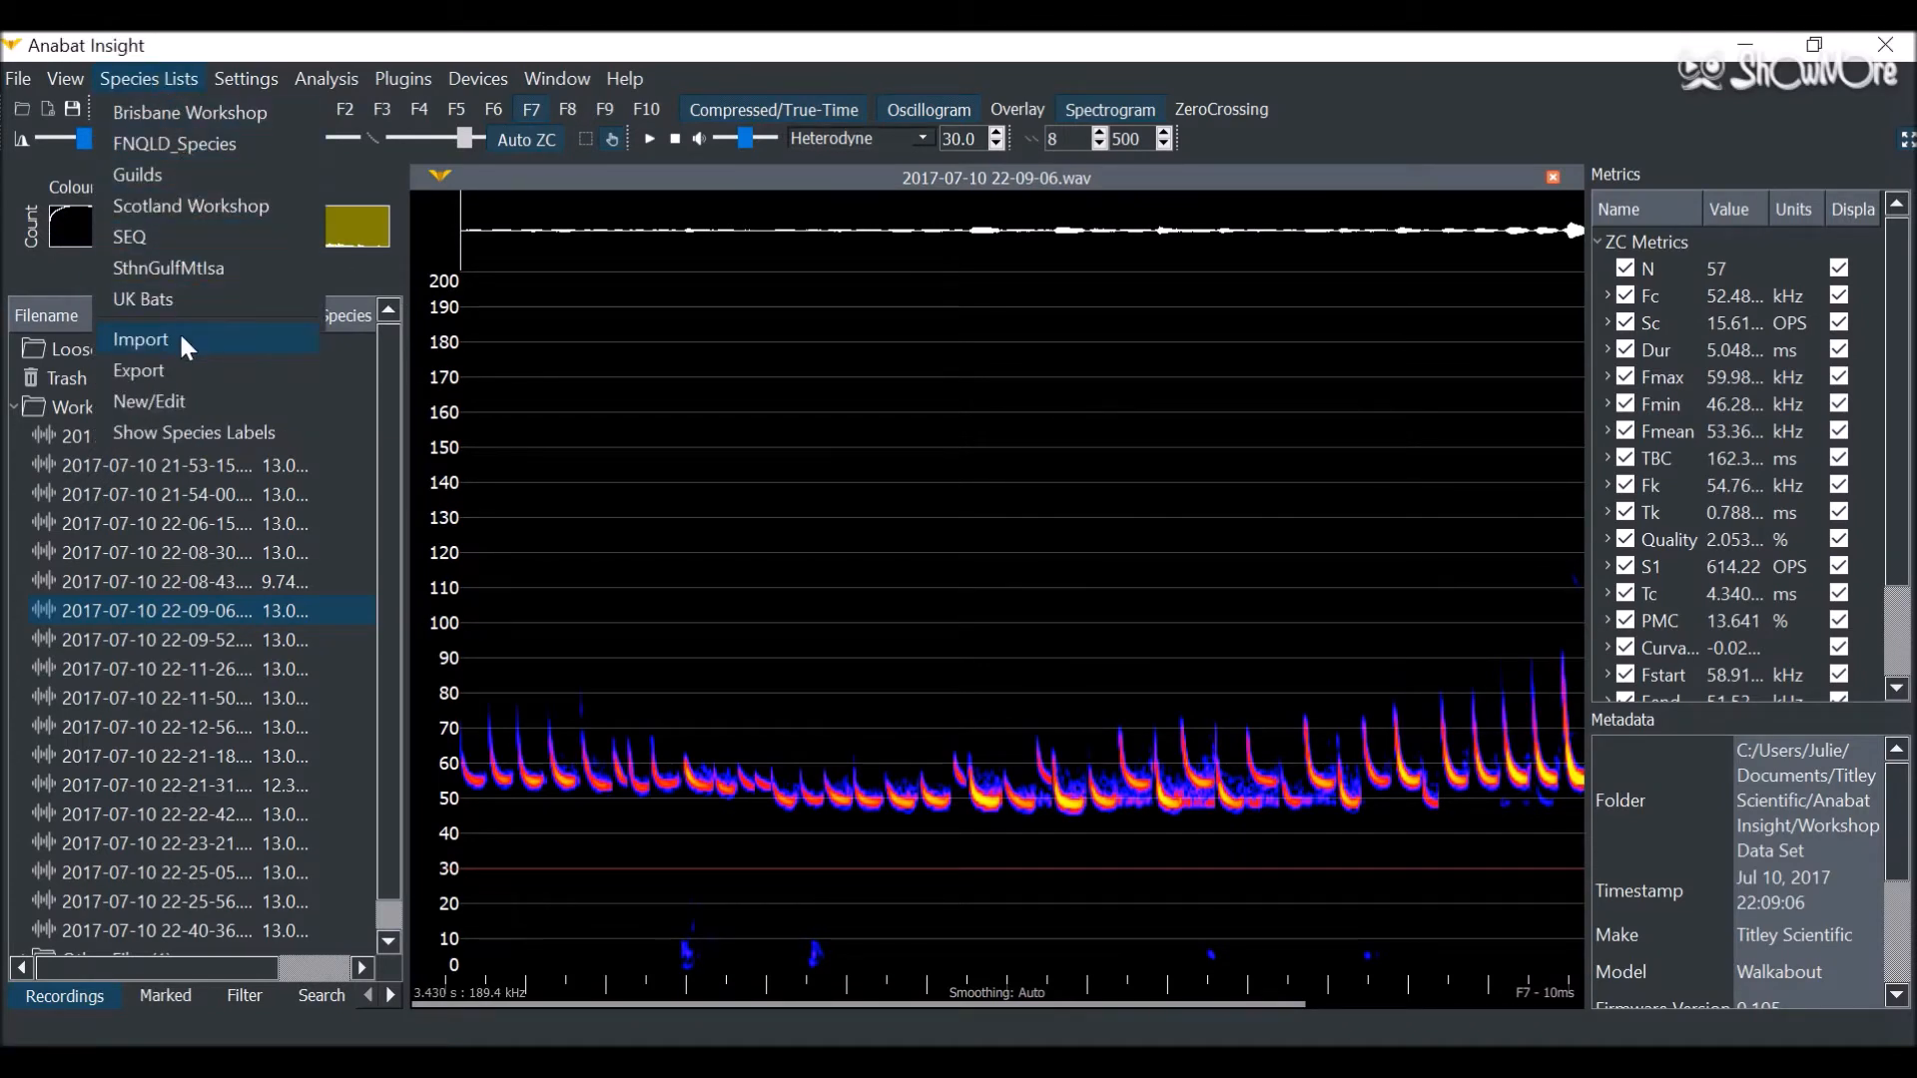
{"action": "mouse_move", "coordinate": [149, 401]}
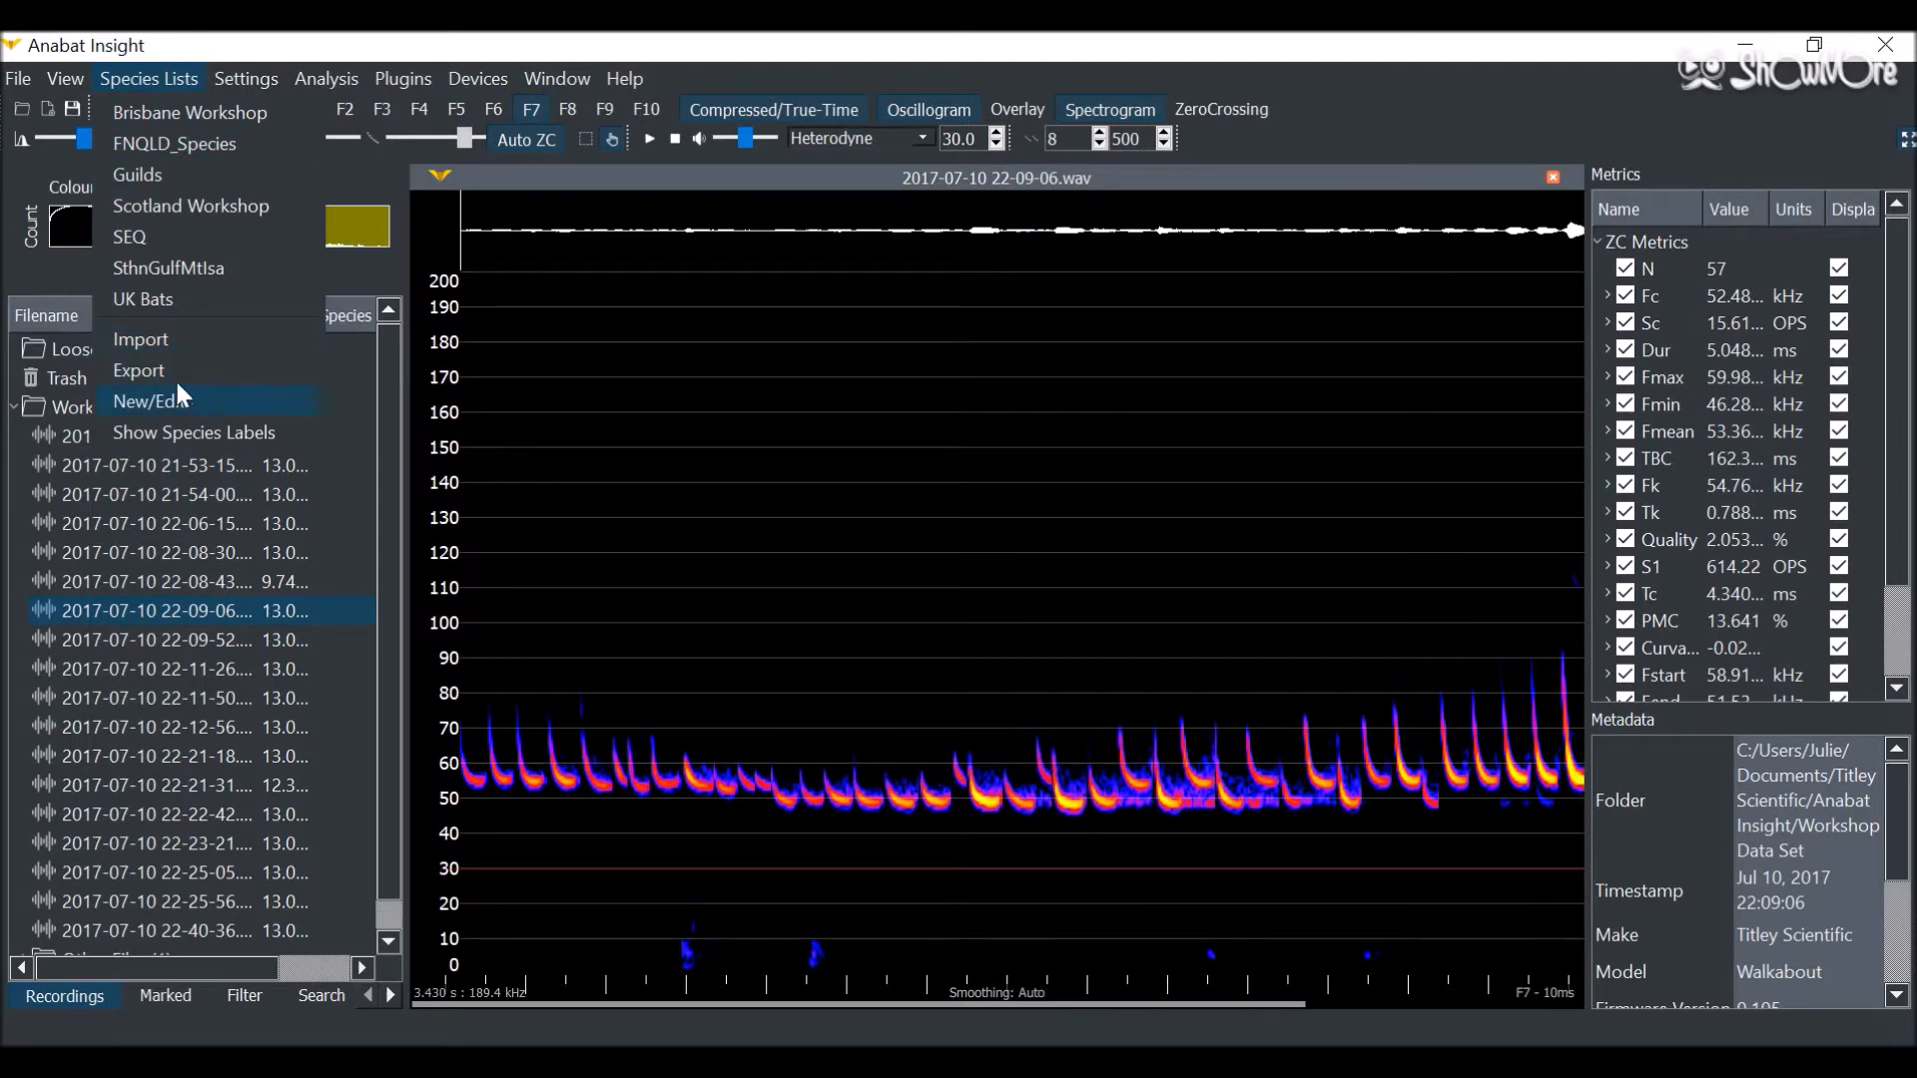
{"action": "left_click", "coordinate": [152, 401]}
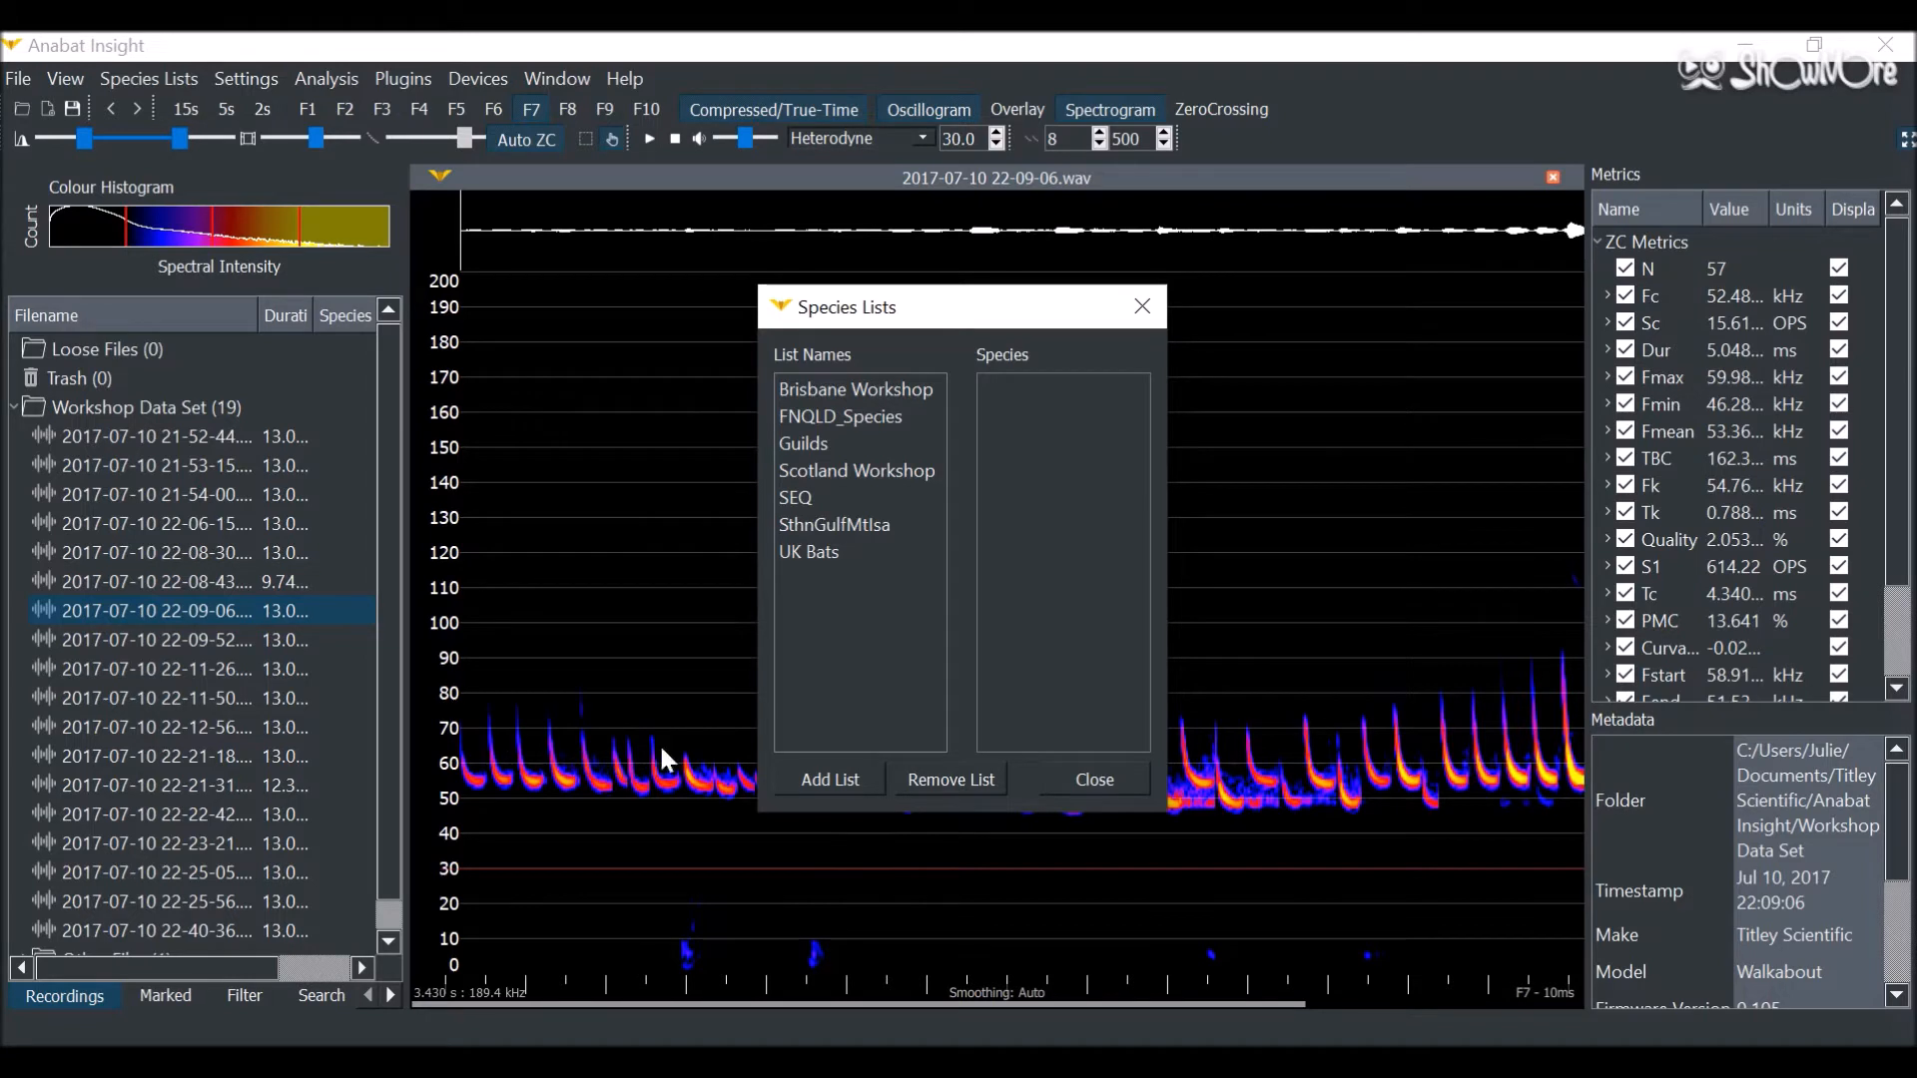
{"action": "mouse_move", "coordinate": [786, 754]}
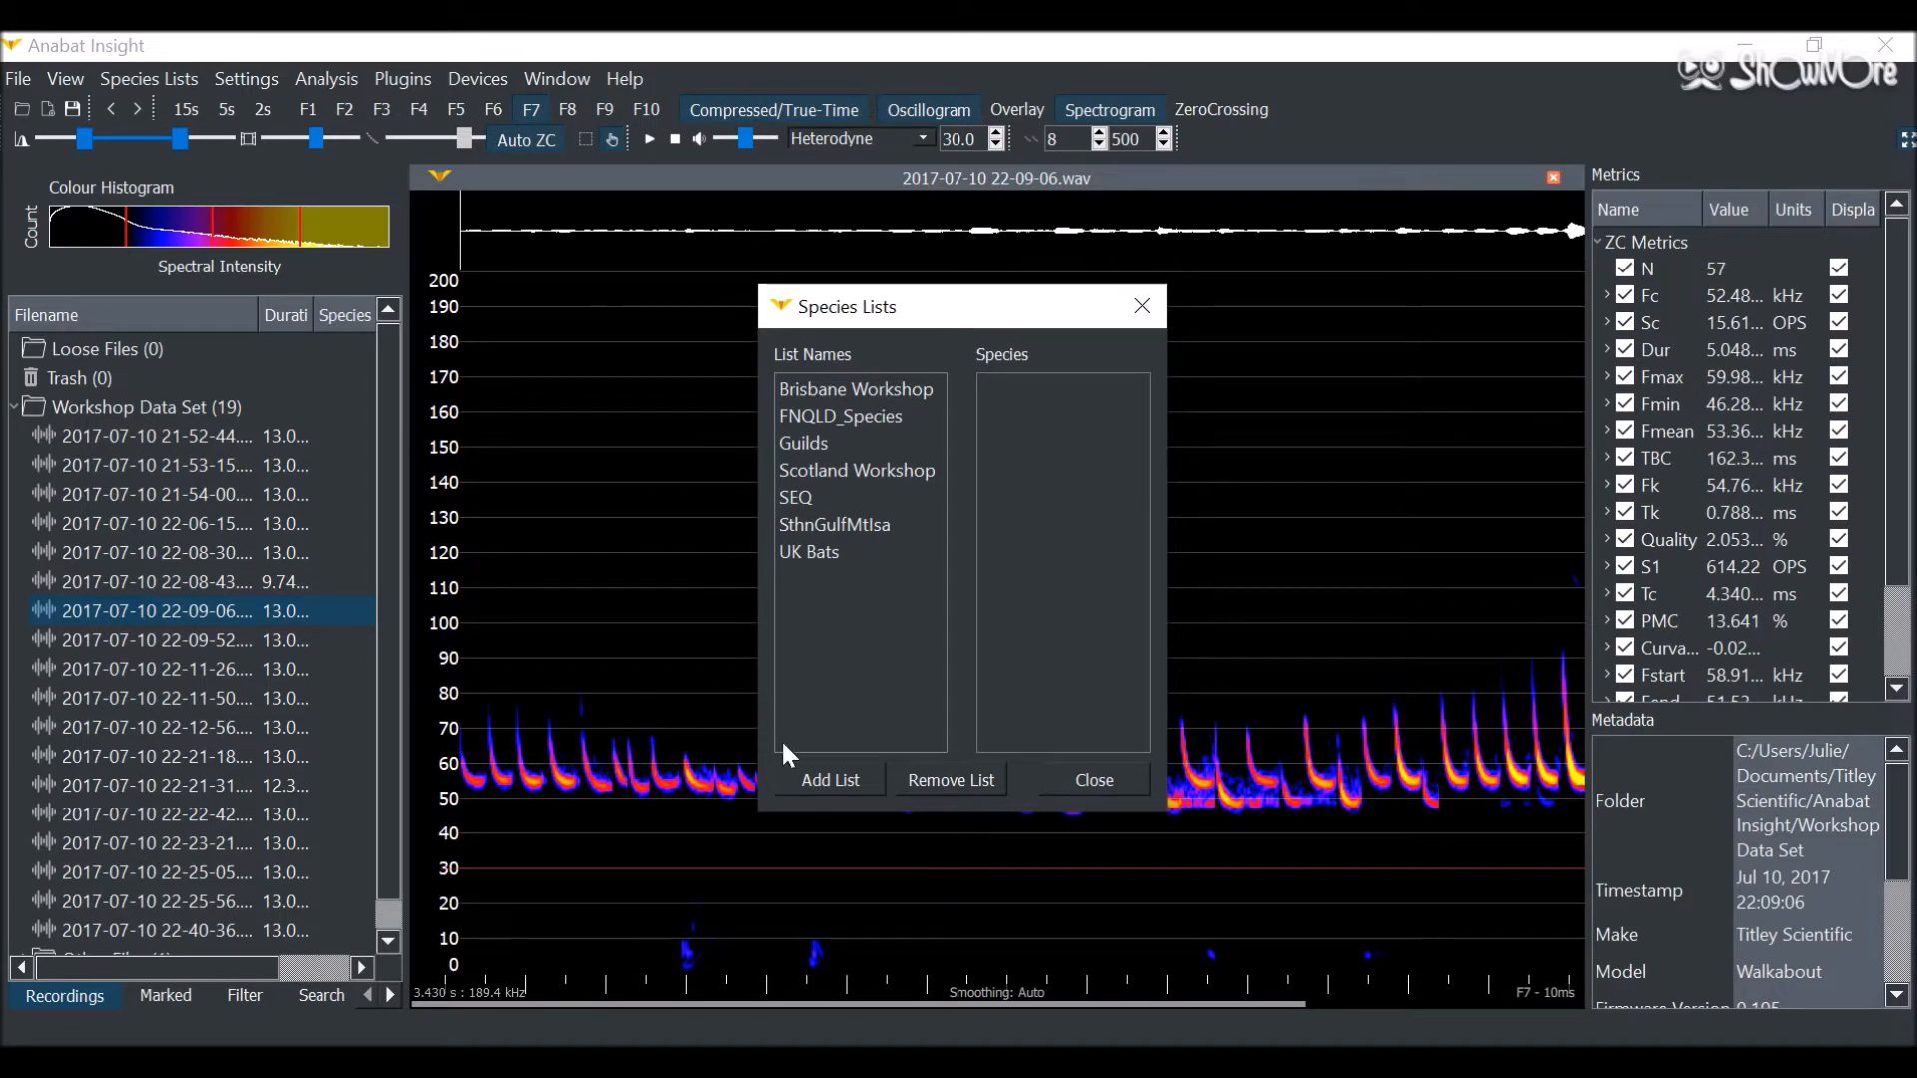
Step: Add list 'Tutorial Video' with species Pipi, Pipy, Myo and RhHi, then close the editor
{"action": "type", "text": "Tutorial Video"}
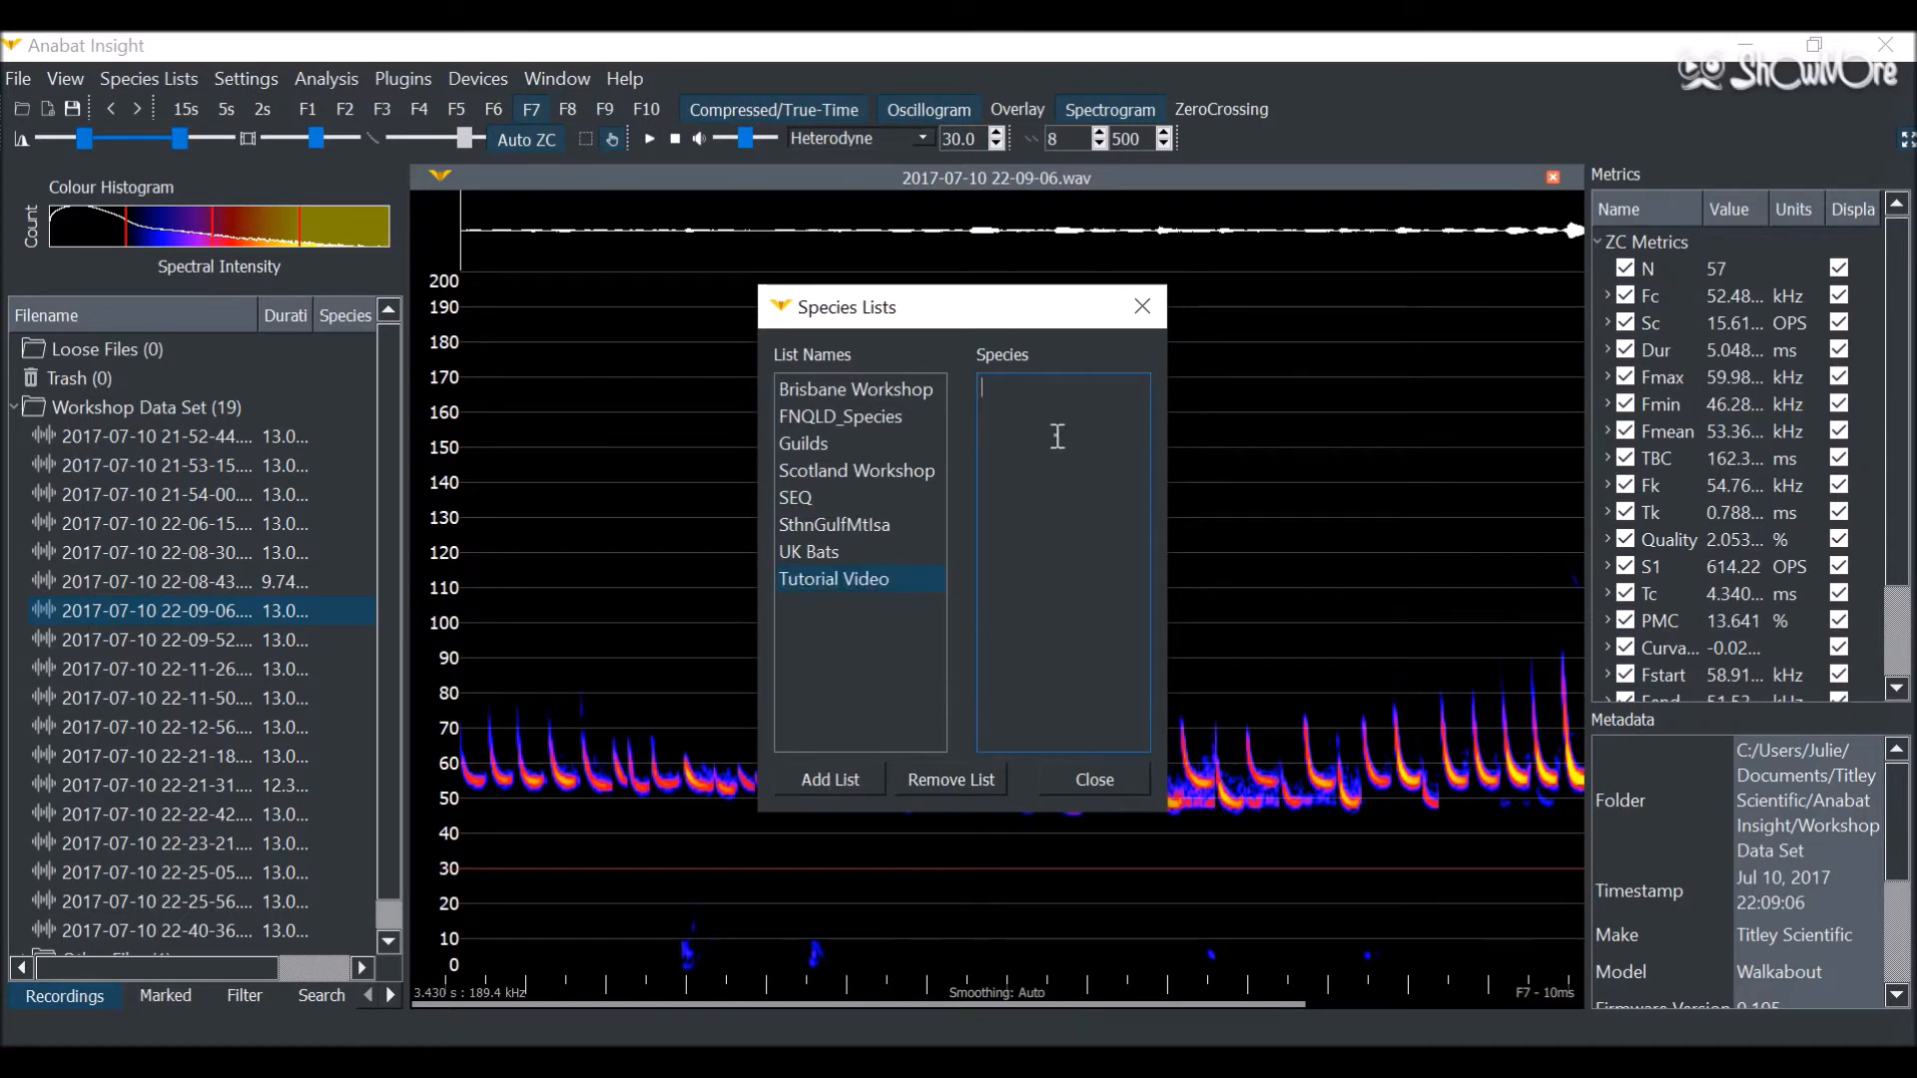
{"action": "type", "text": "Pipi"}
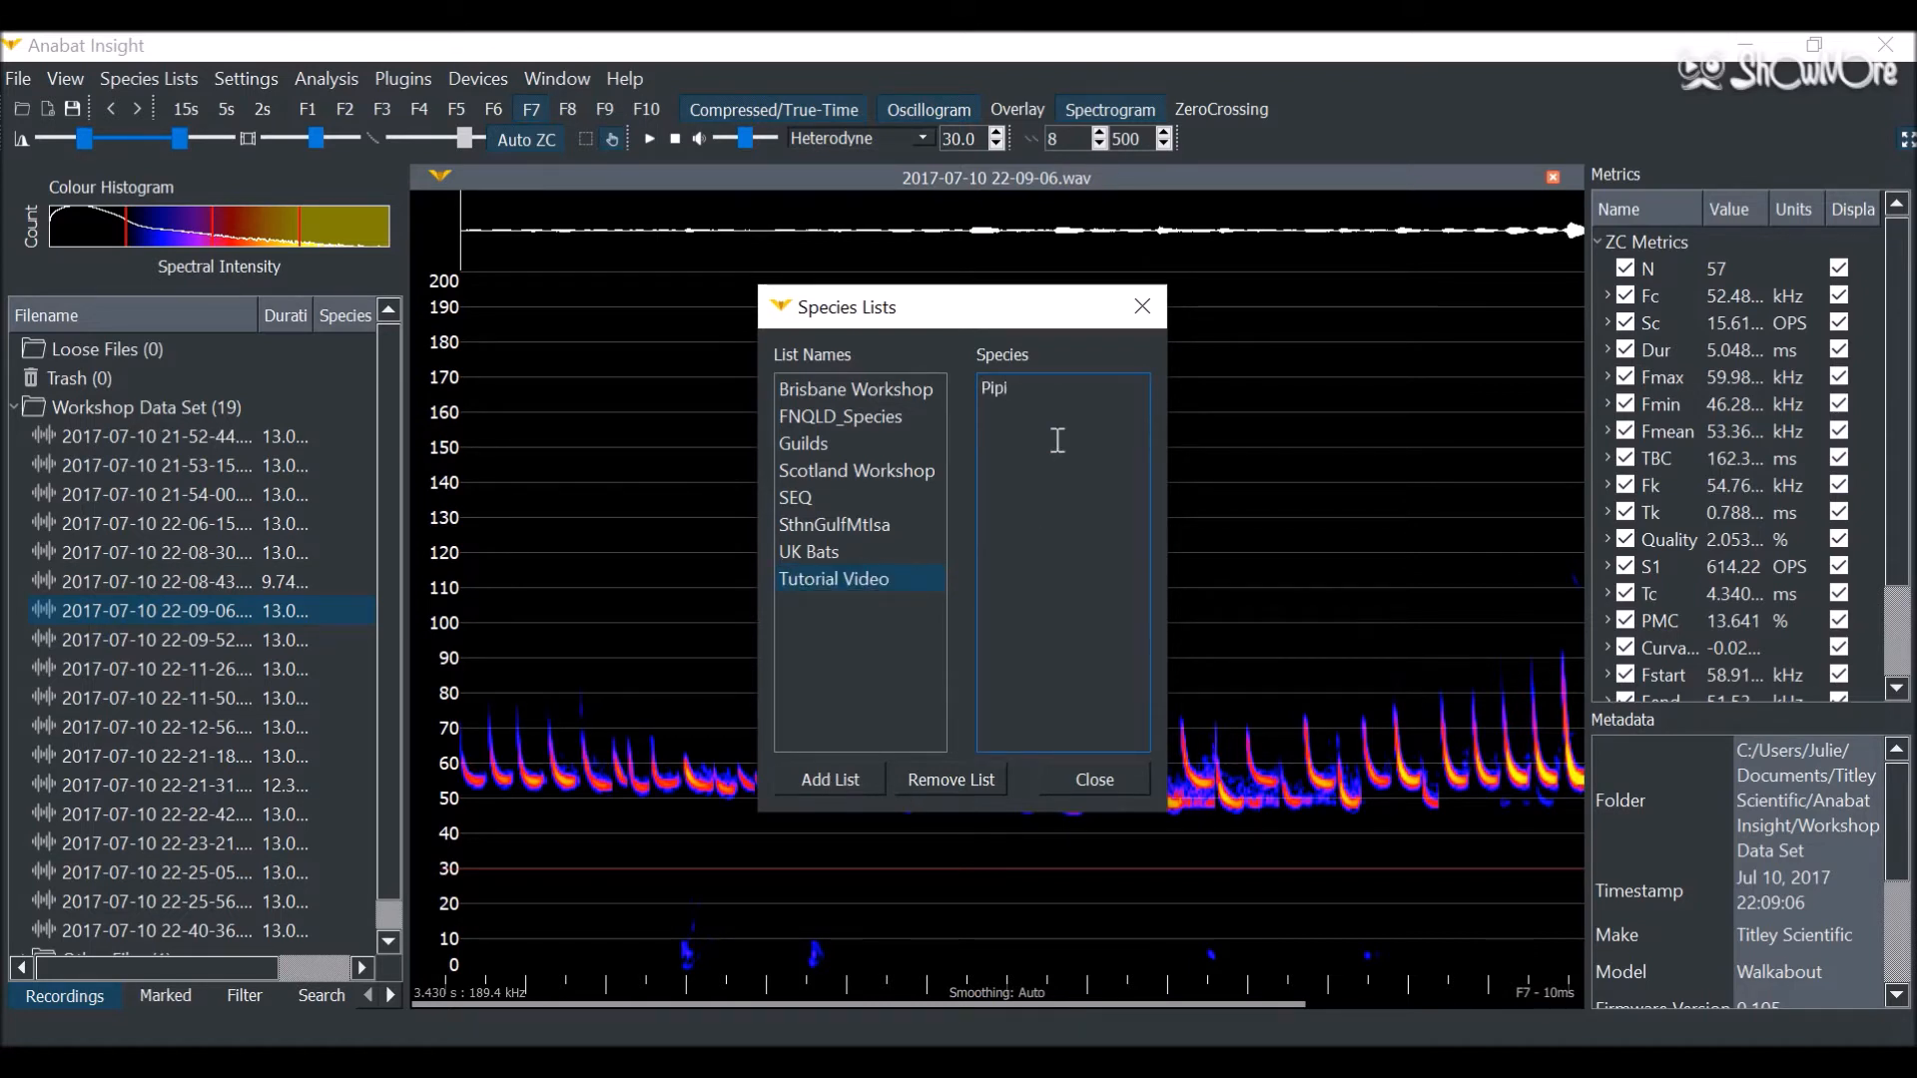
{"action": "type", "text": "Pip"}
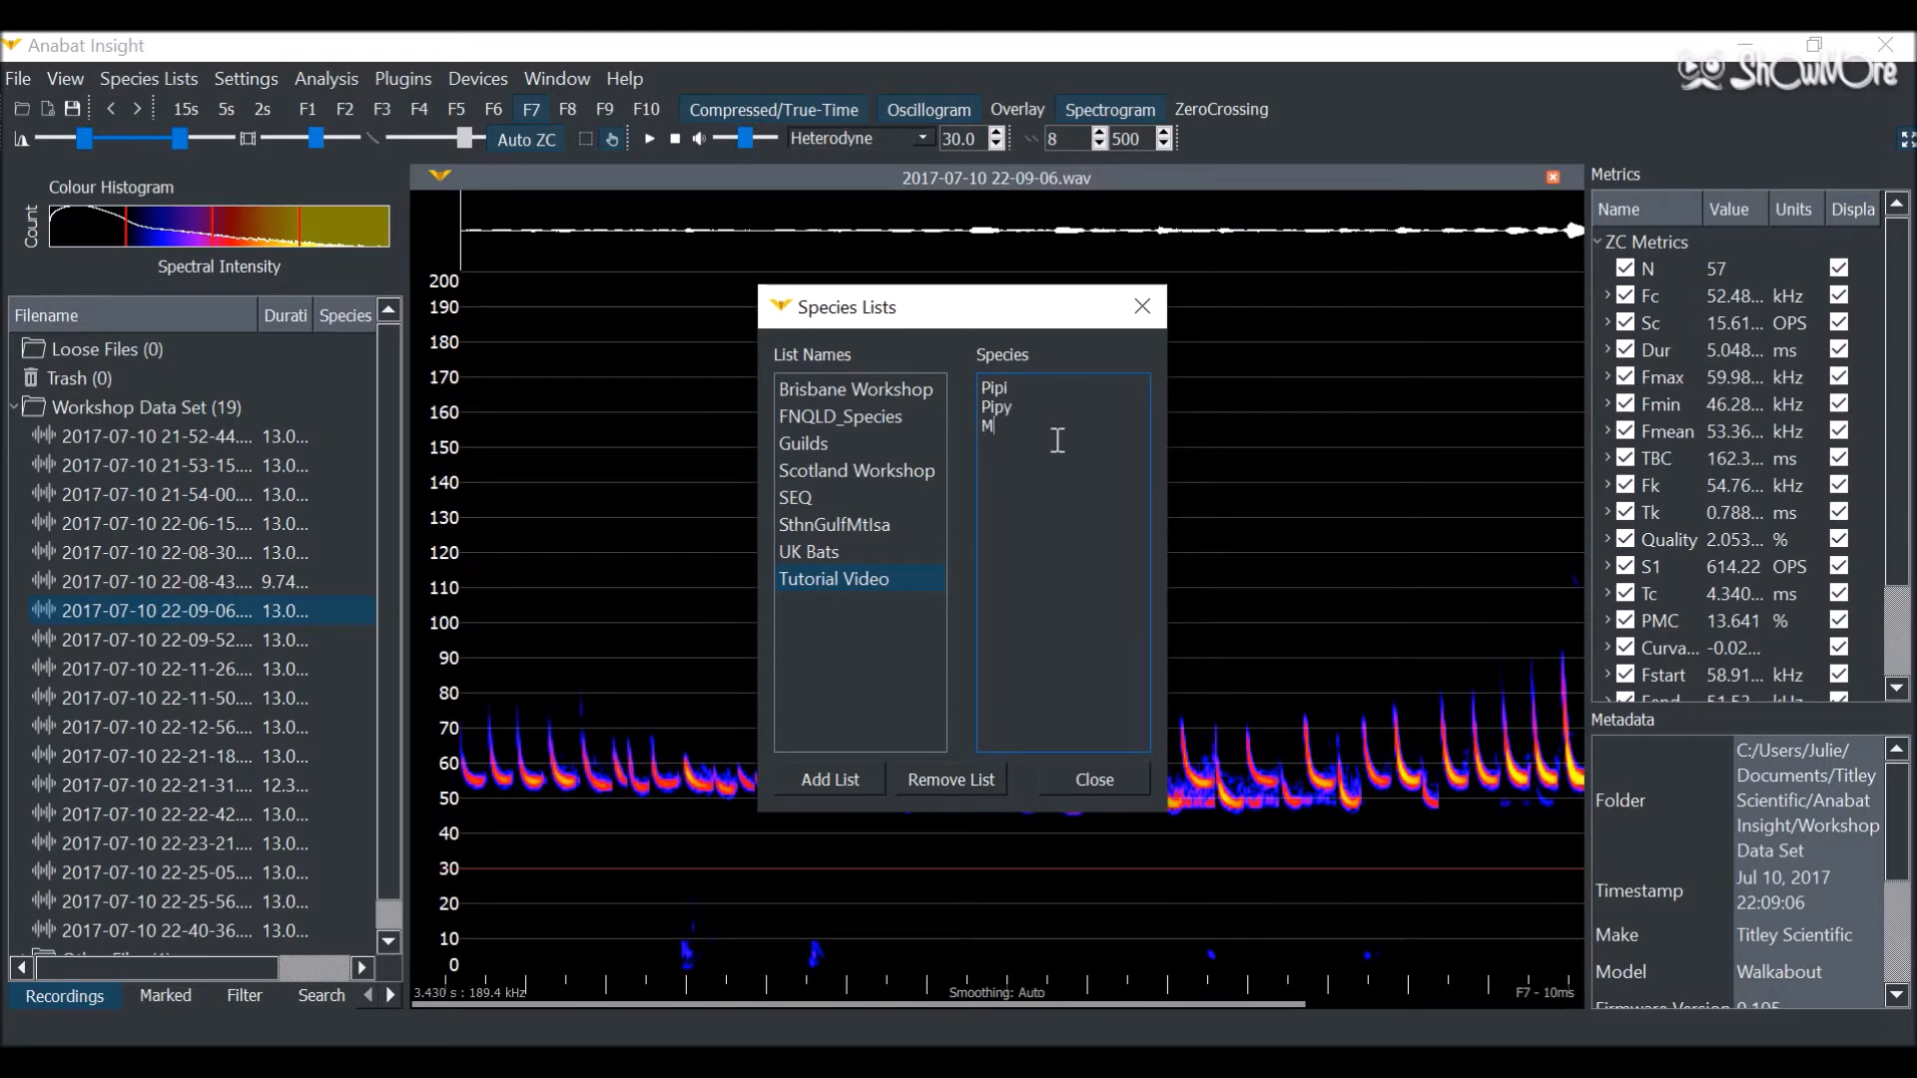
{"action": "type", "text": "yo"}
{"action": "type", "text": "RhHi"}
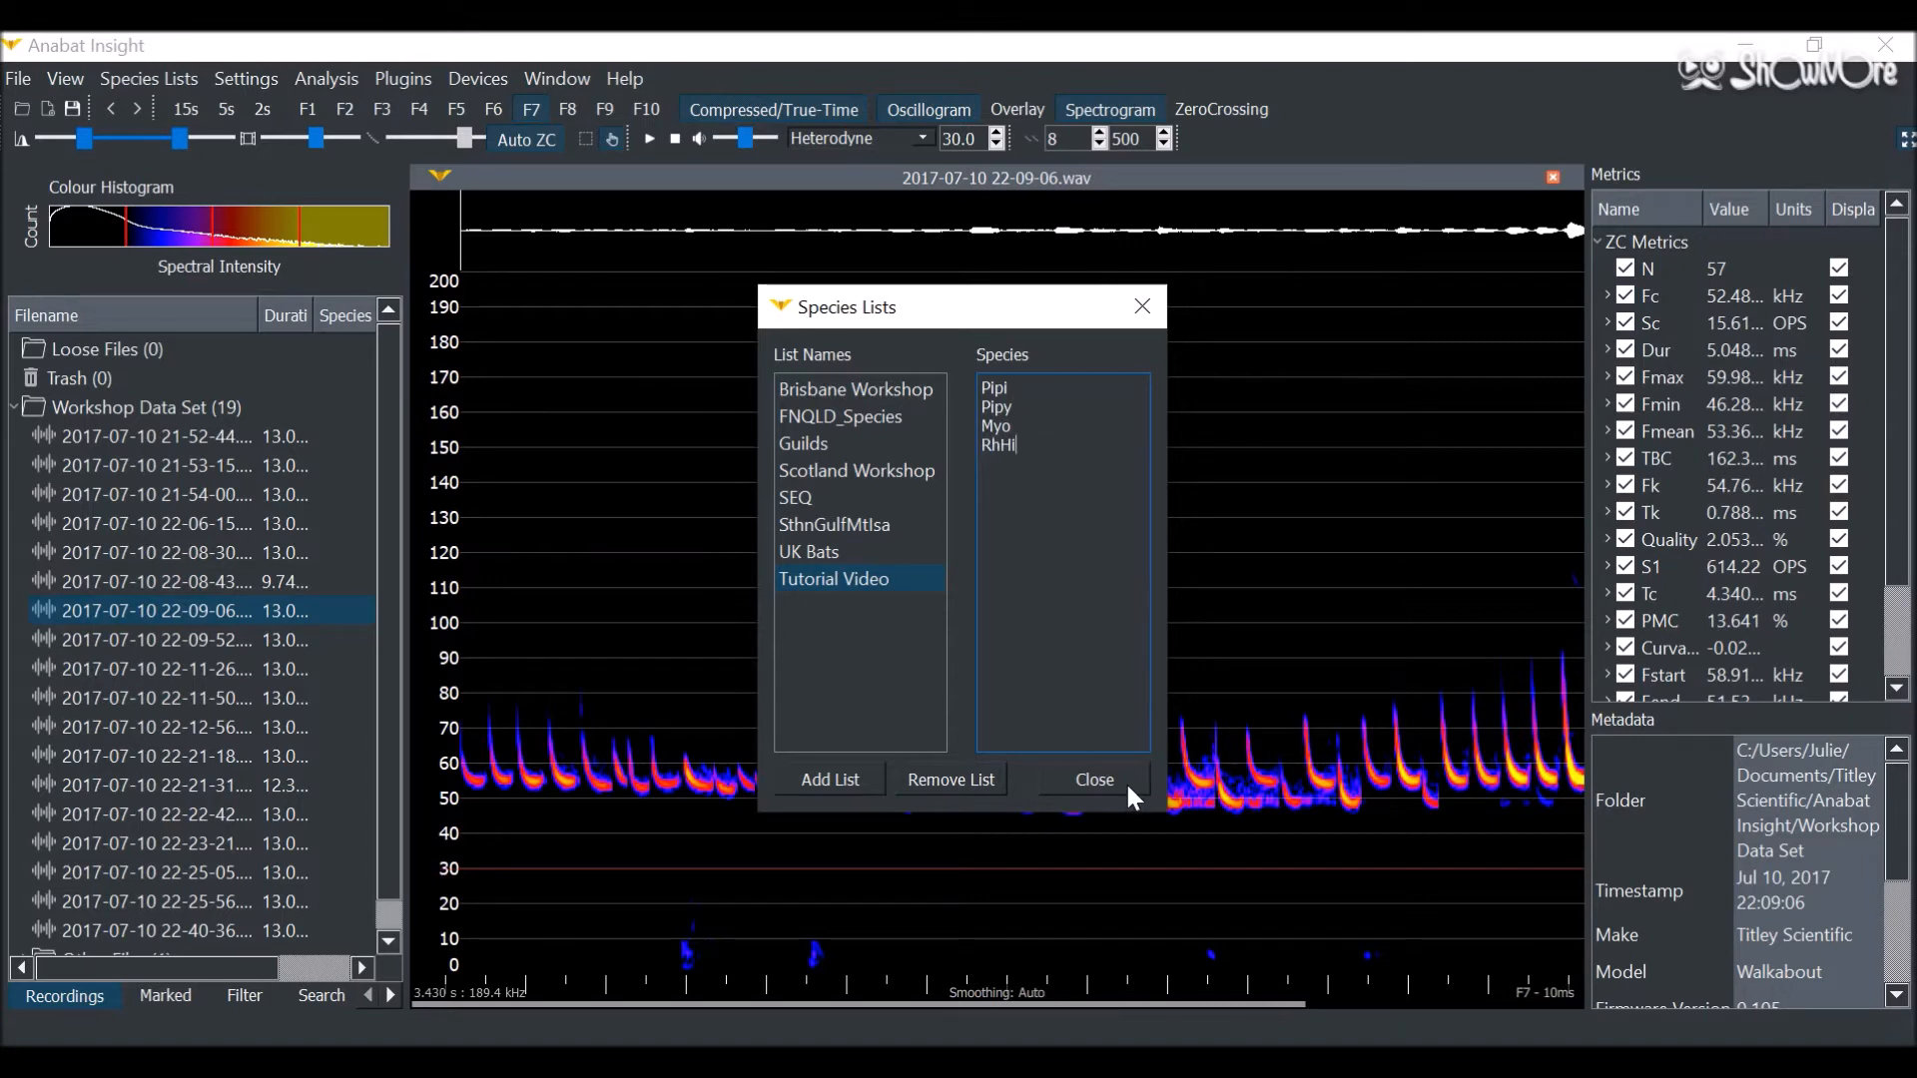
{"action": "left_click", "coordinate": [1089, 779]}
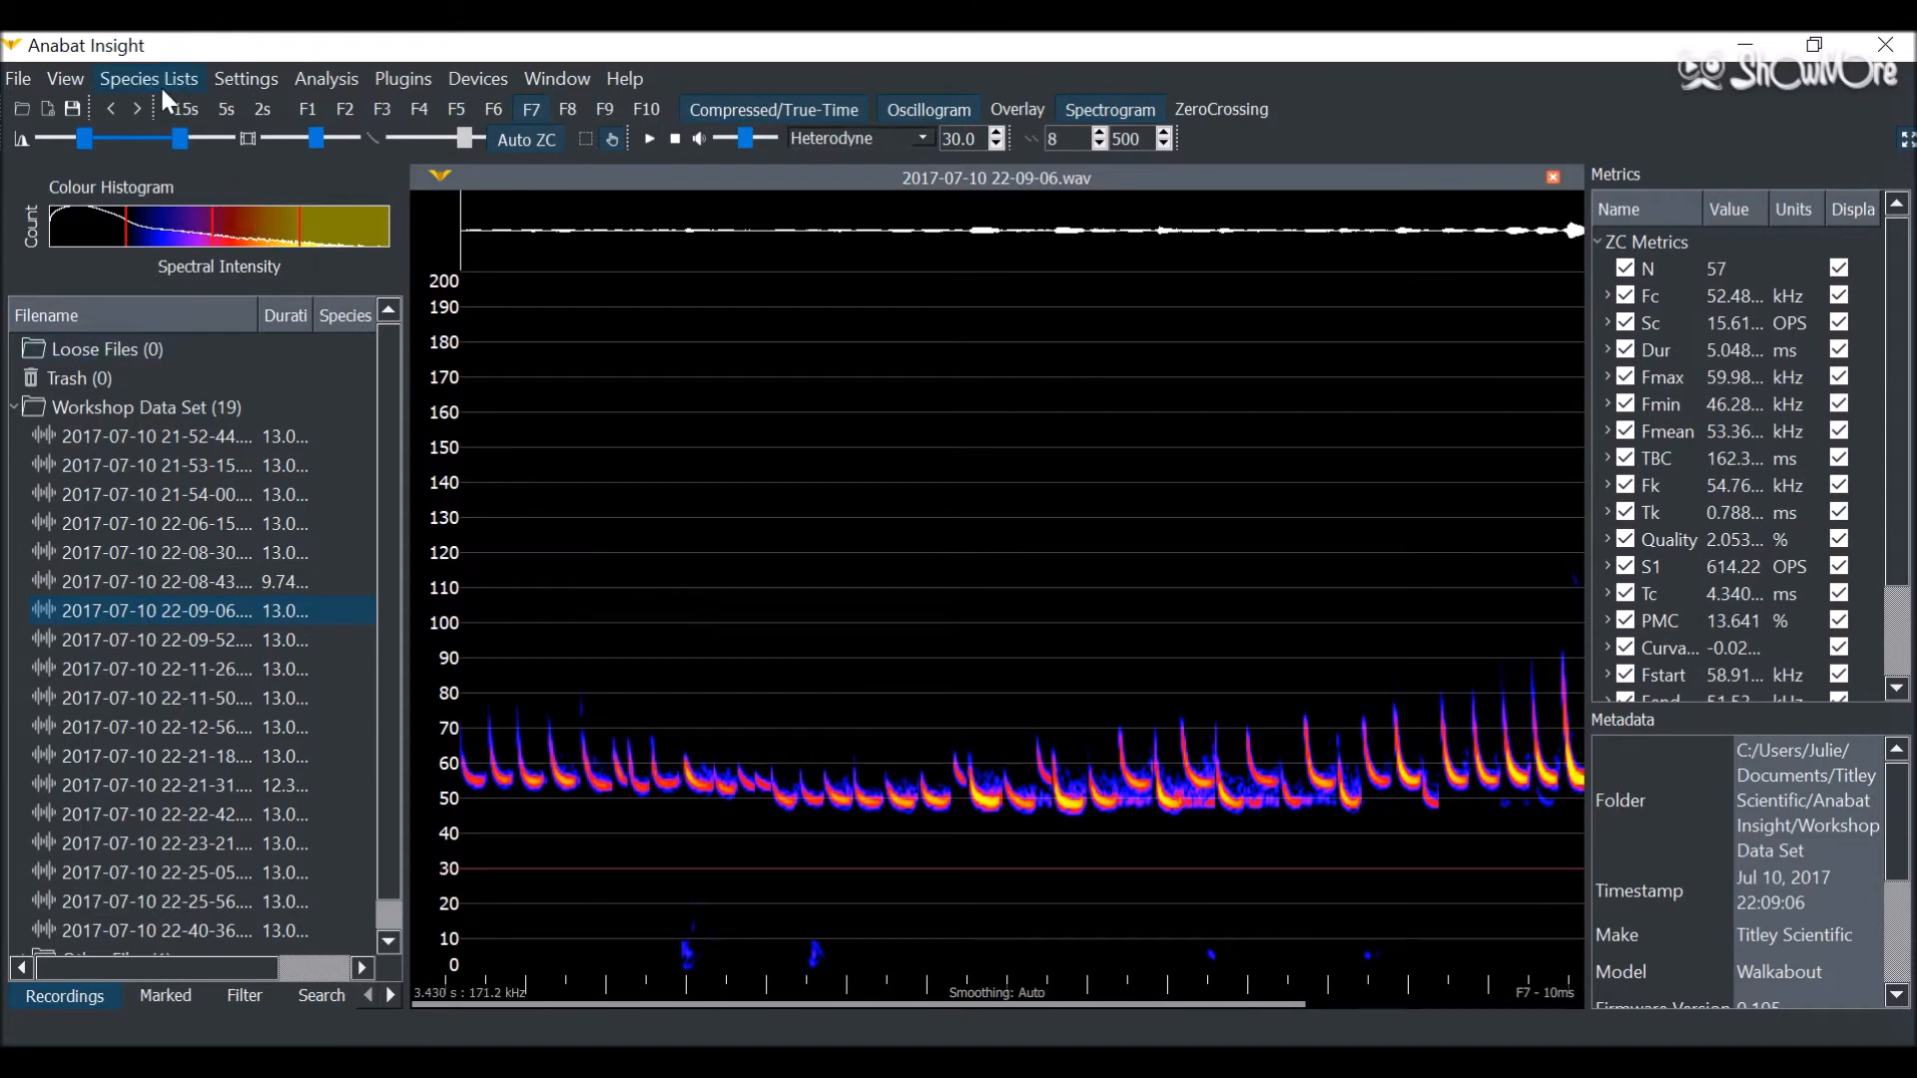
Step: Turn on Show Species Labels from the Species Lists menu
{"action": "left_click", "coordinate": [148, 78]}
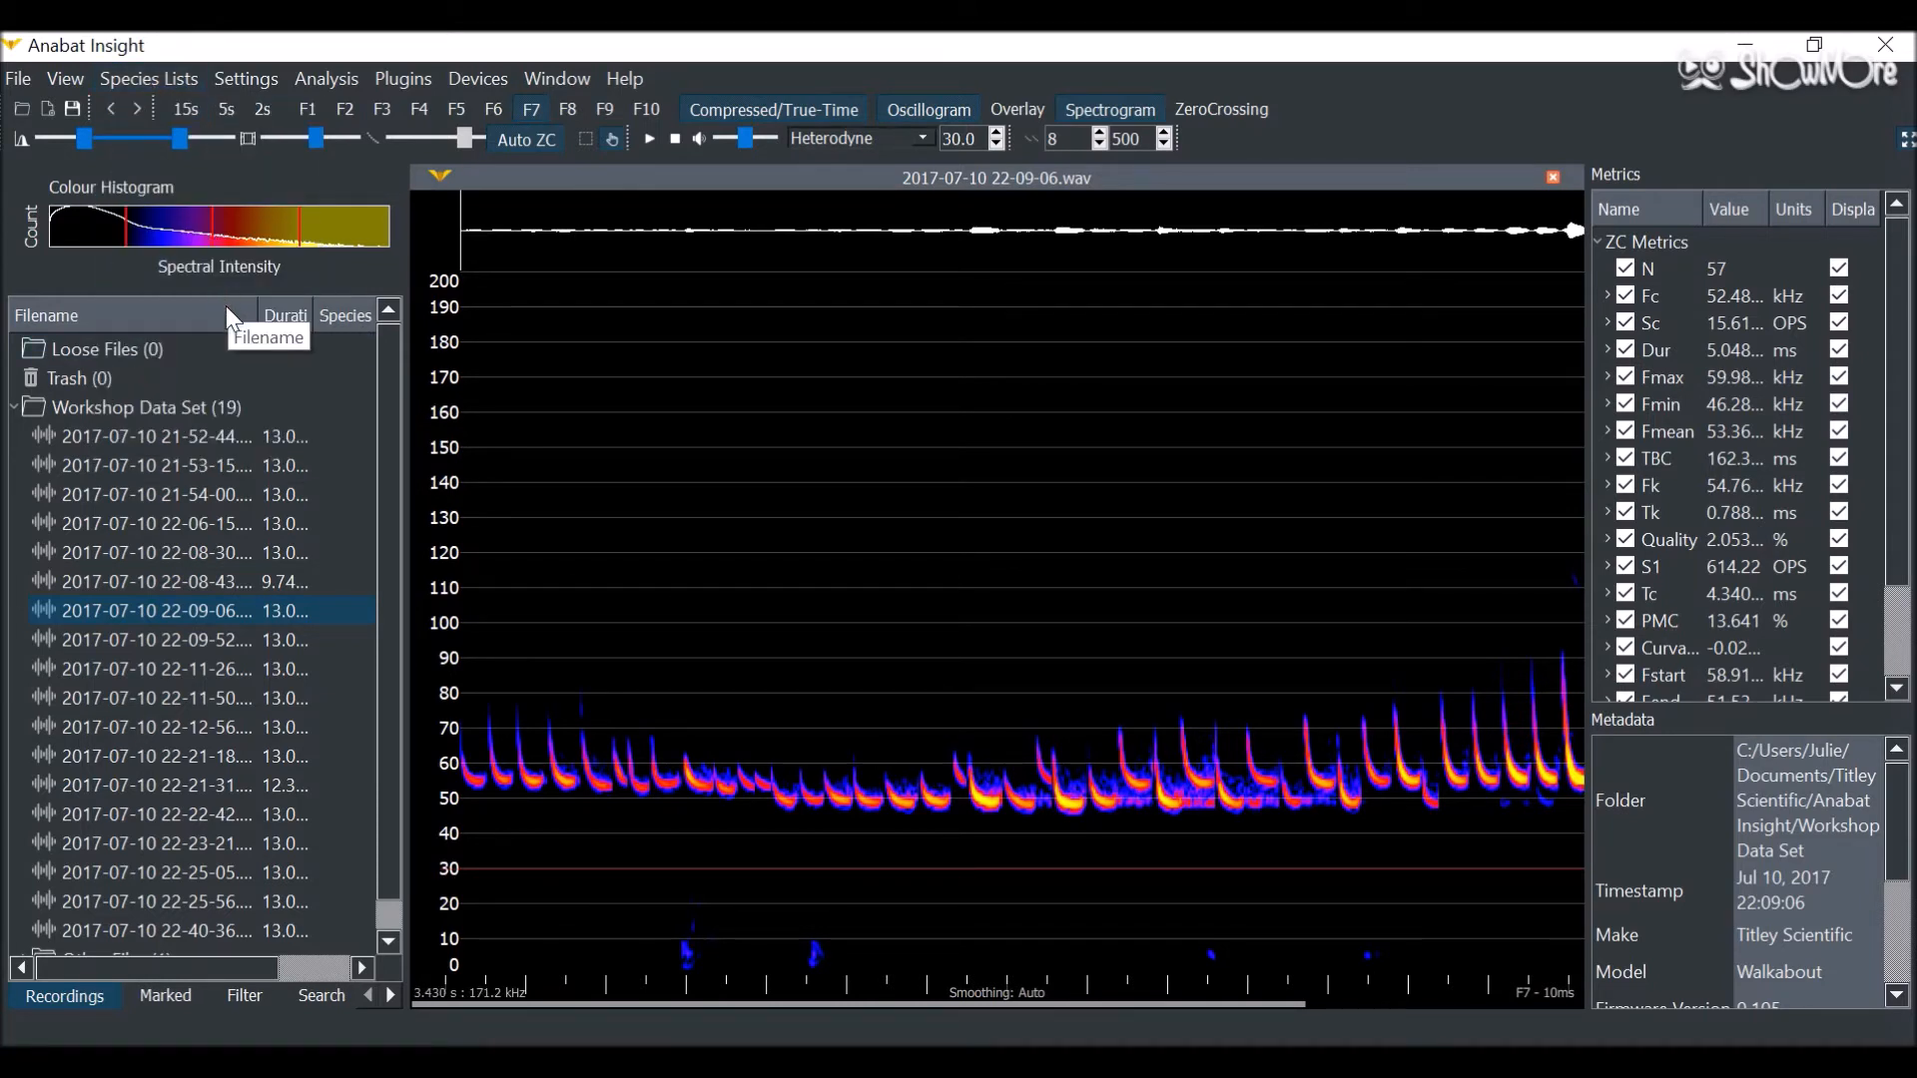
{"action": "left_click", "coordinate": [146, 78]}
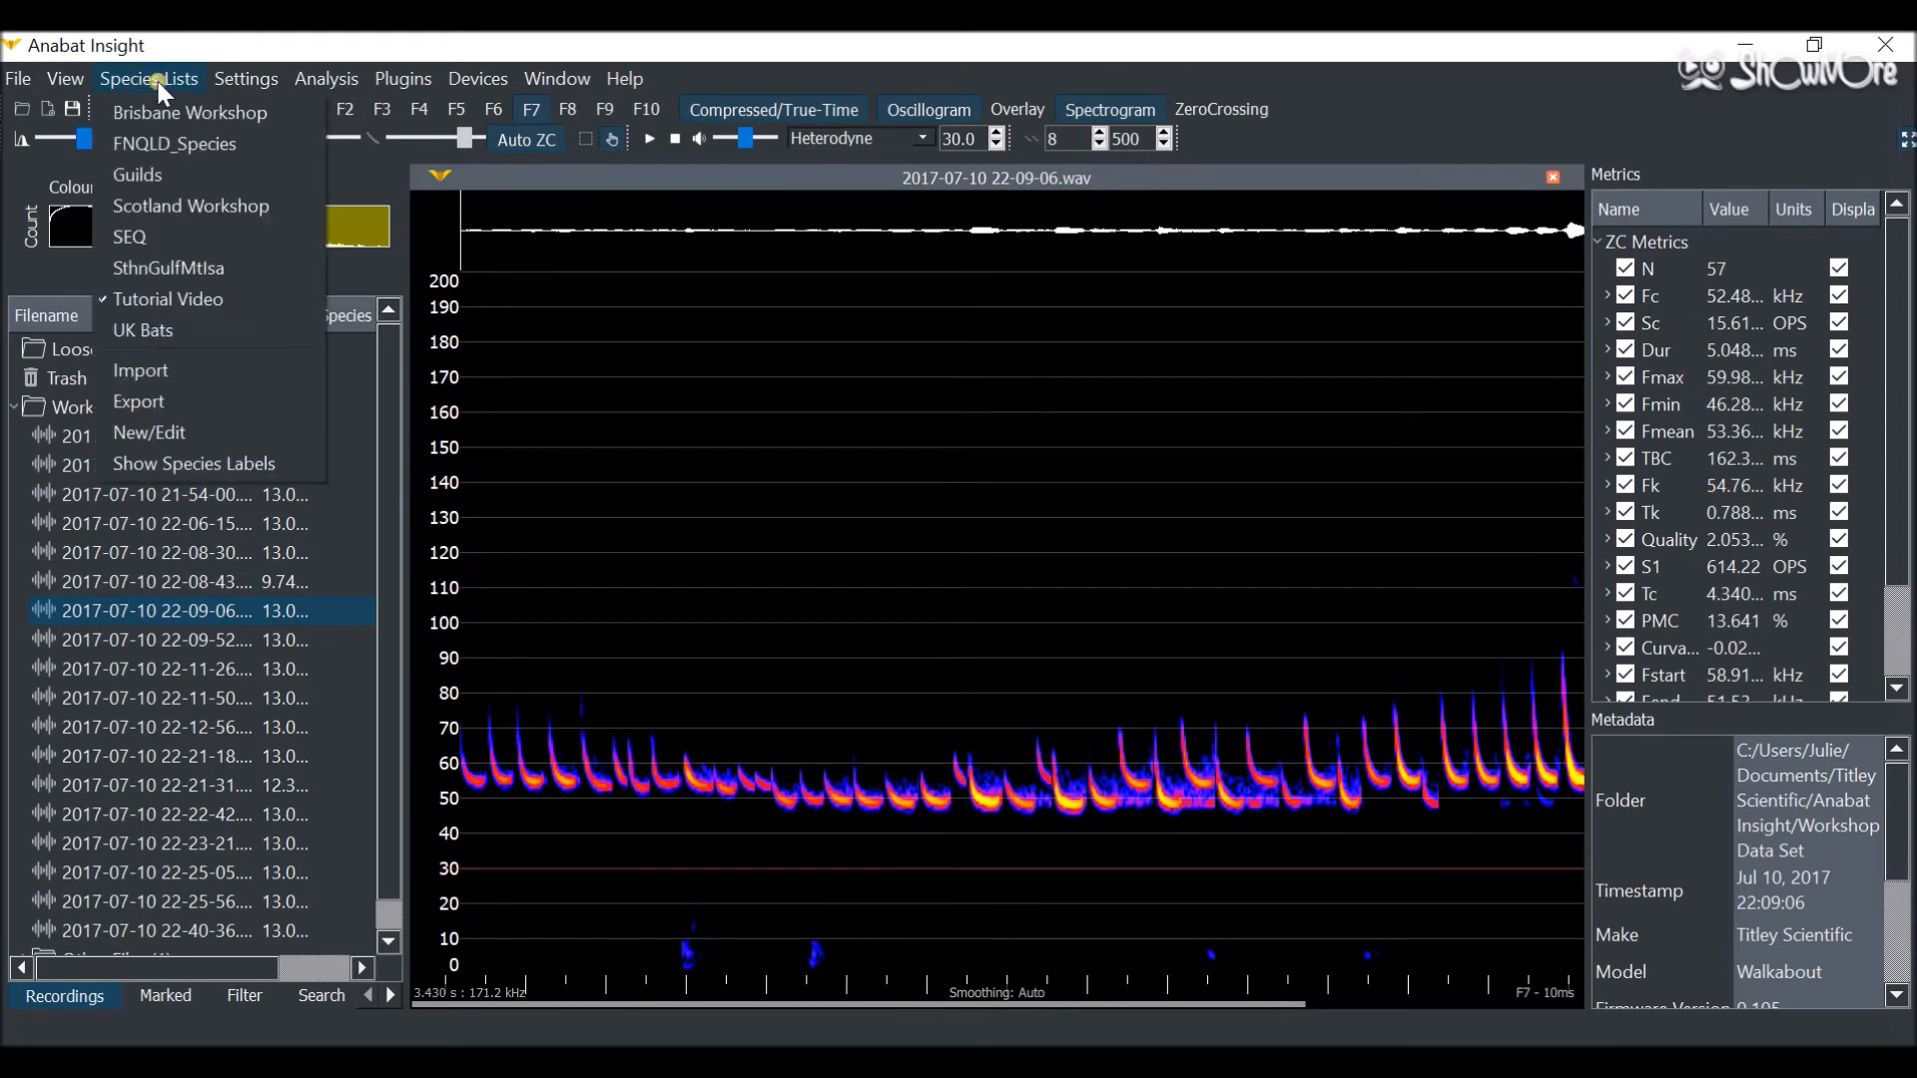
{"action": "mouse_move", "coordinate": [192, 464]}
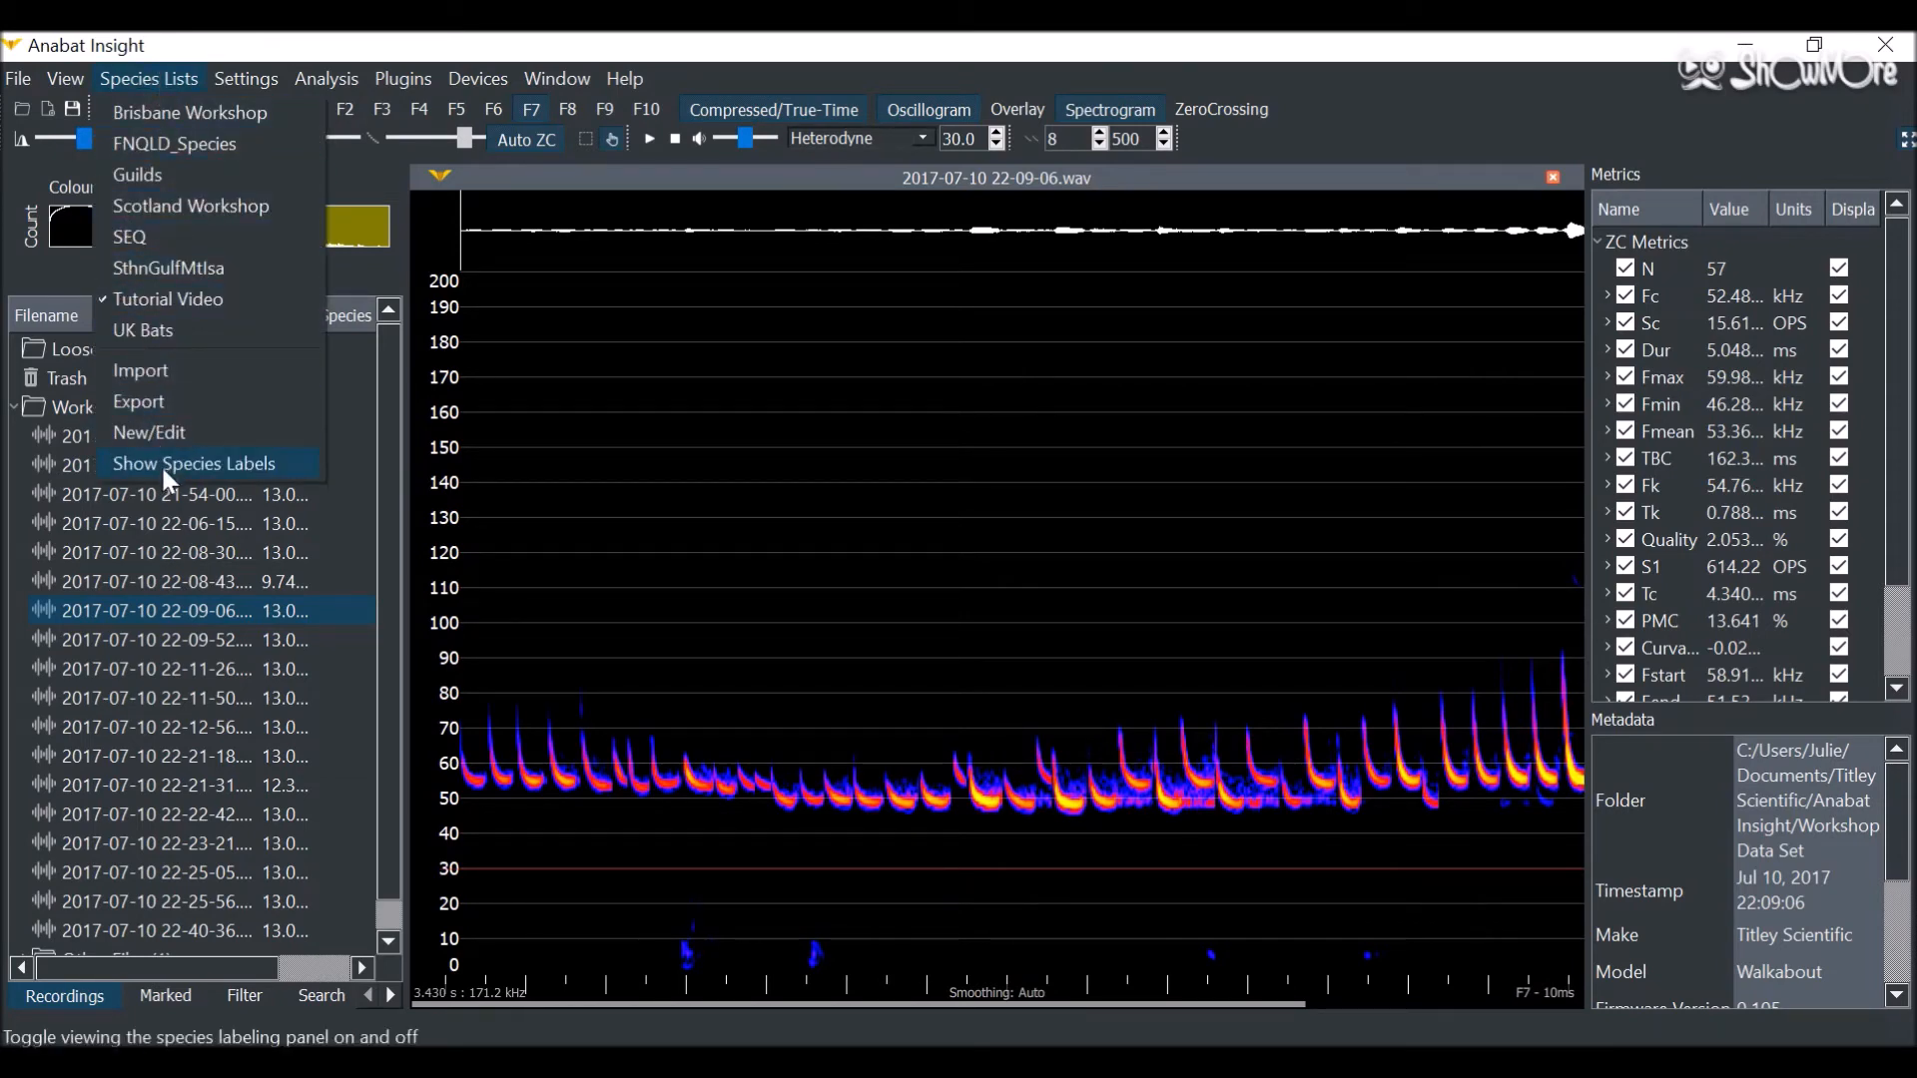
{"action": "left_click", "coordinate": [194, 463]}
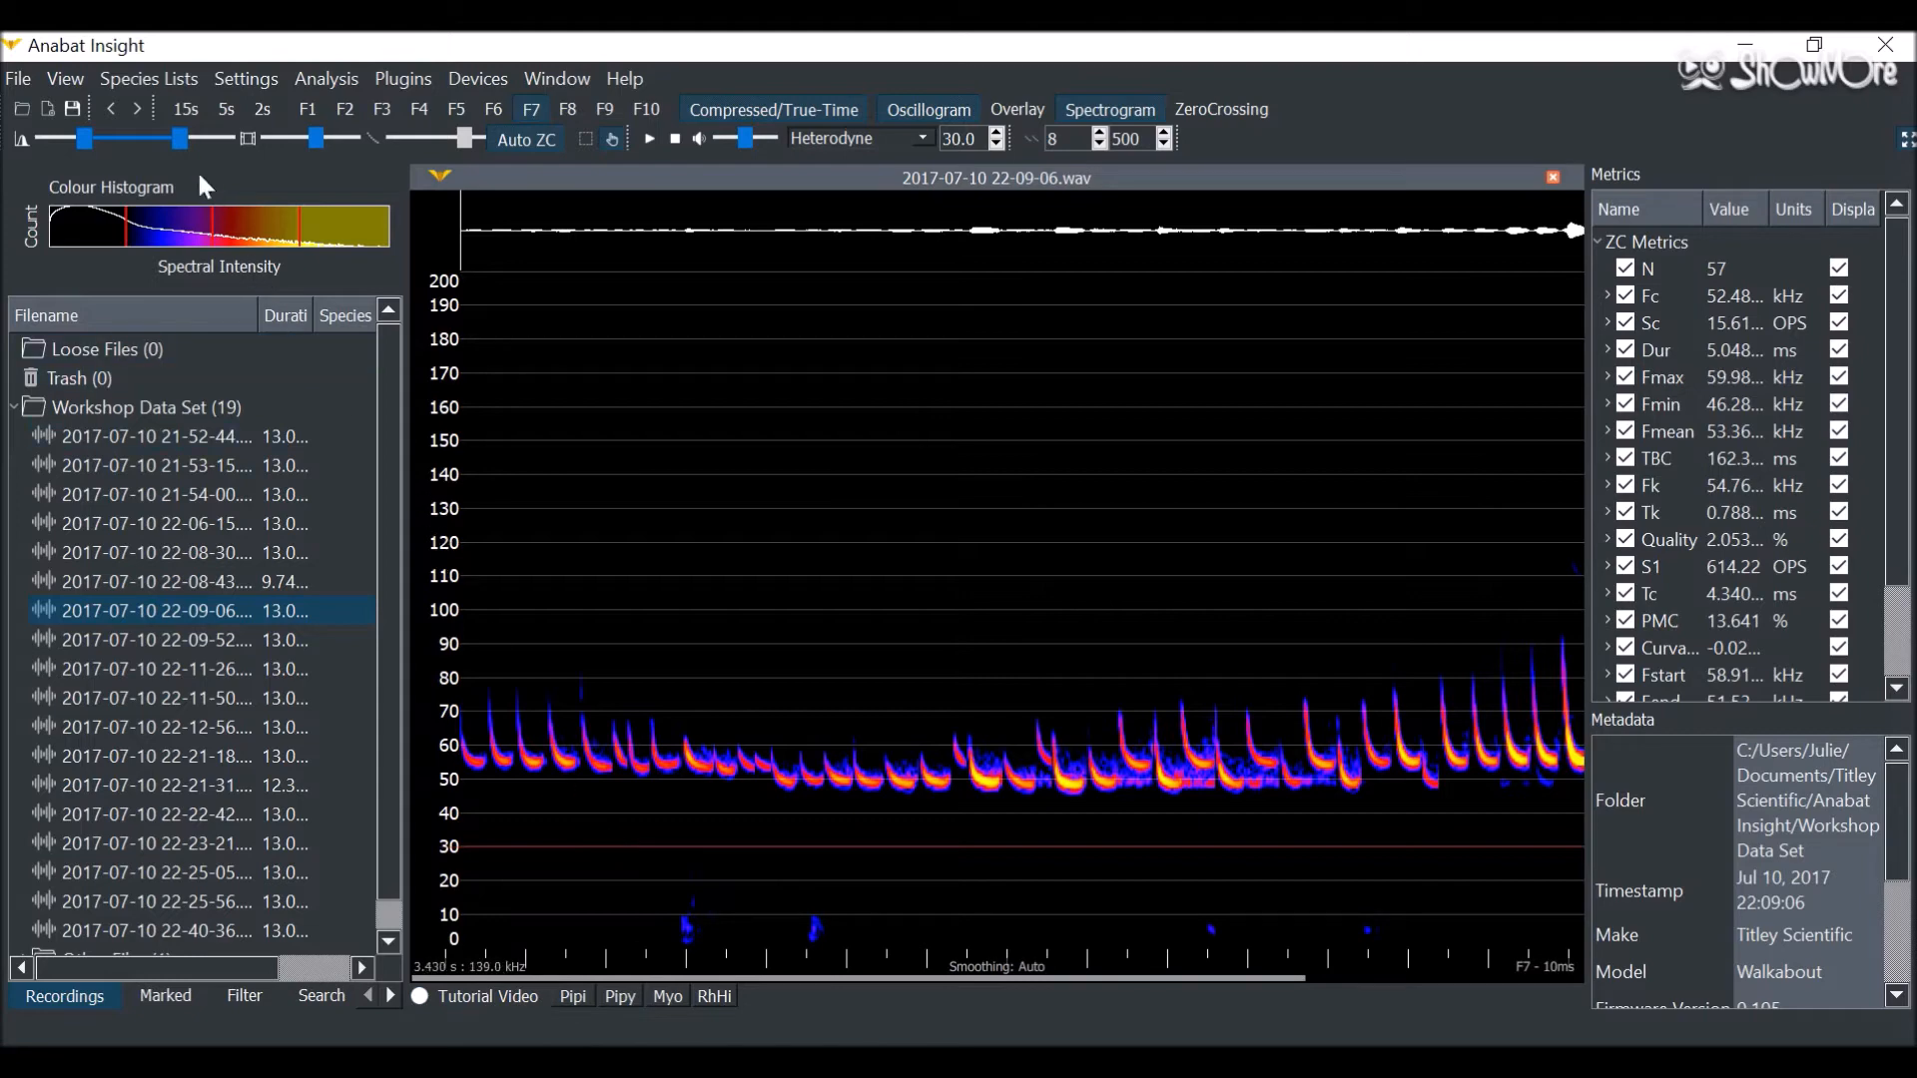
Step: Set Tutorial Video as the active labelling list and remove Brisbane Workshop from the bar
{"action": "left_click", "coordinate": [148, 78]}
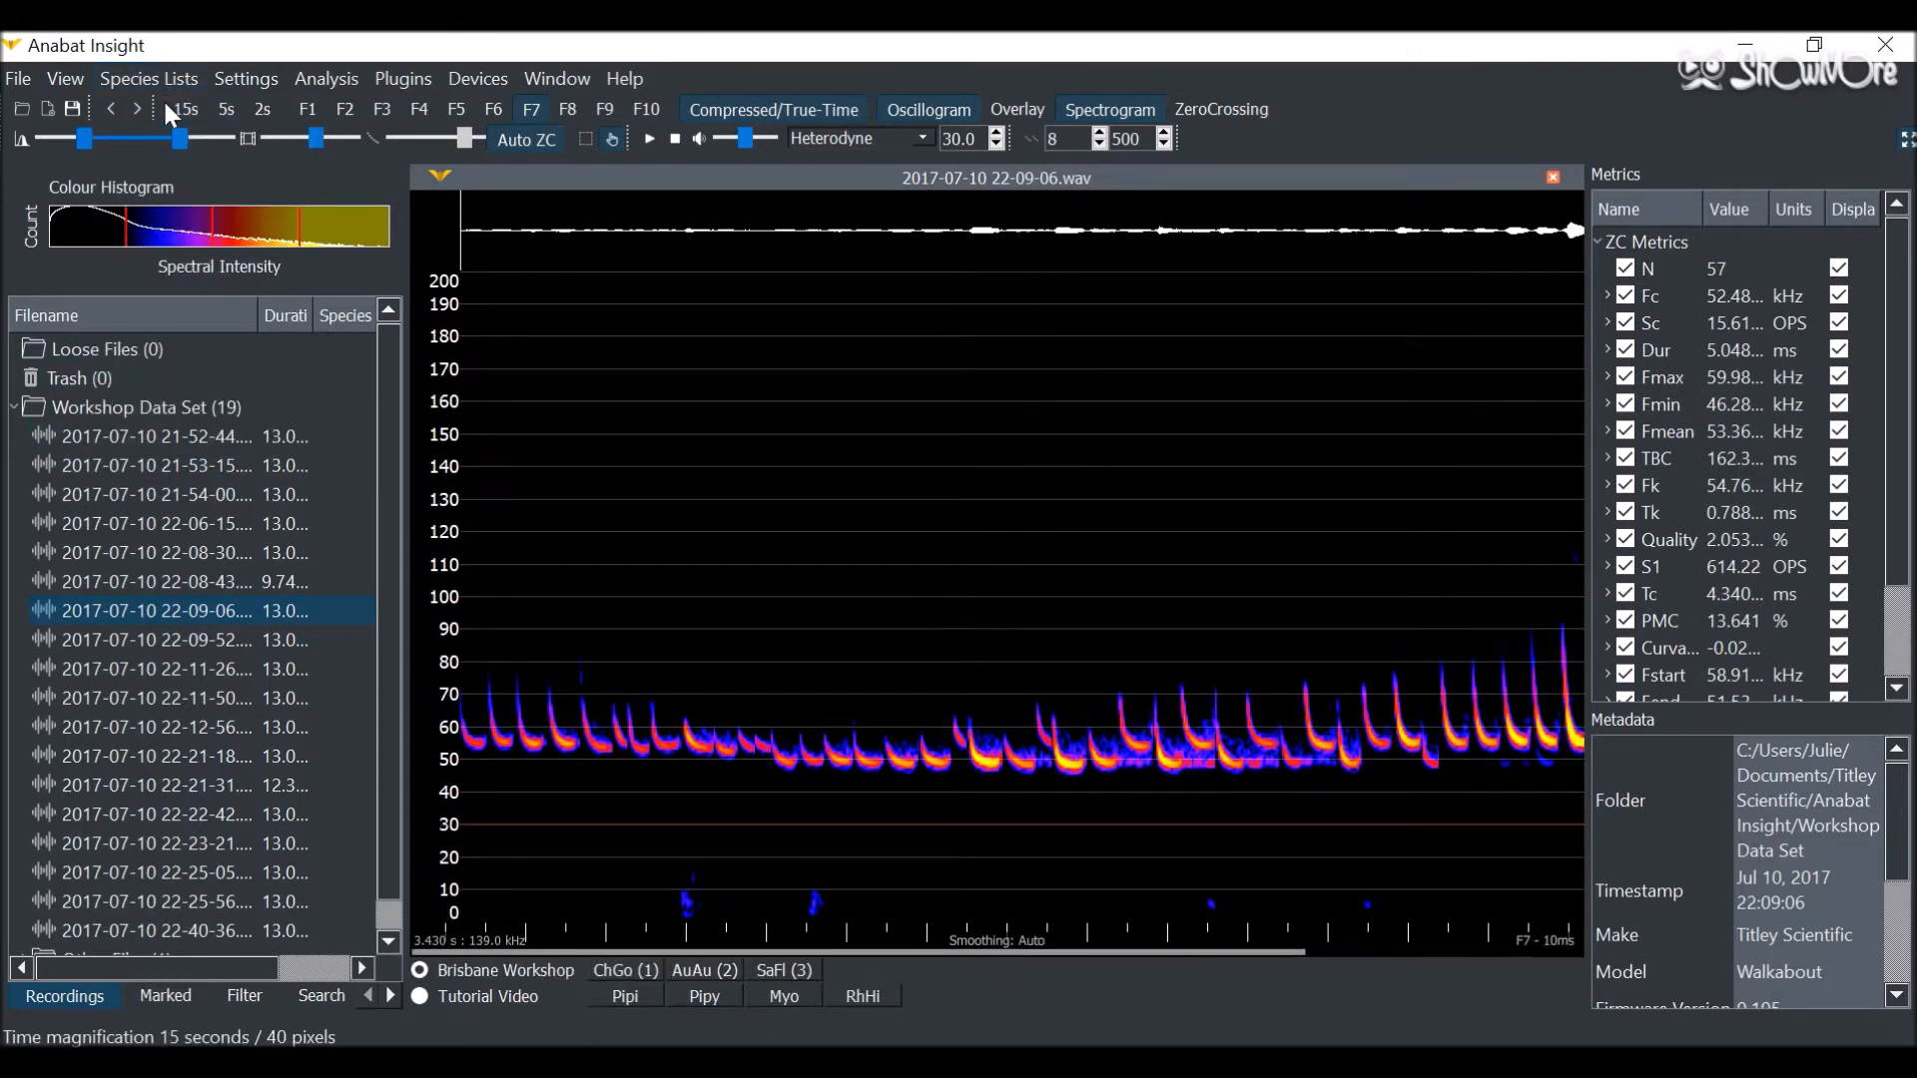
{"action": "mouse_move", "coordinate": [598, 731]}
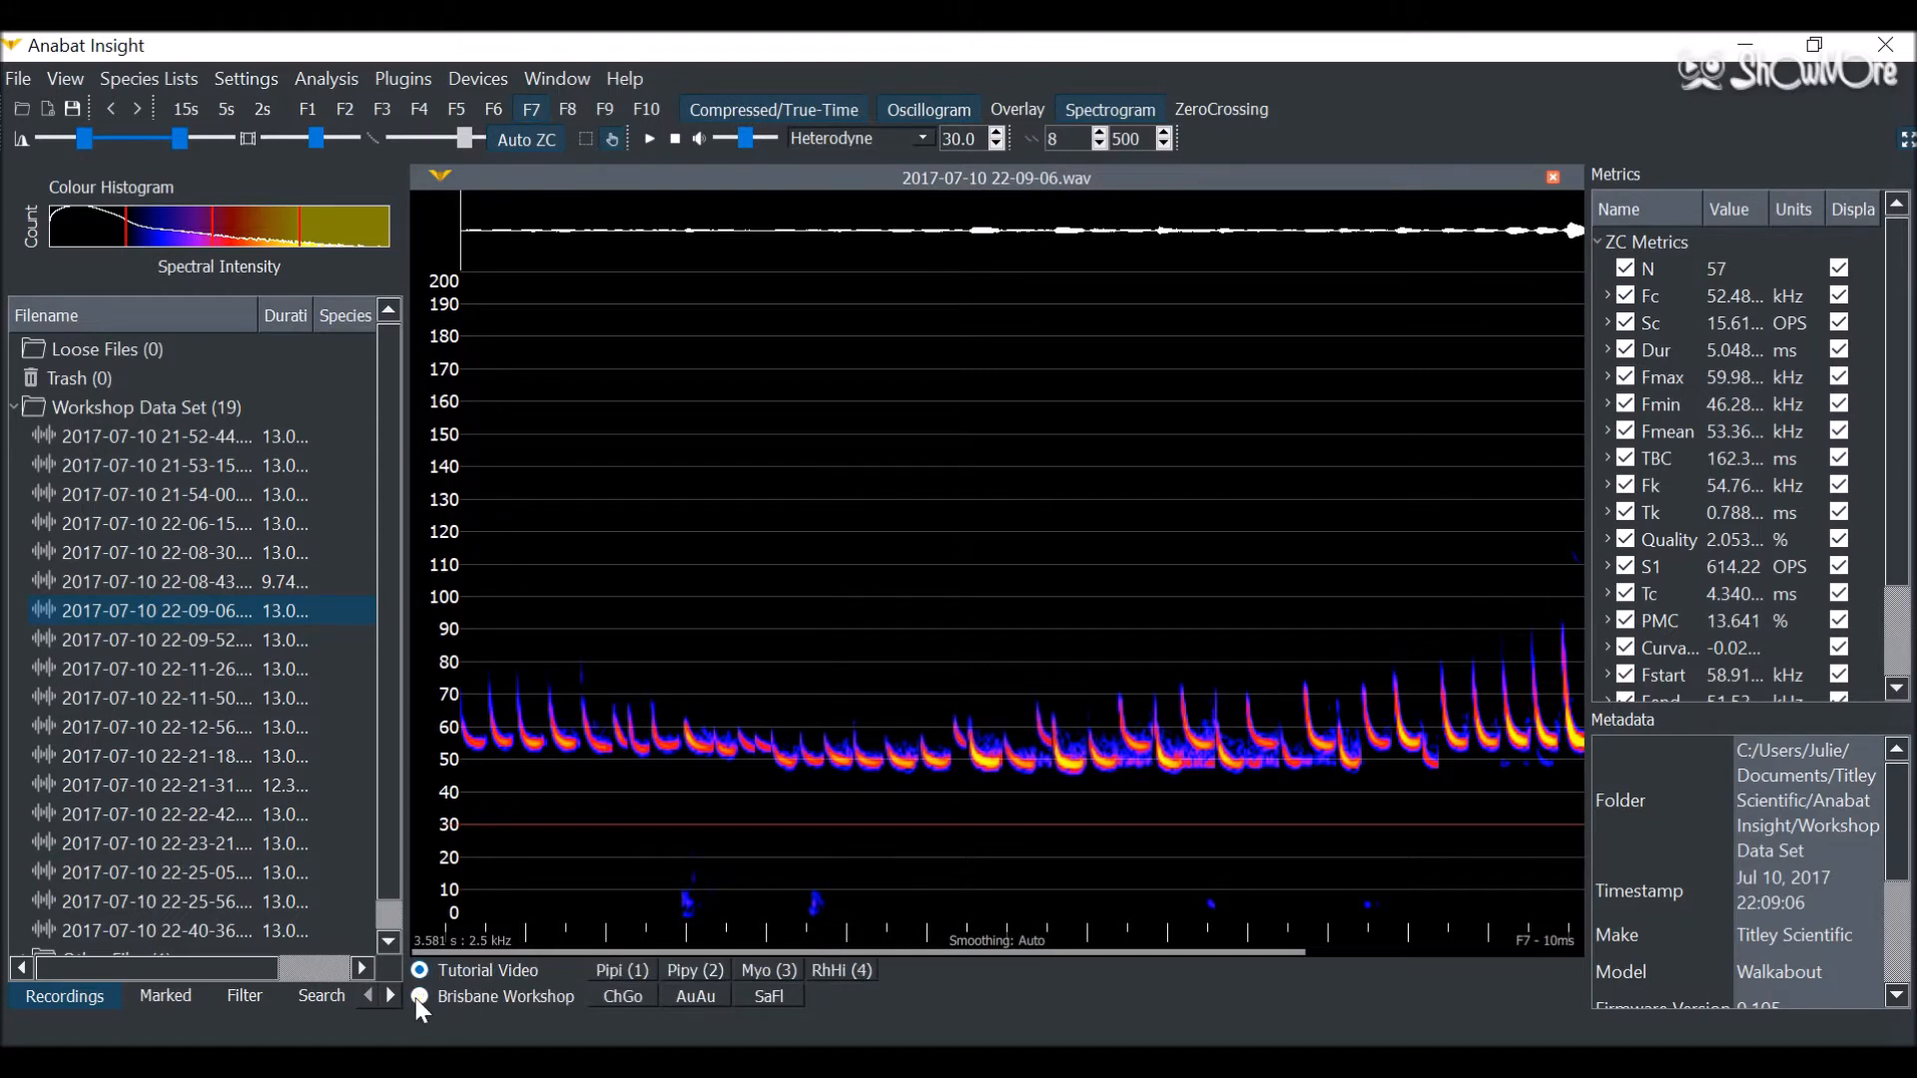
{"action": "left_click", "coordinate": [418, 970]}
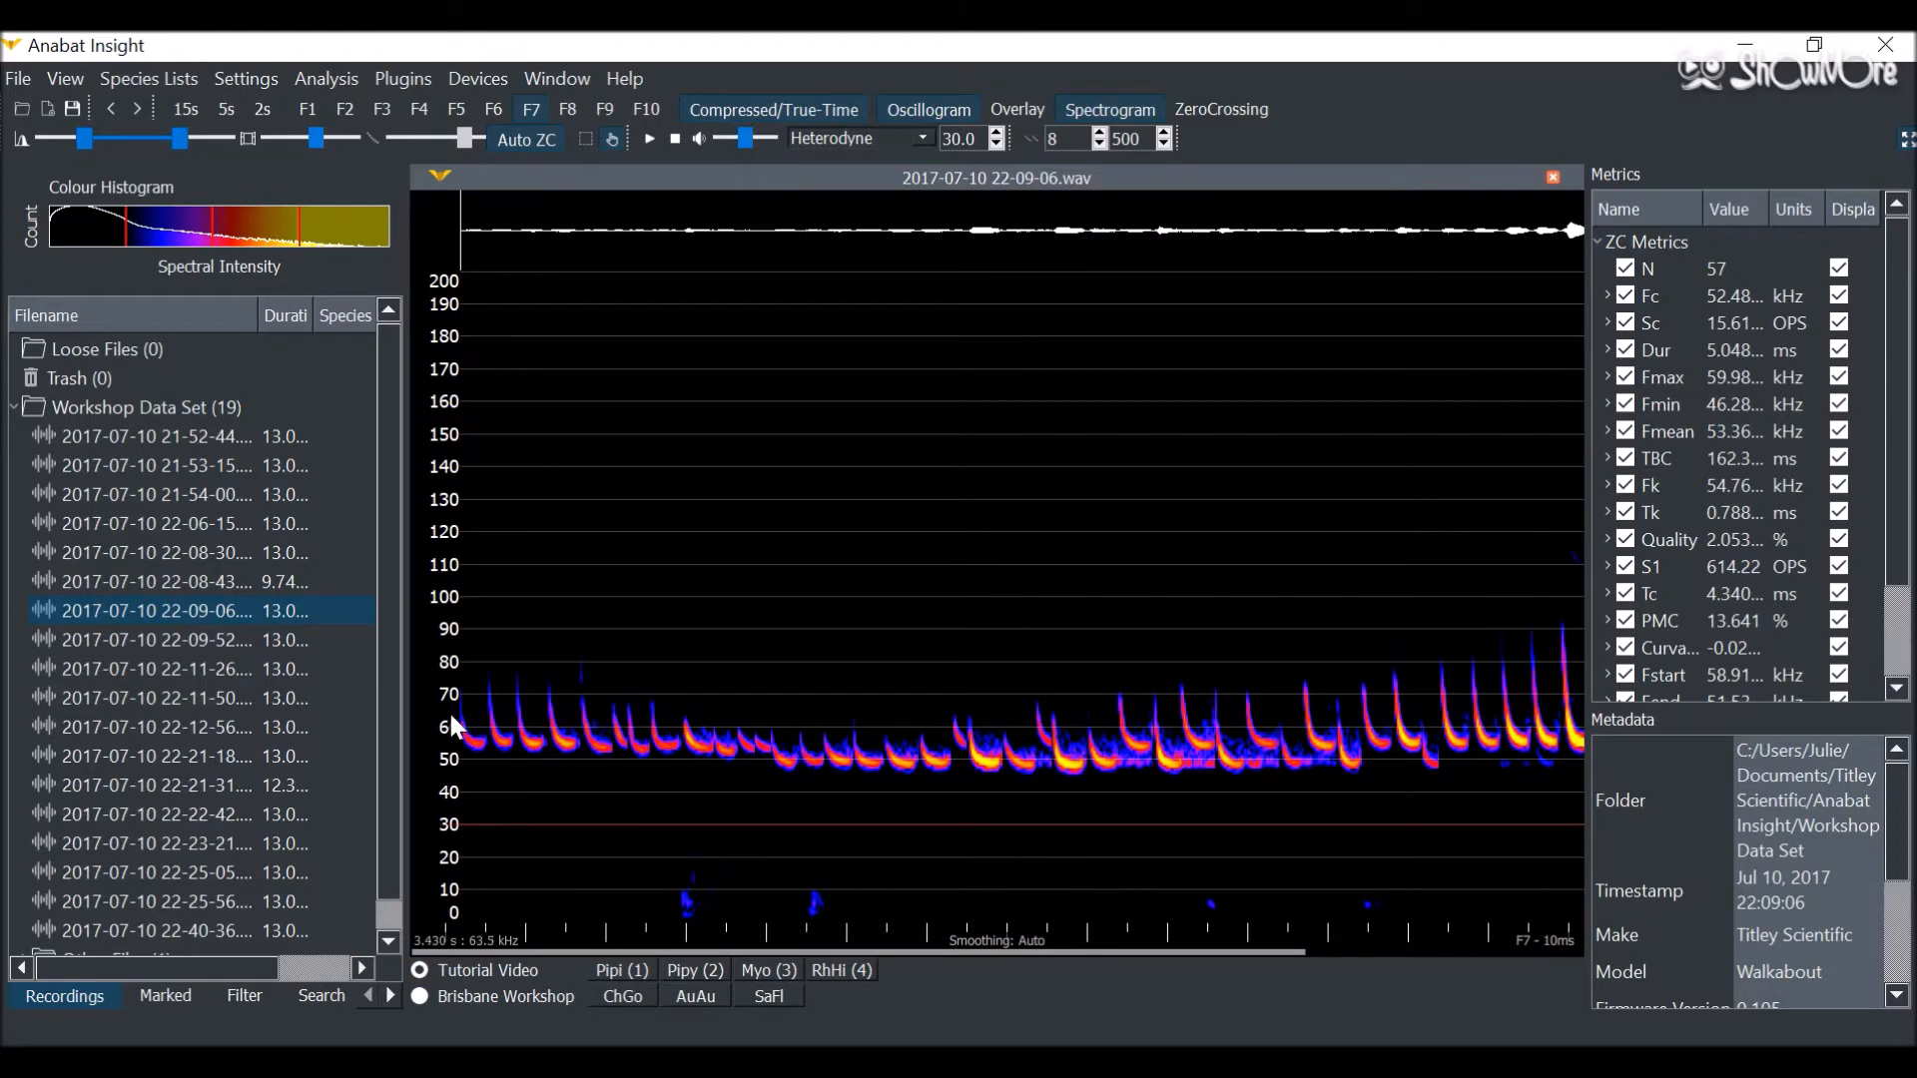
{"action": "left_click", "coordinate": [147, 78]}
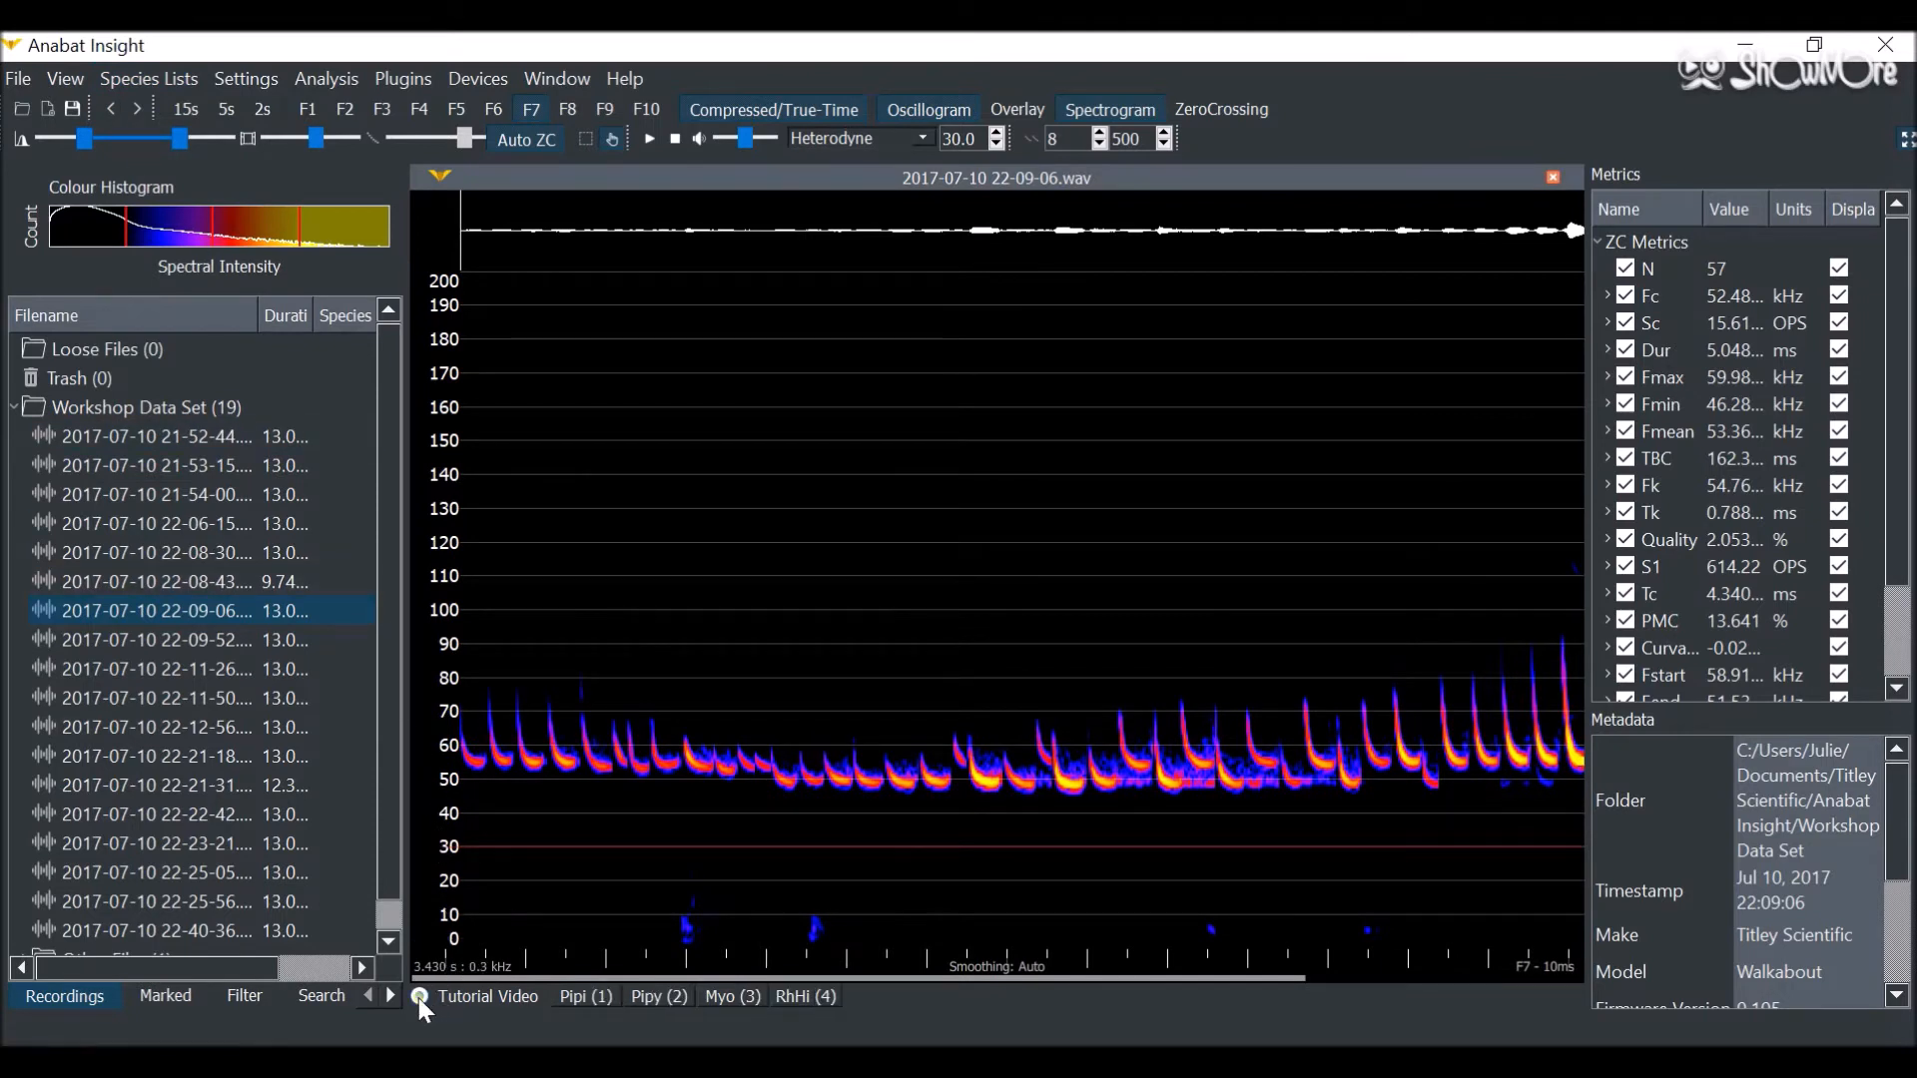
{"action": "mouse_move", "coordinate": [633, 832]}
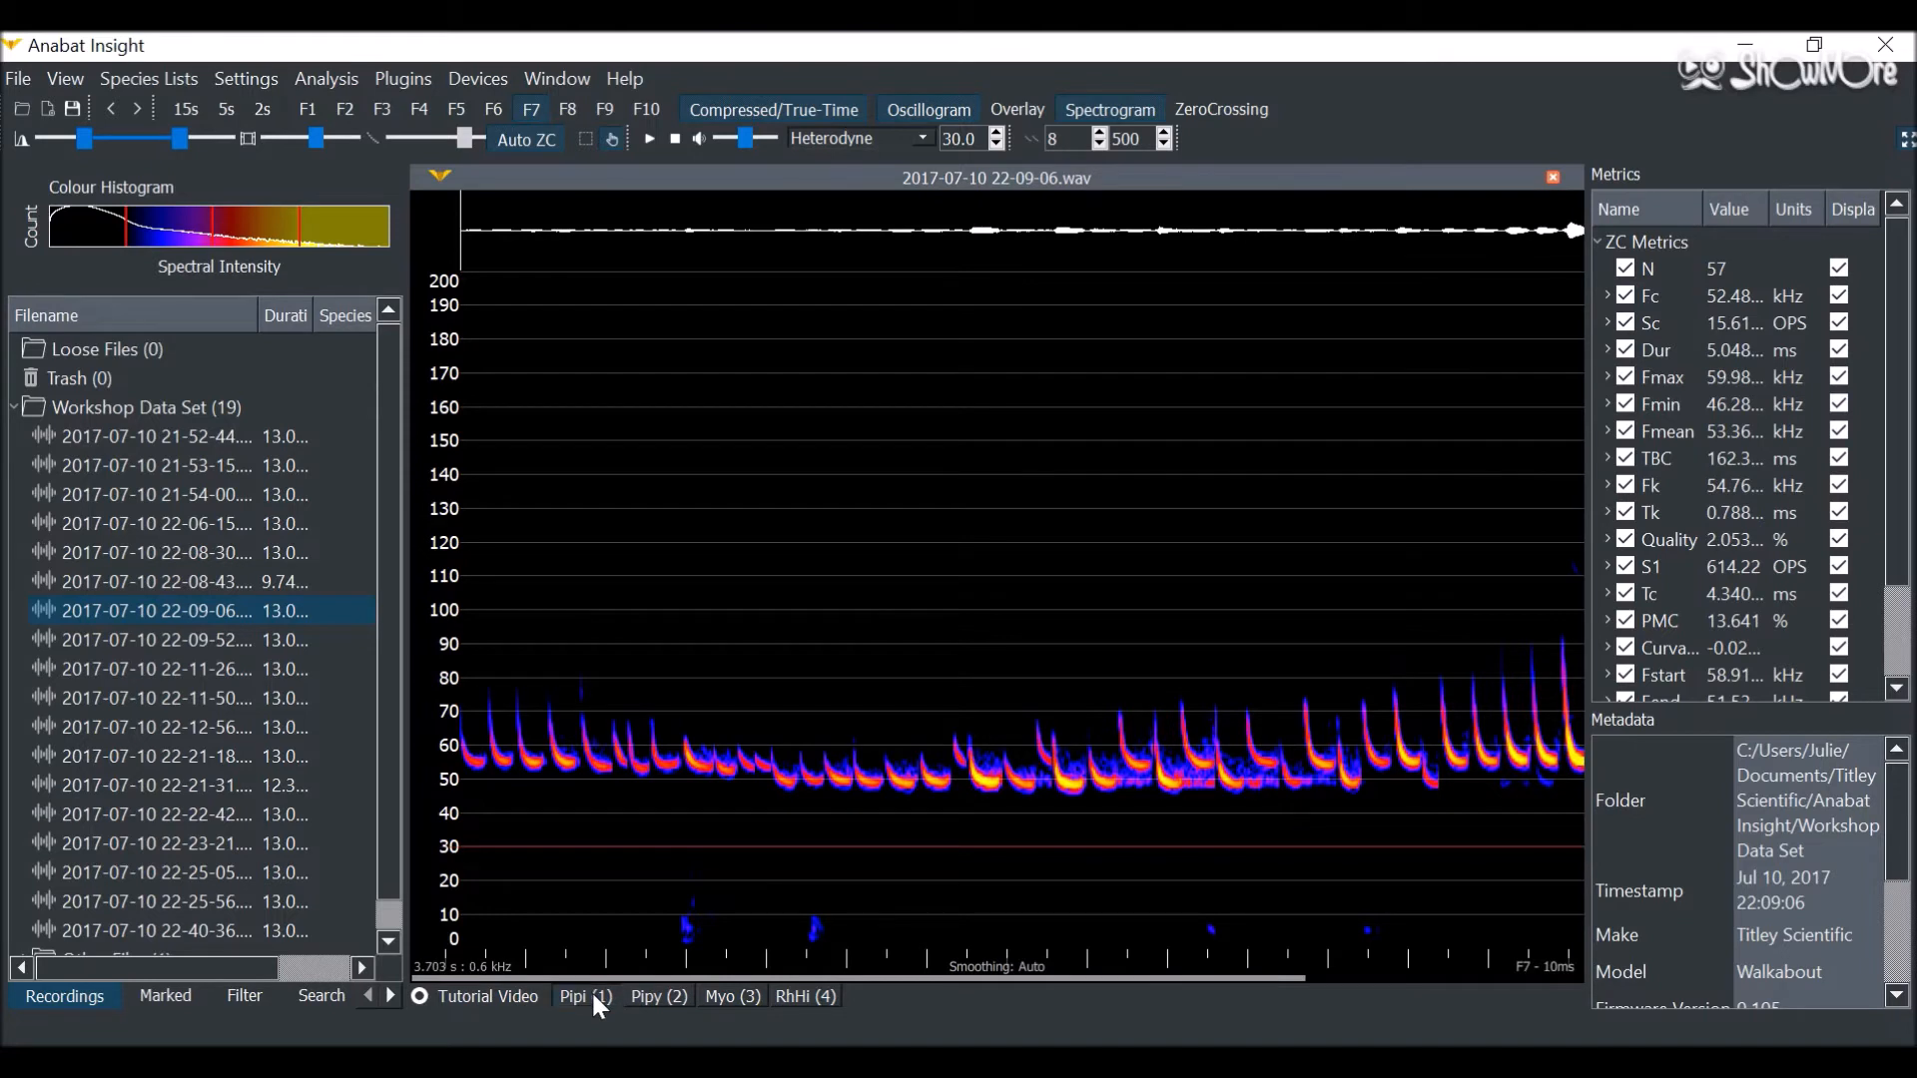
Step: Tag recording 22-09-06 with the Pipi (1) species label
{"action": "left_click", "coordinate": [584, 997]}
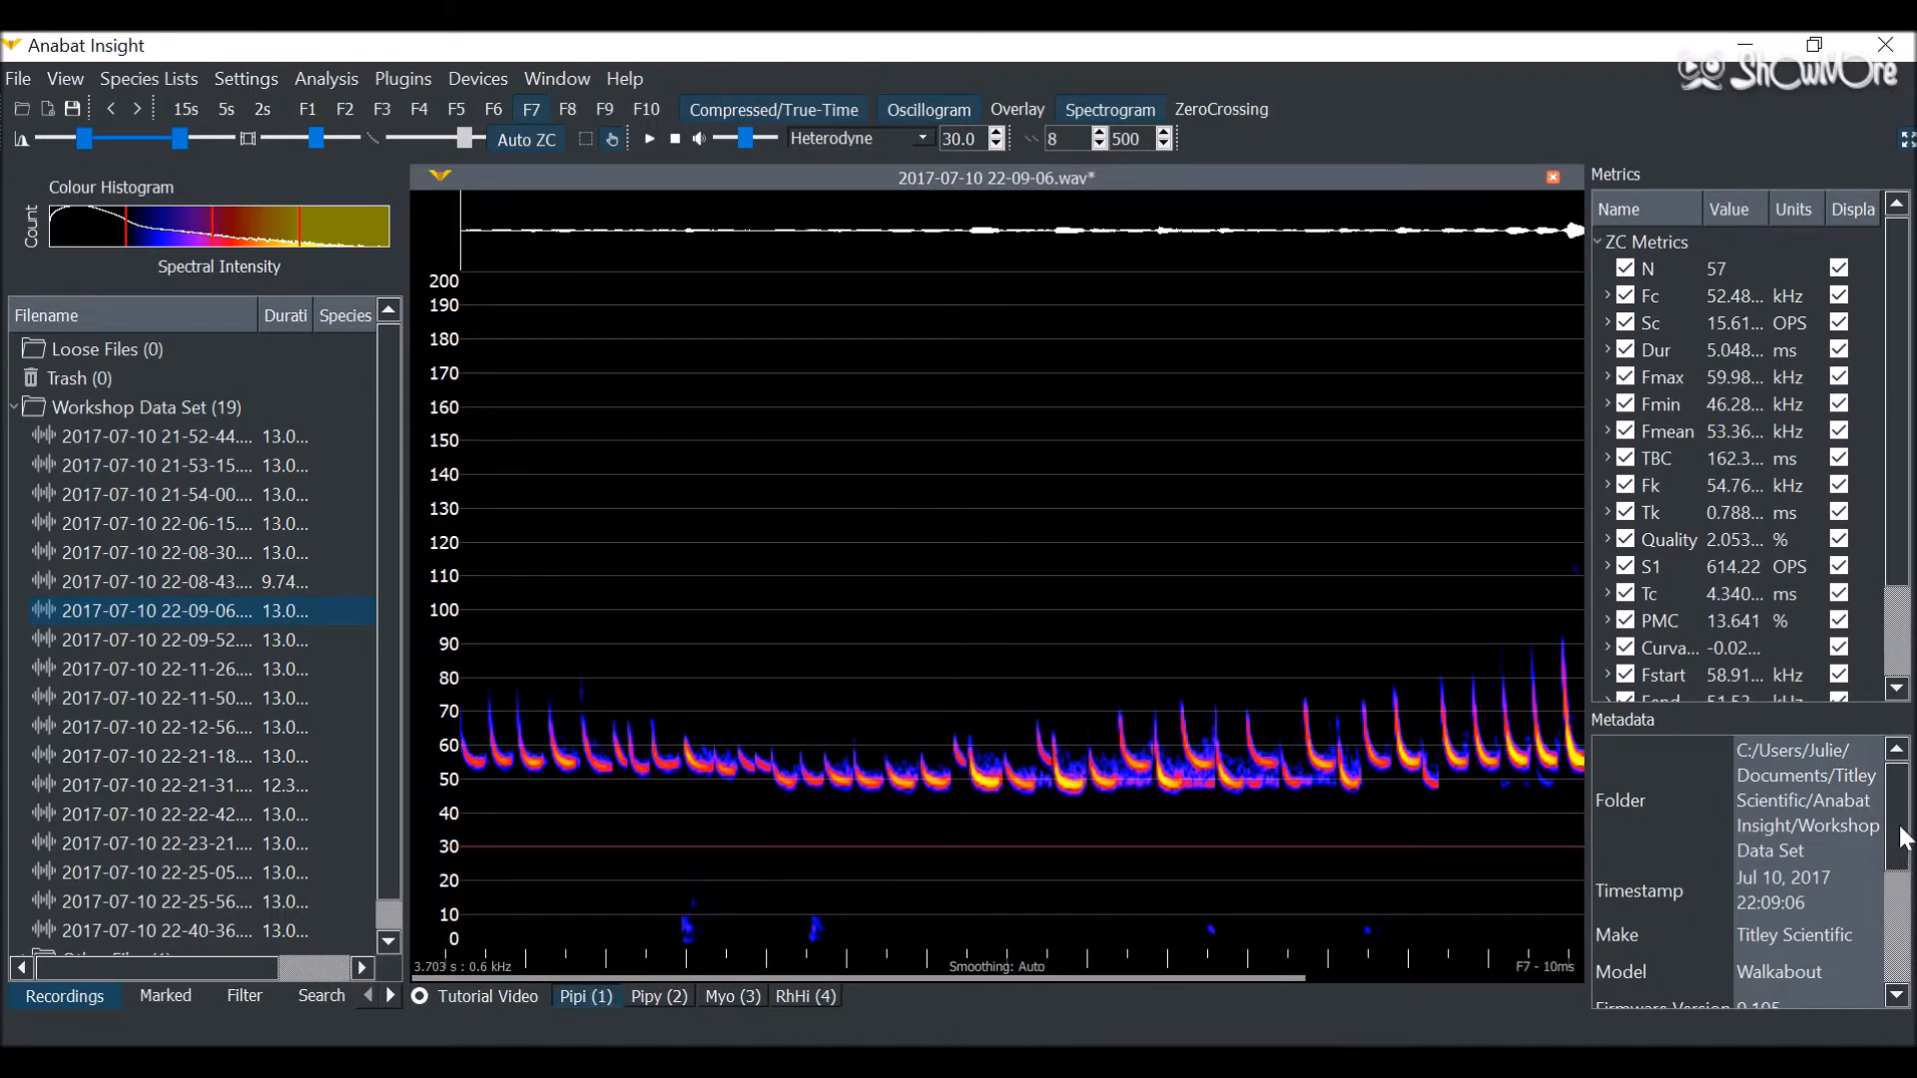
{"action": "scroll", "scroll_direction": "down", "scroll_amount": 3}
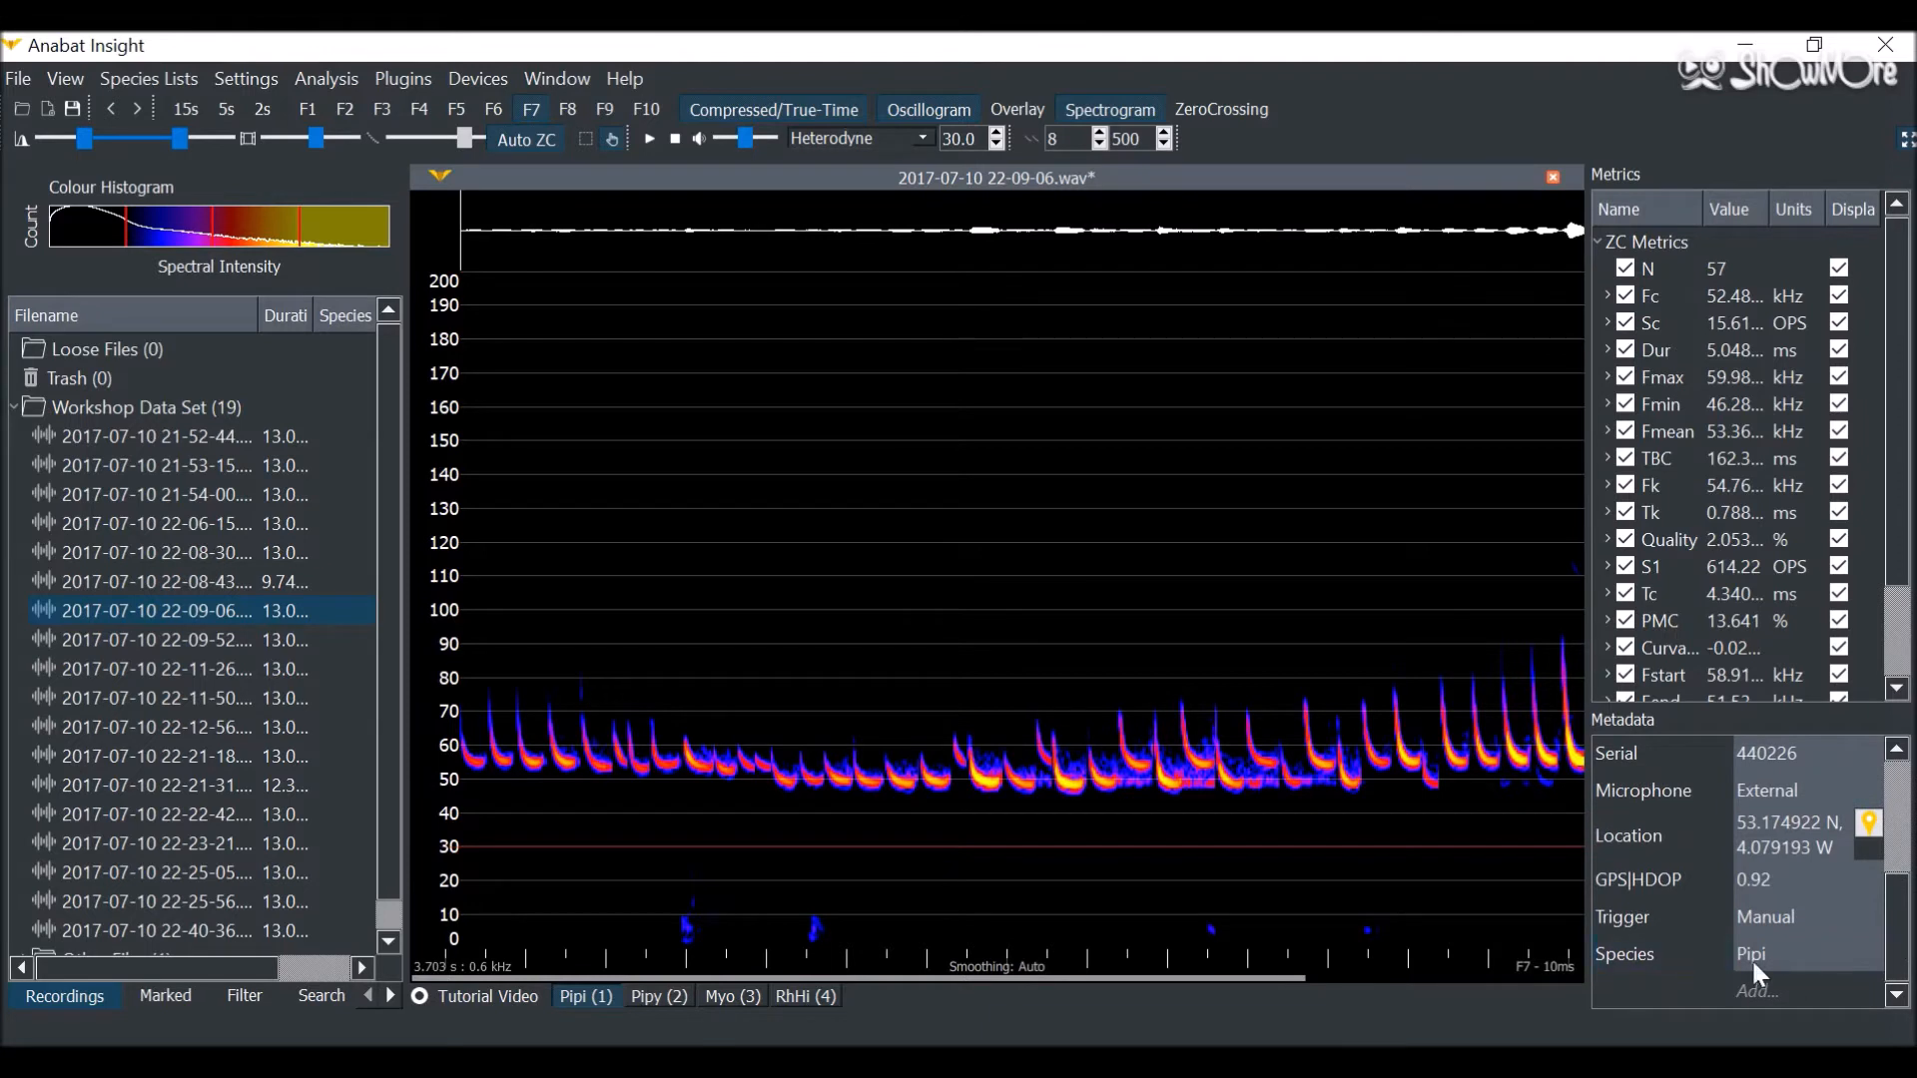
{"action": "mouse_move", "coordinate": [1341, 893]}
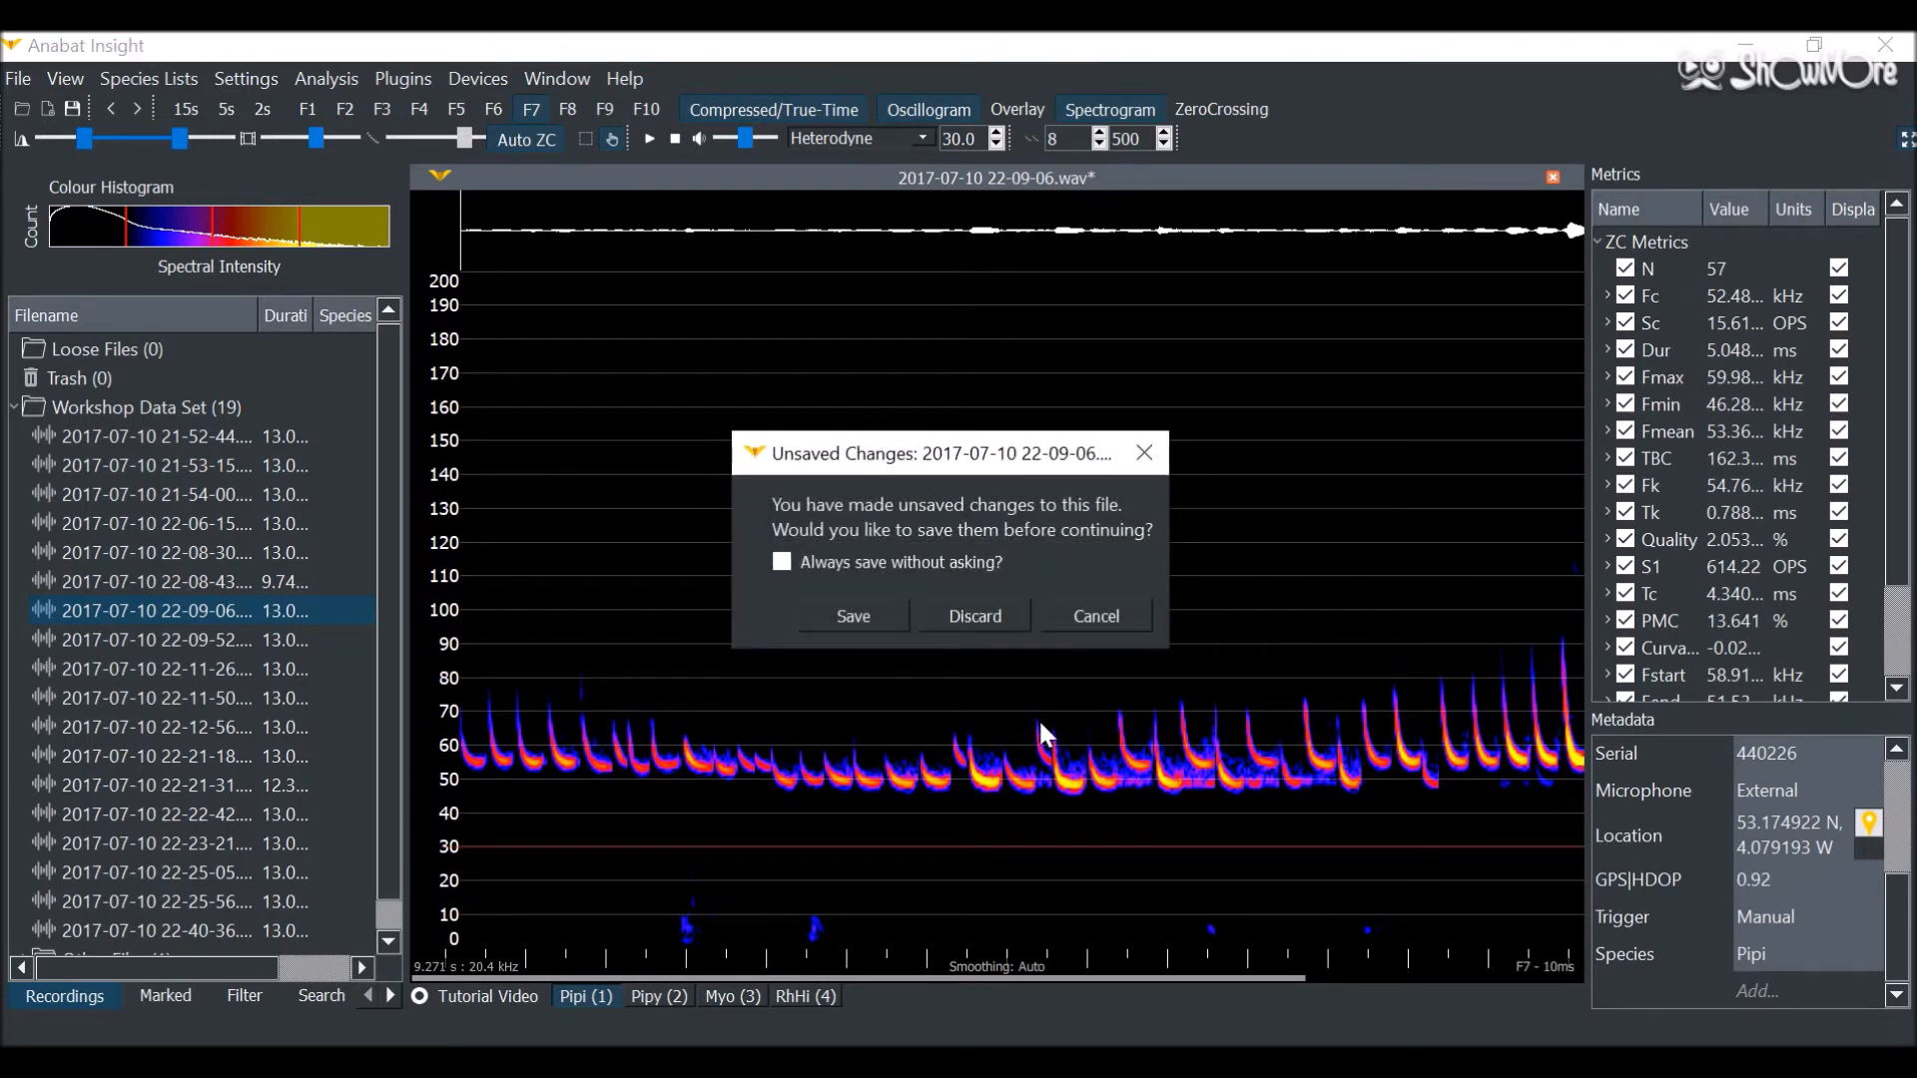
Step: Tick Always save without asking and save the Pipi label
{"action": "left_click", "coordinate": [780, 561]}
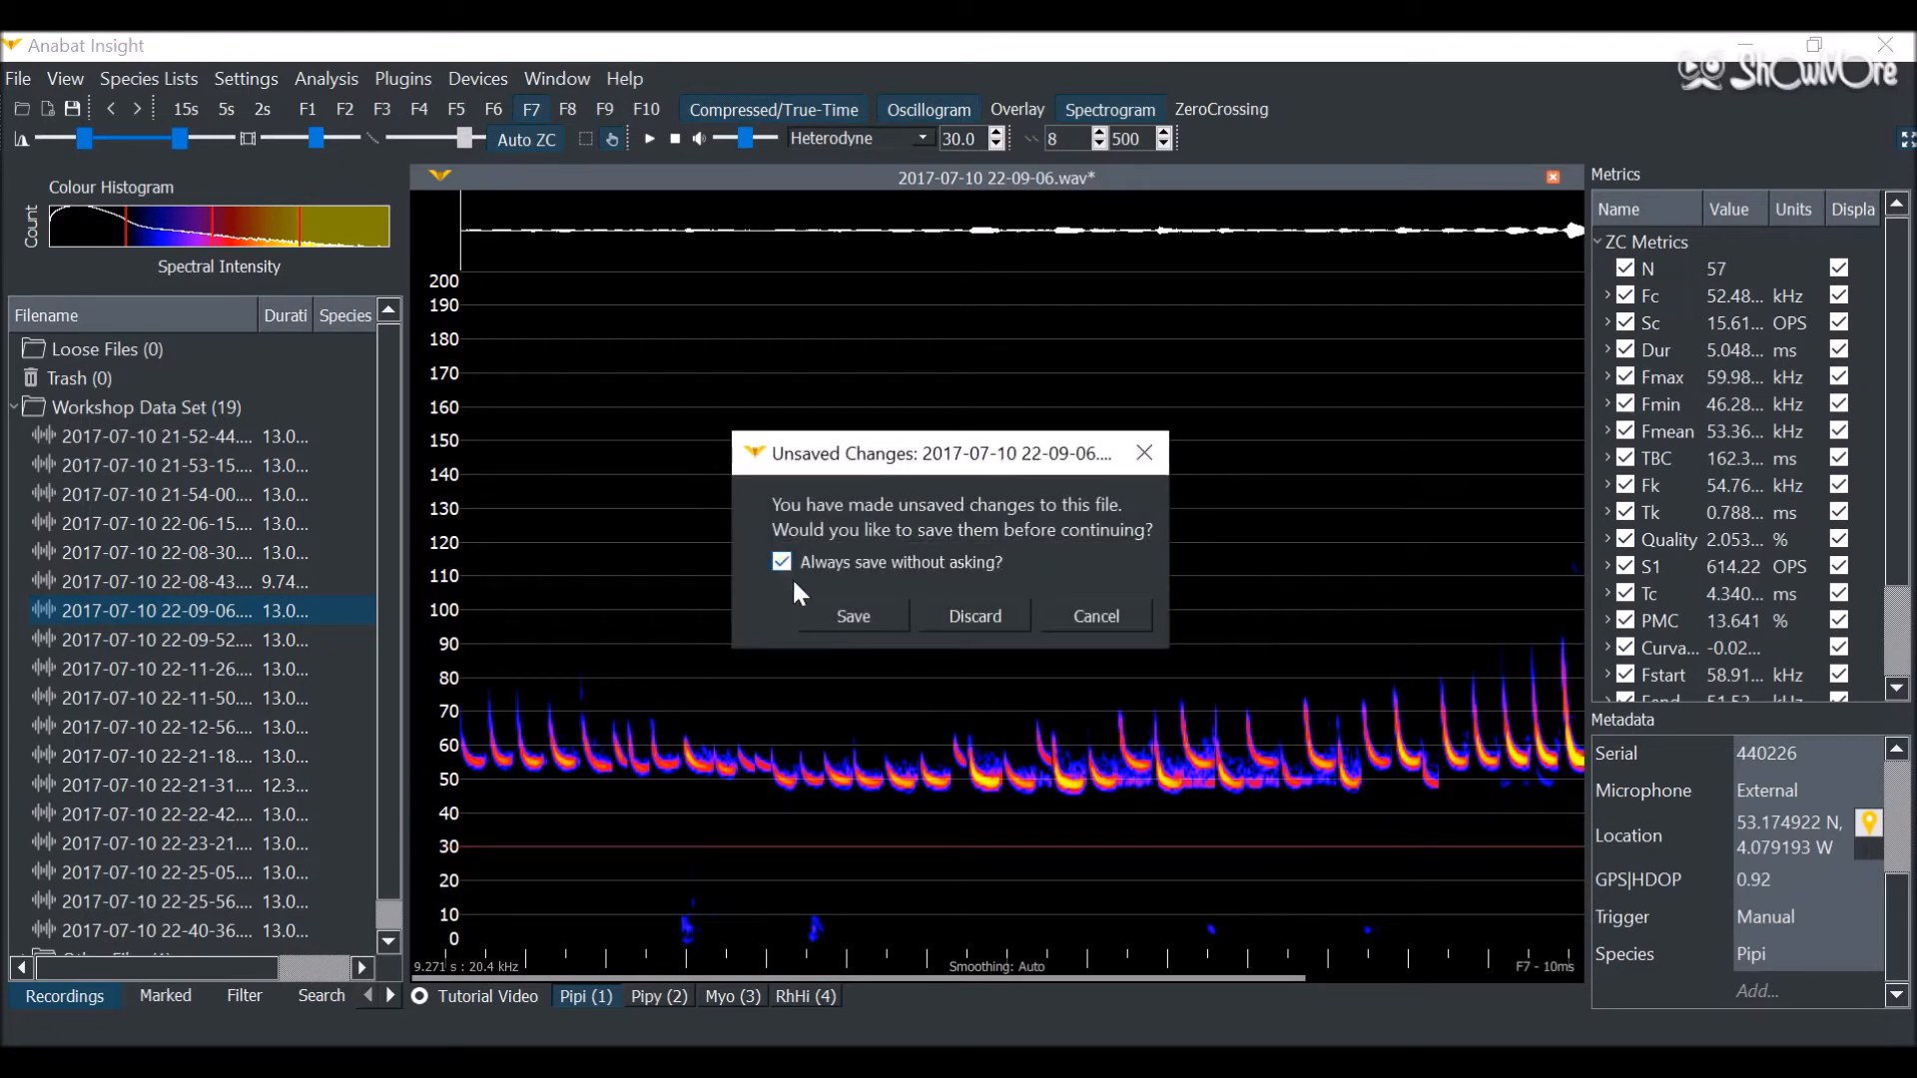
{"action": "left_click", "coordinate": [852, 615]}
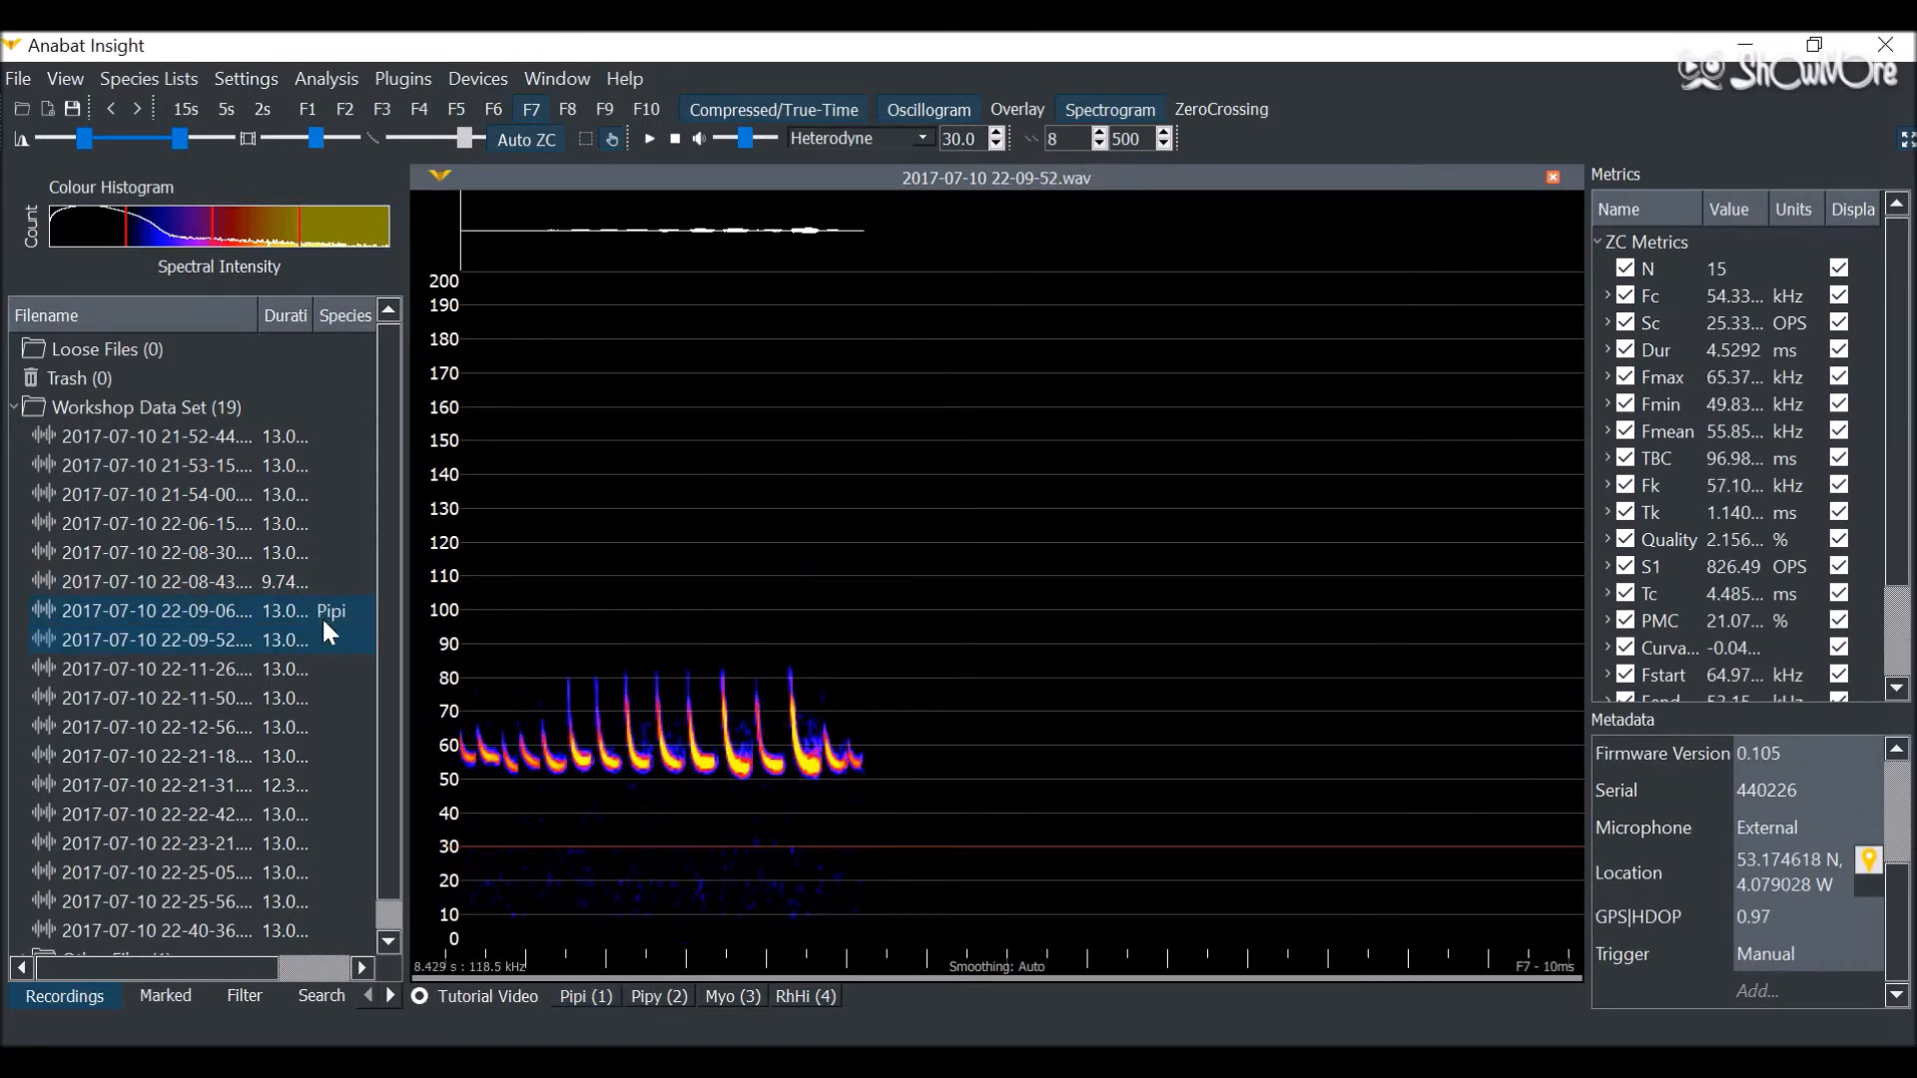
Step: Tag 22-09-52 as Pipy and Myo, then move to the next recording
{"action": "key", "text": "2"}
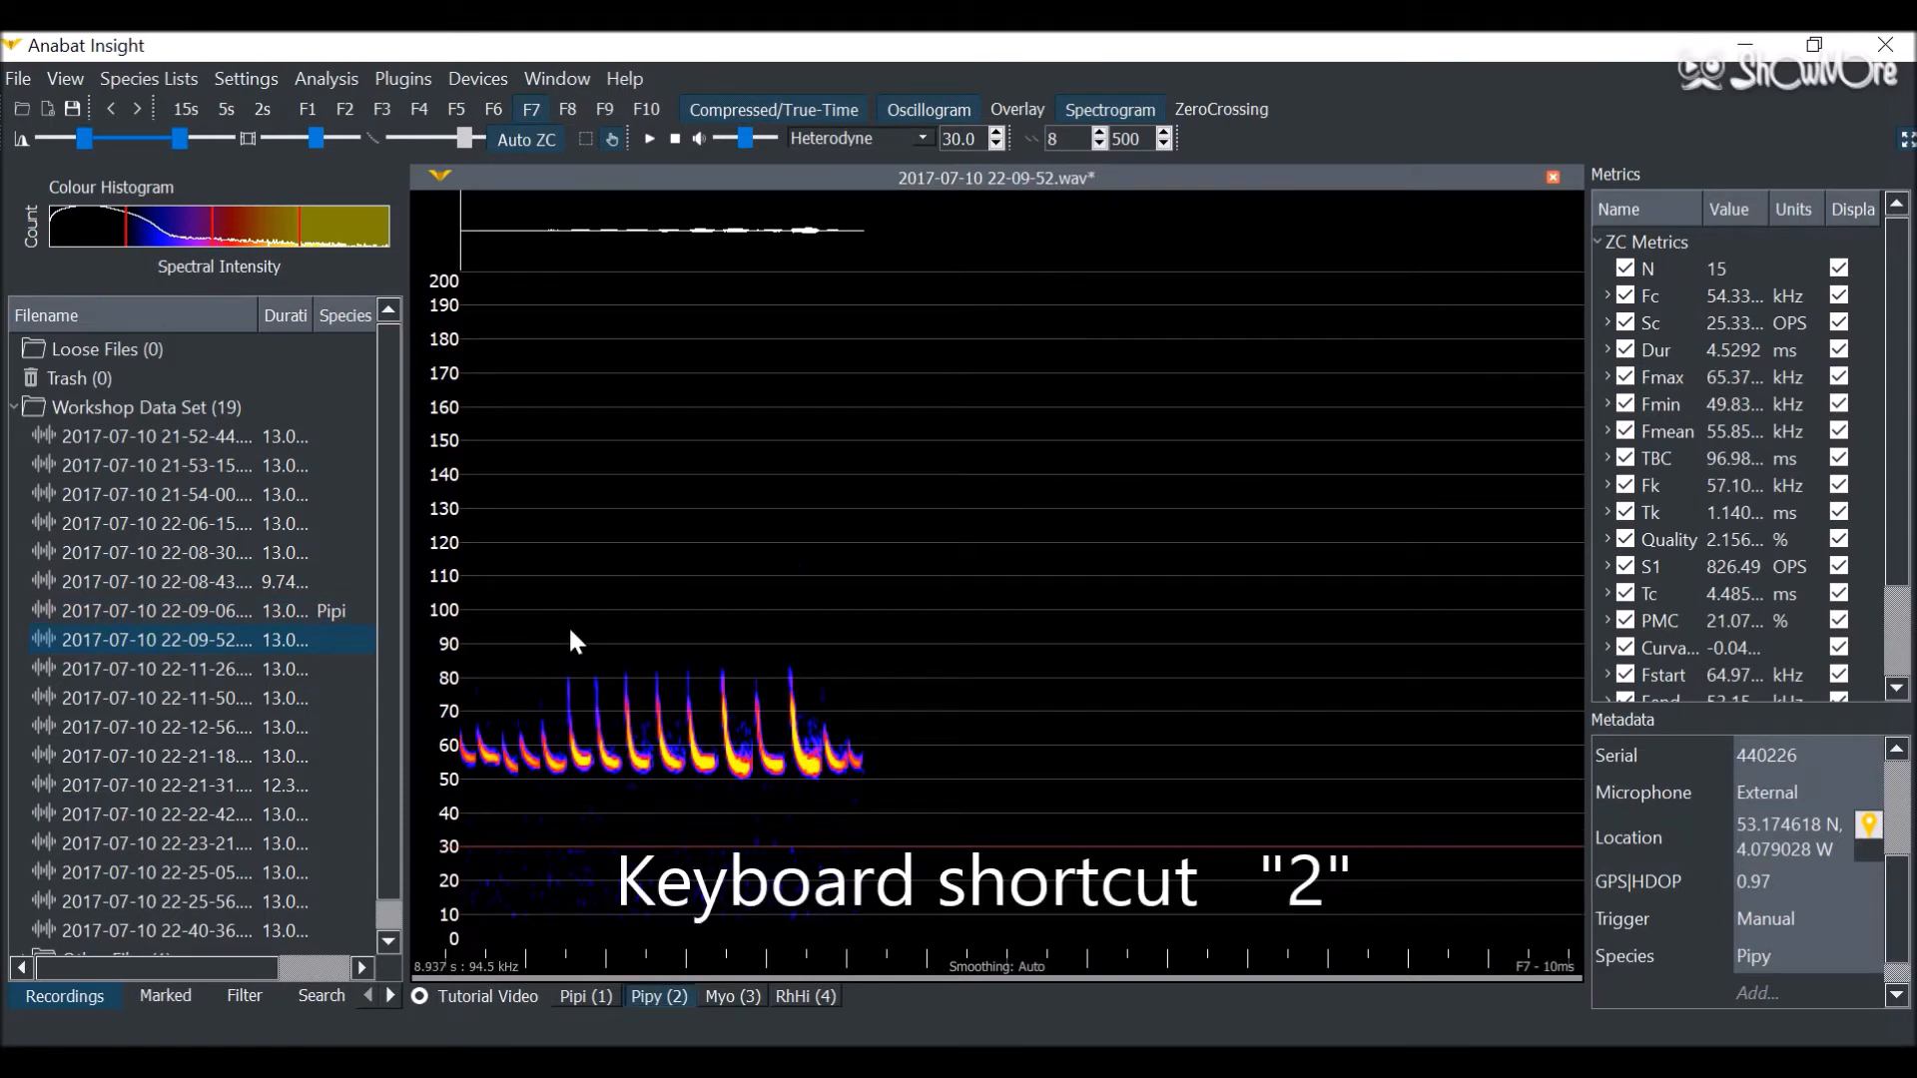
{"action": "key", "text": "2"}
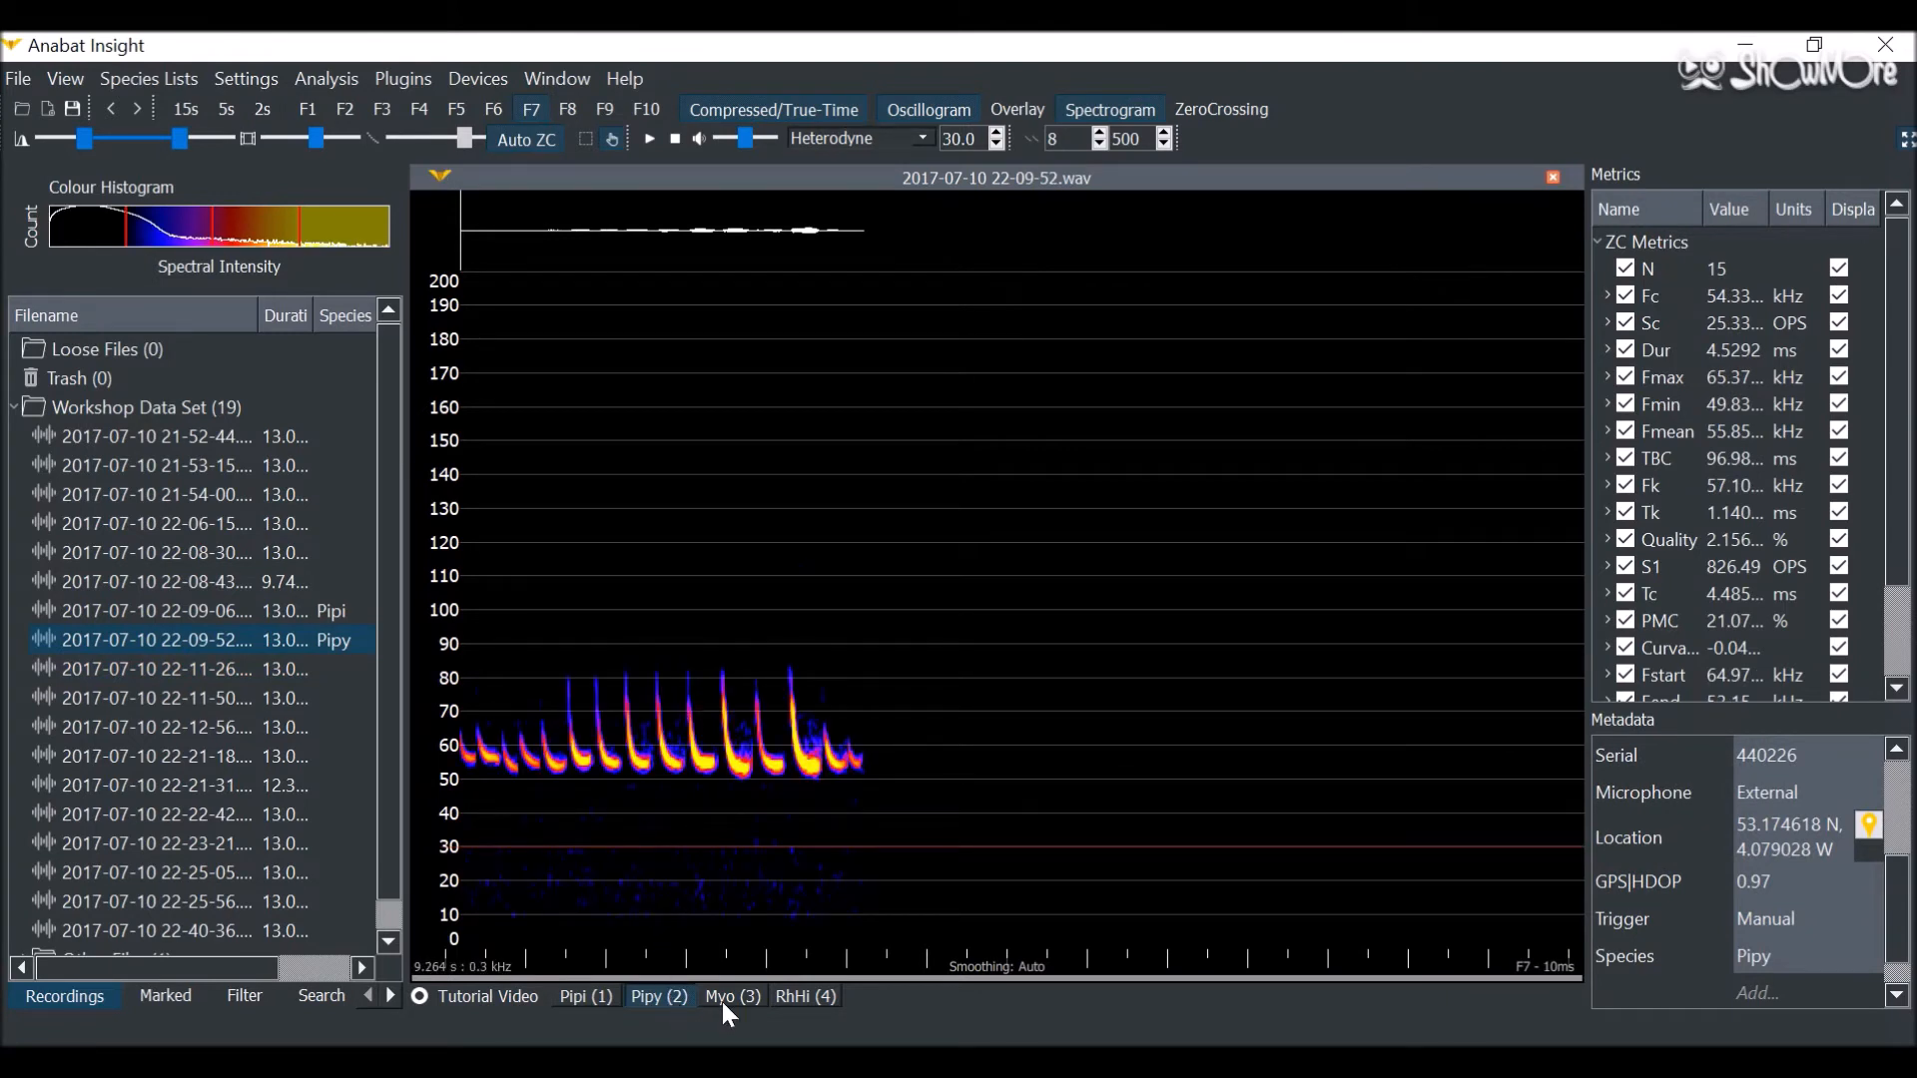
{"action": "left_click", "coordinate": [731, 996]}
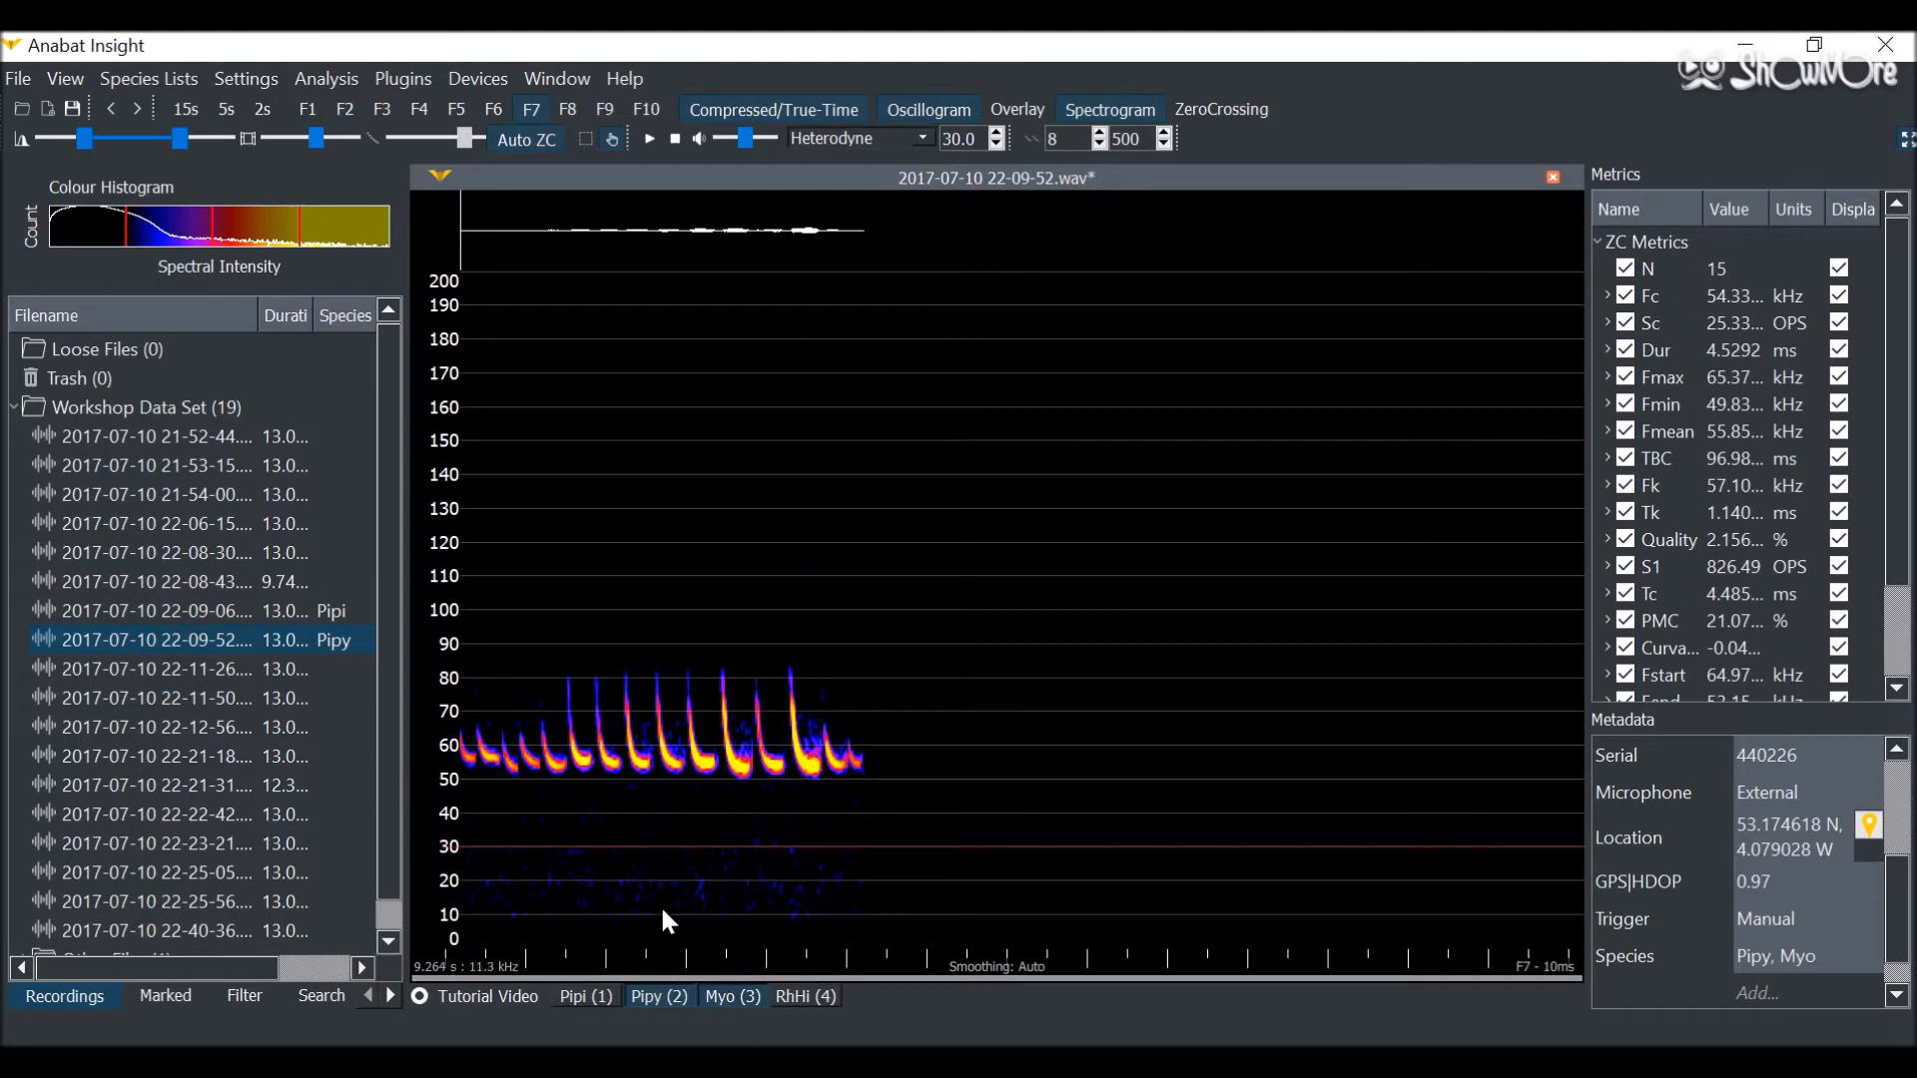
{"action": "left_click", "coordinate": [158, 669]}
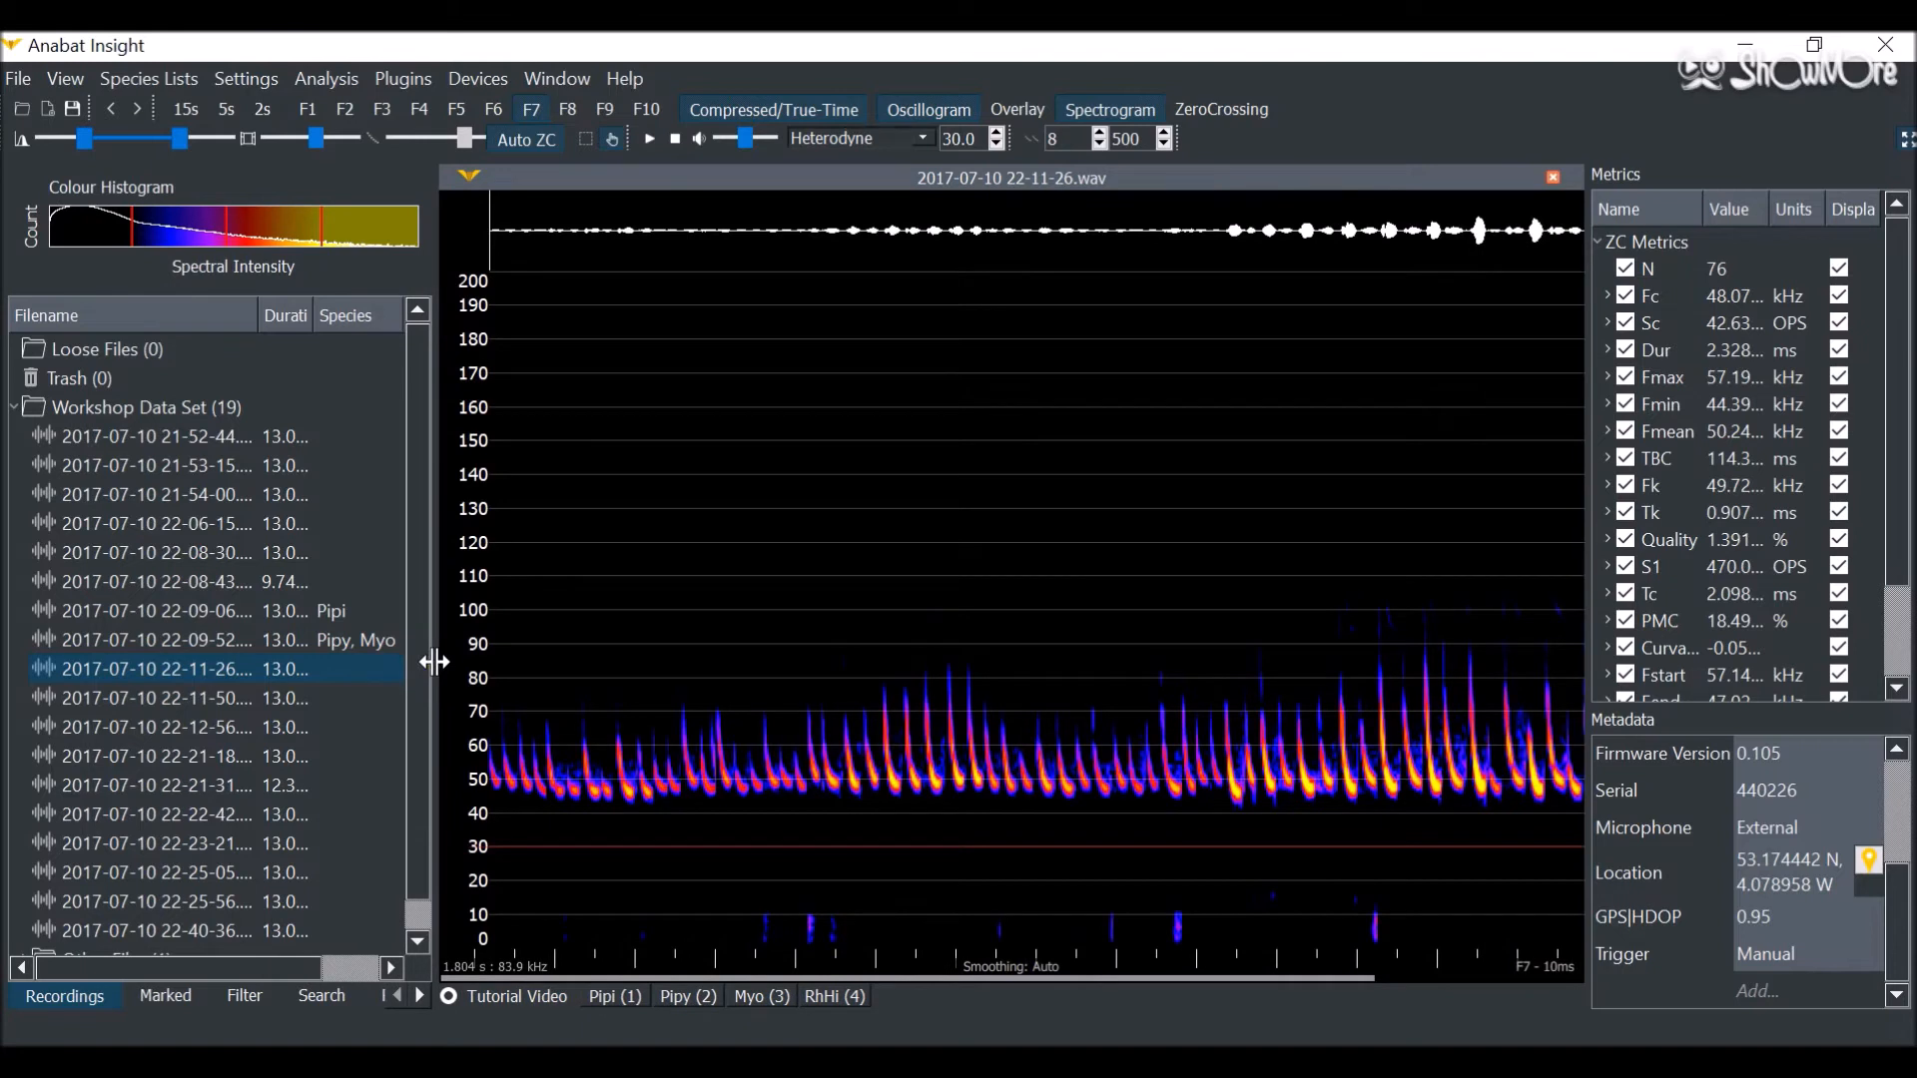
{"action": "mouse_move", "coordinate": [410, 379]}
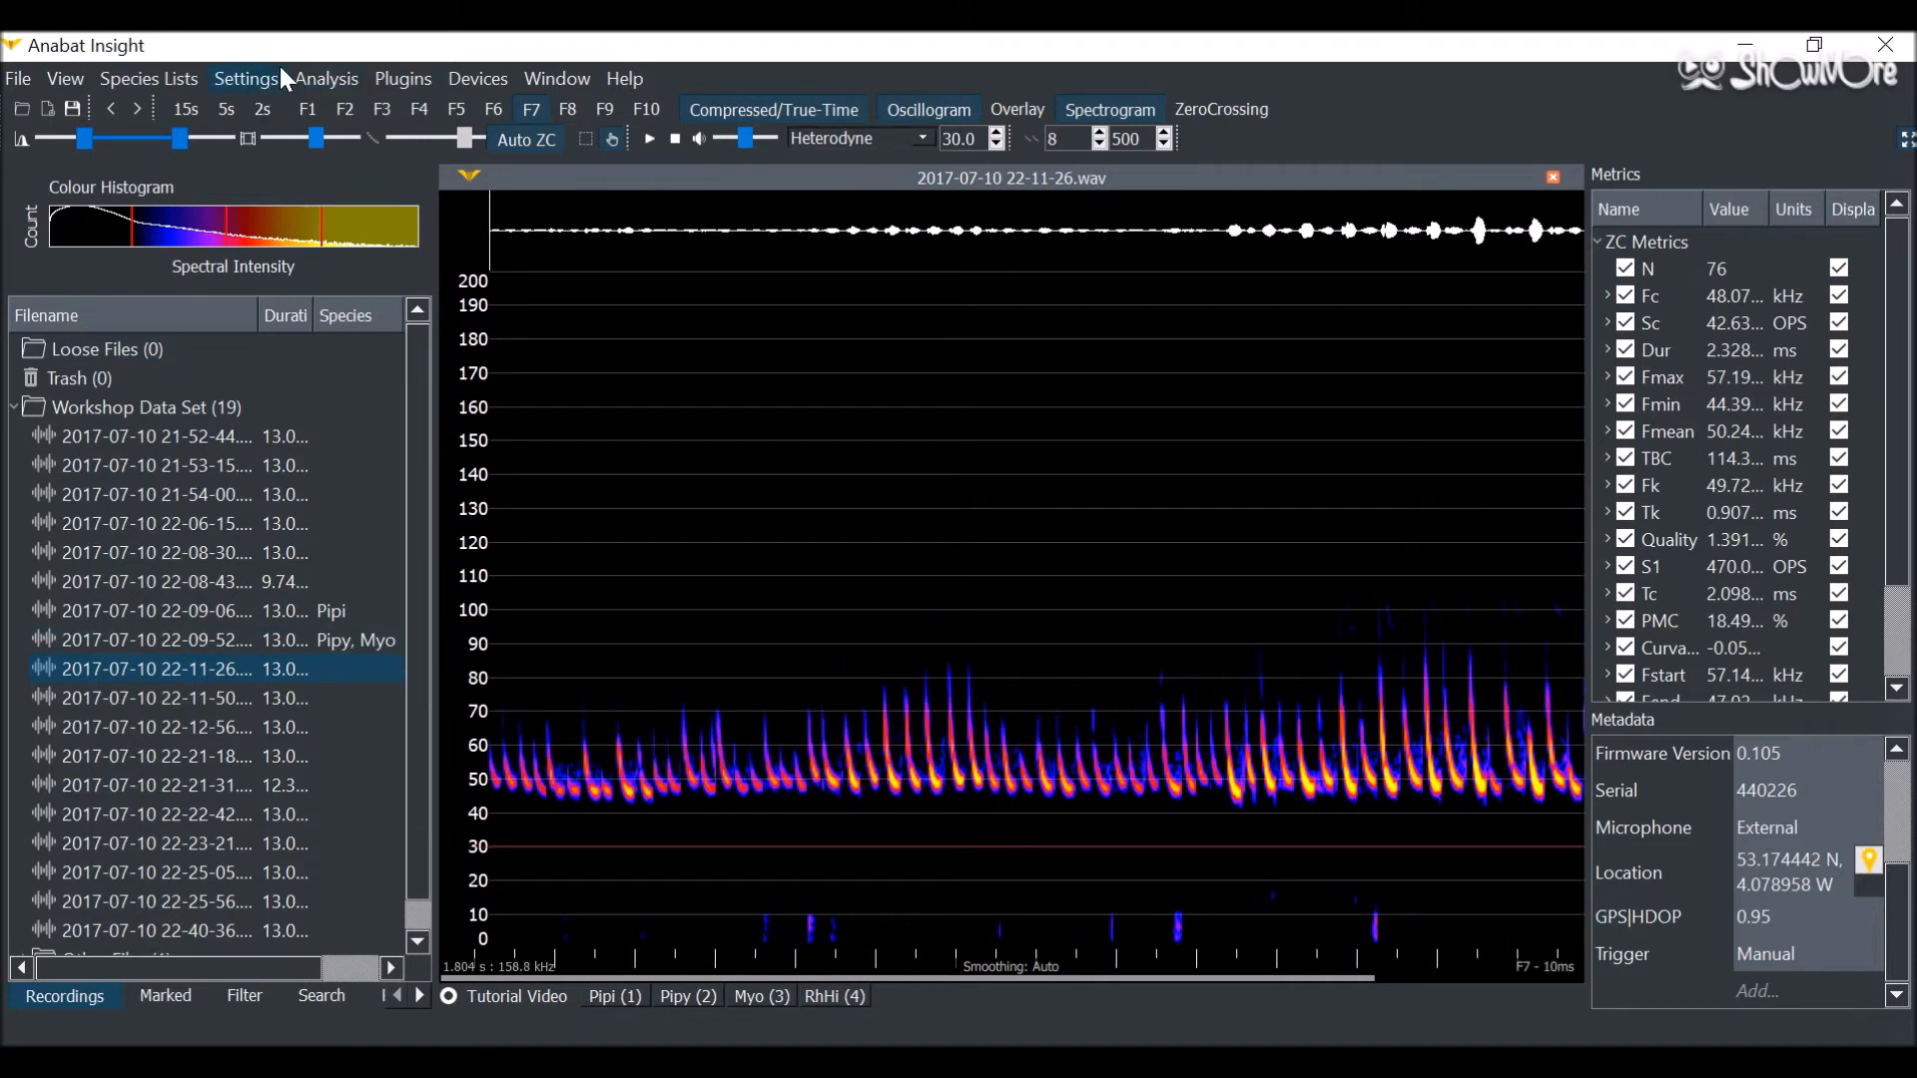
Step: Enable jumping to the next recording after labelling, and return to 22-11-50
{"action": "left_click", "coordinate": [246, 78]}
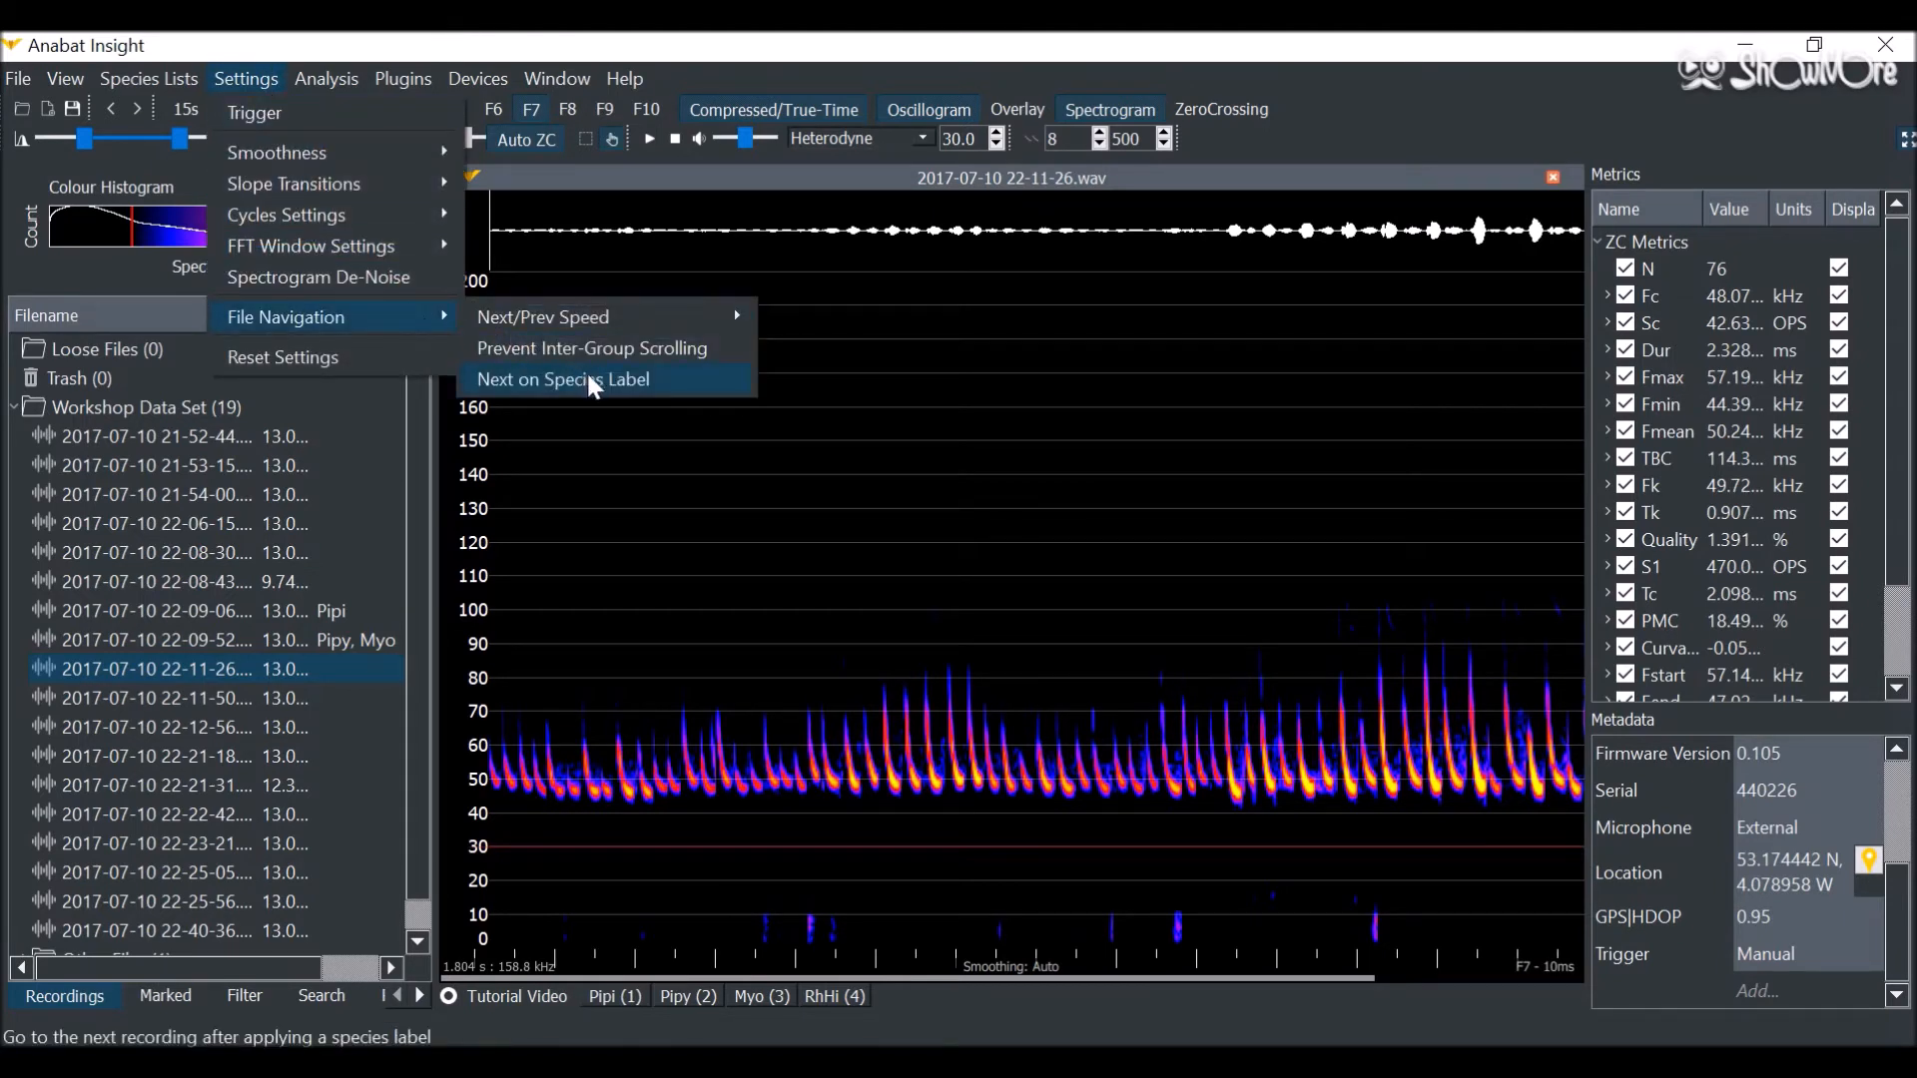
{"action": "left_click", "coordinate": [565, 379]}
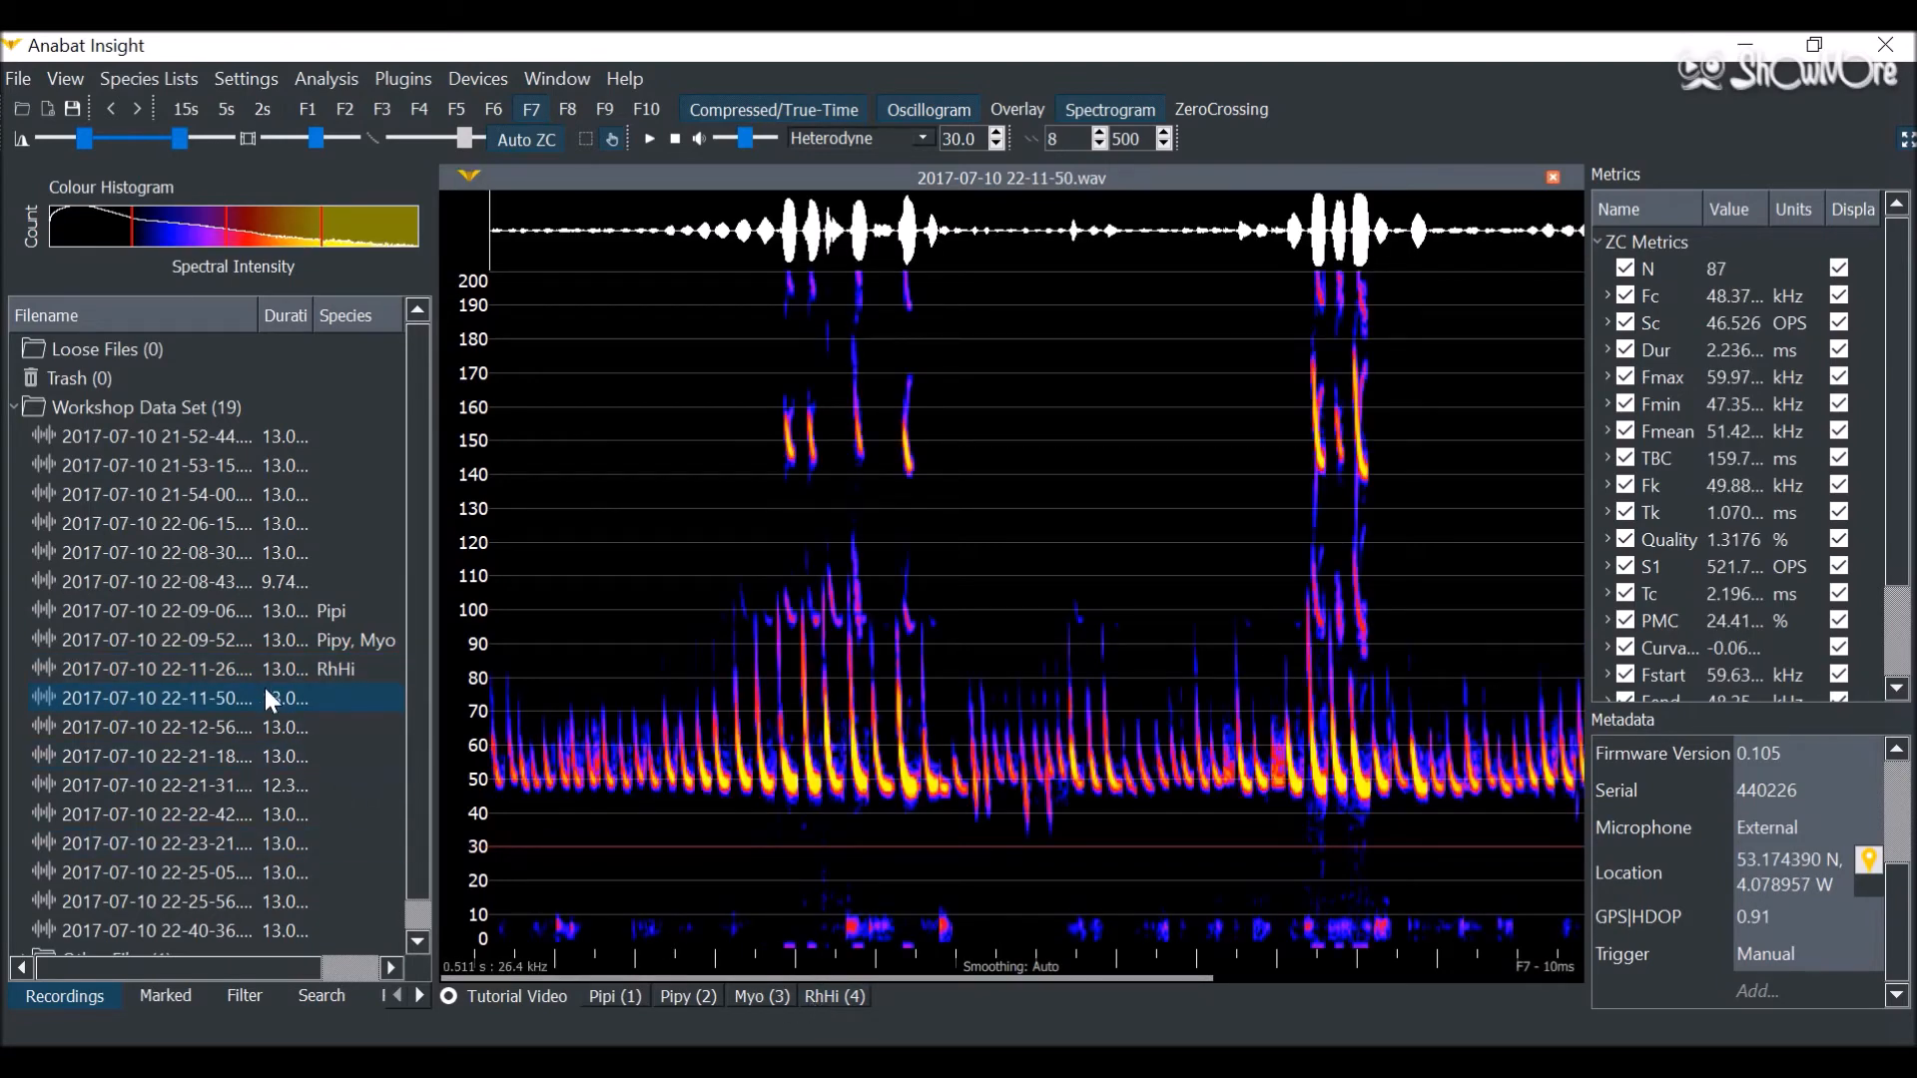
{"action": "mouse_move", "coordinate": [581, 862]}
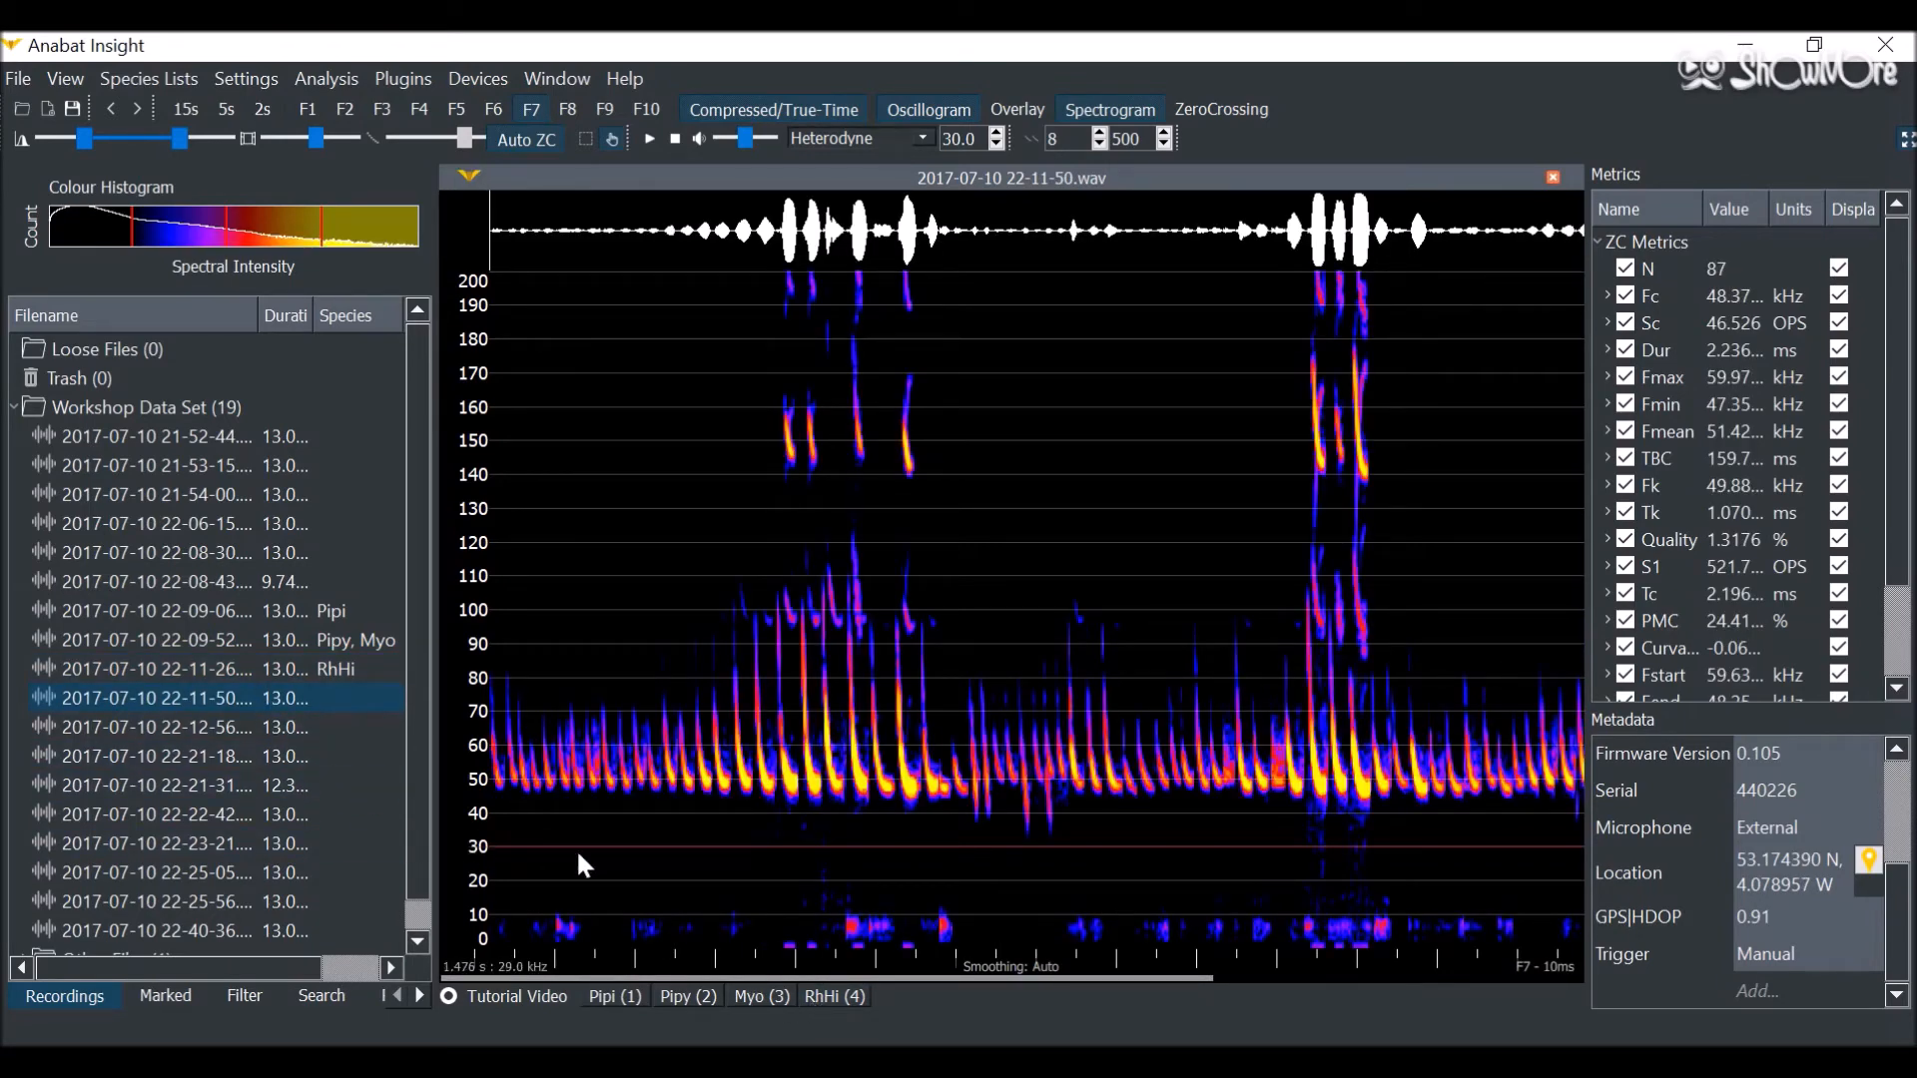
{"action": "left_click", "coordinate": [159, 668]}
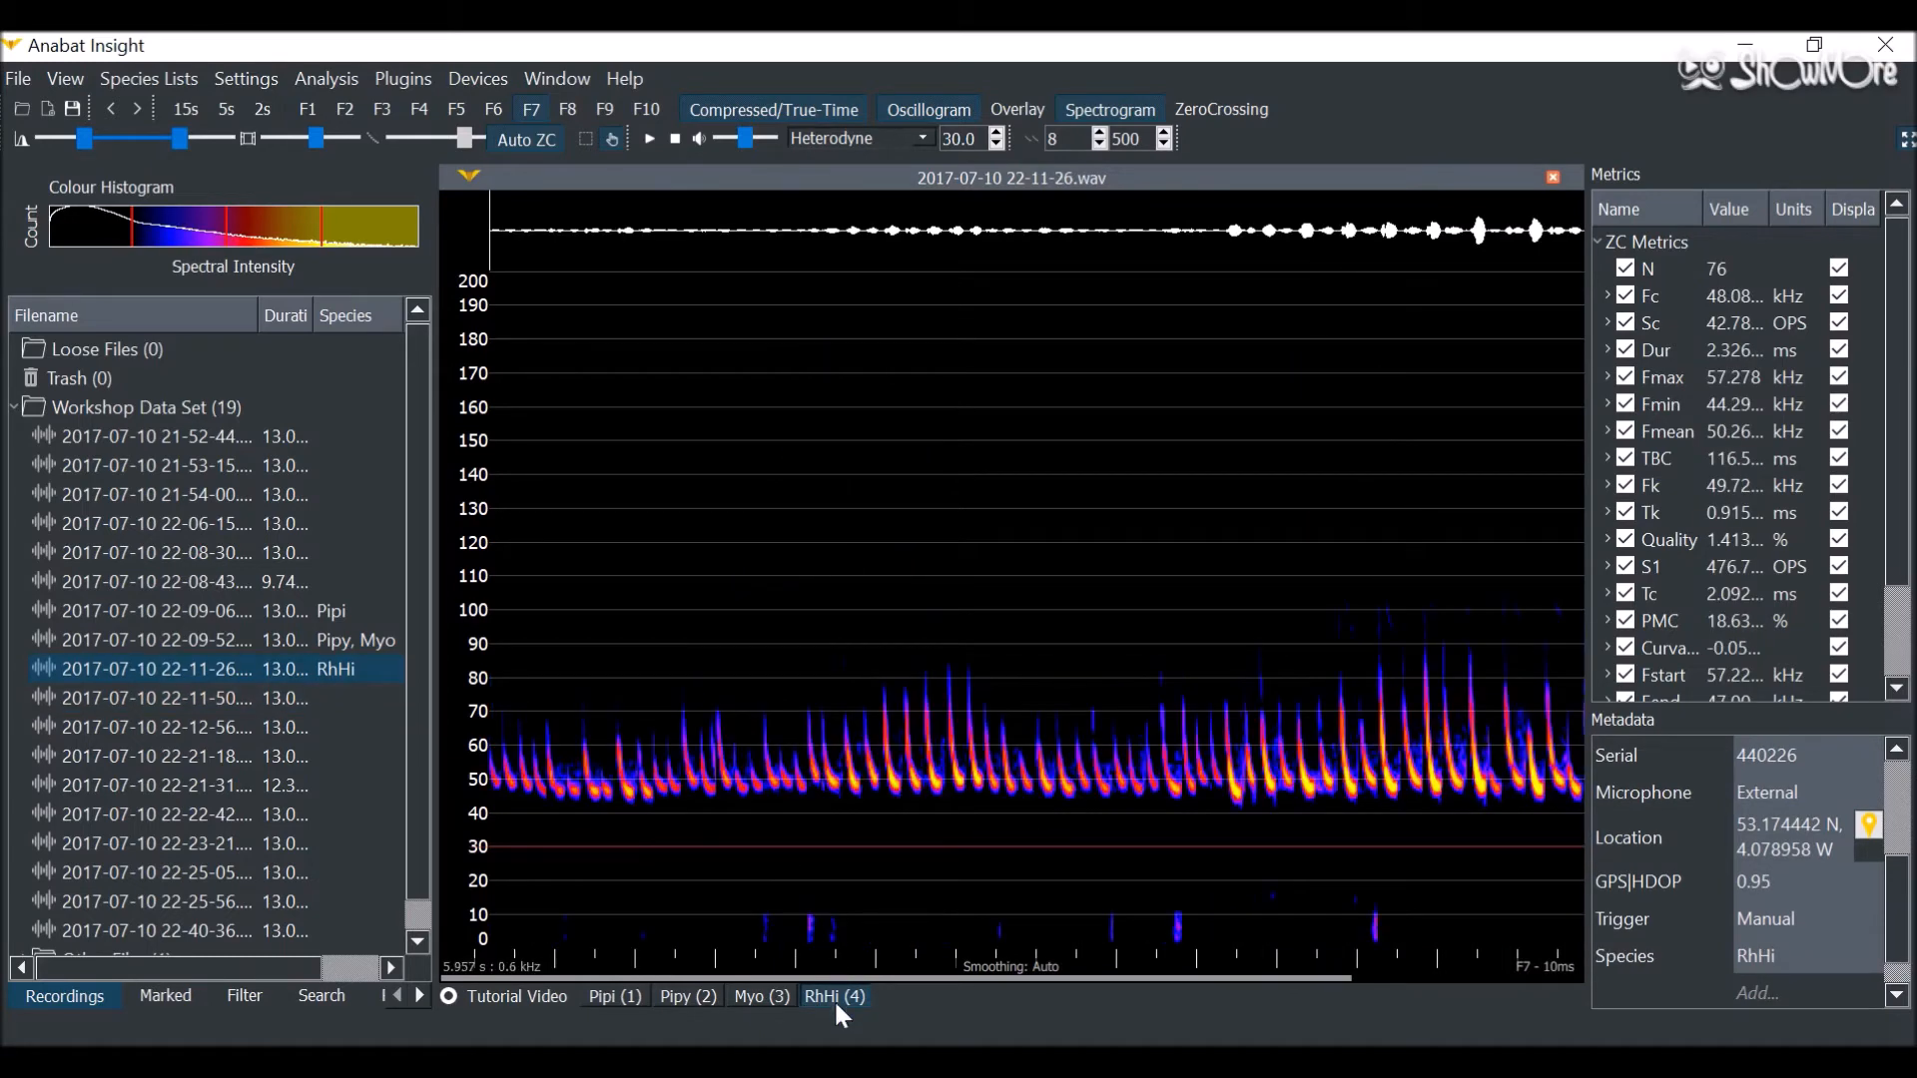
{"action": "left_click", "coordinate": [156, 696]}
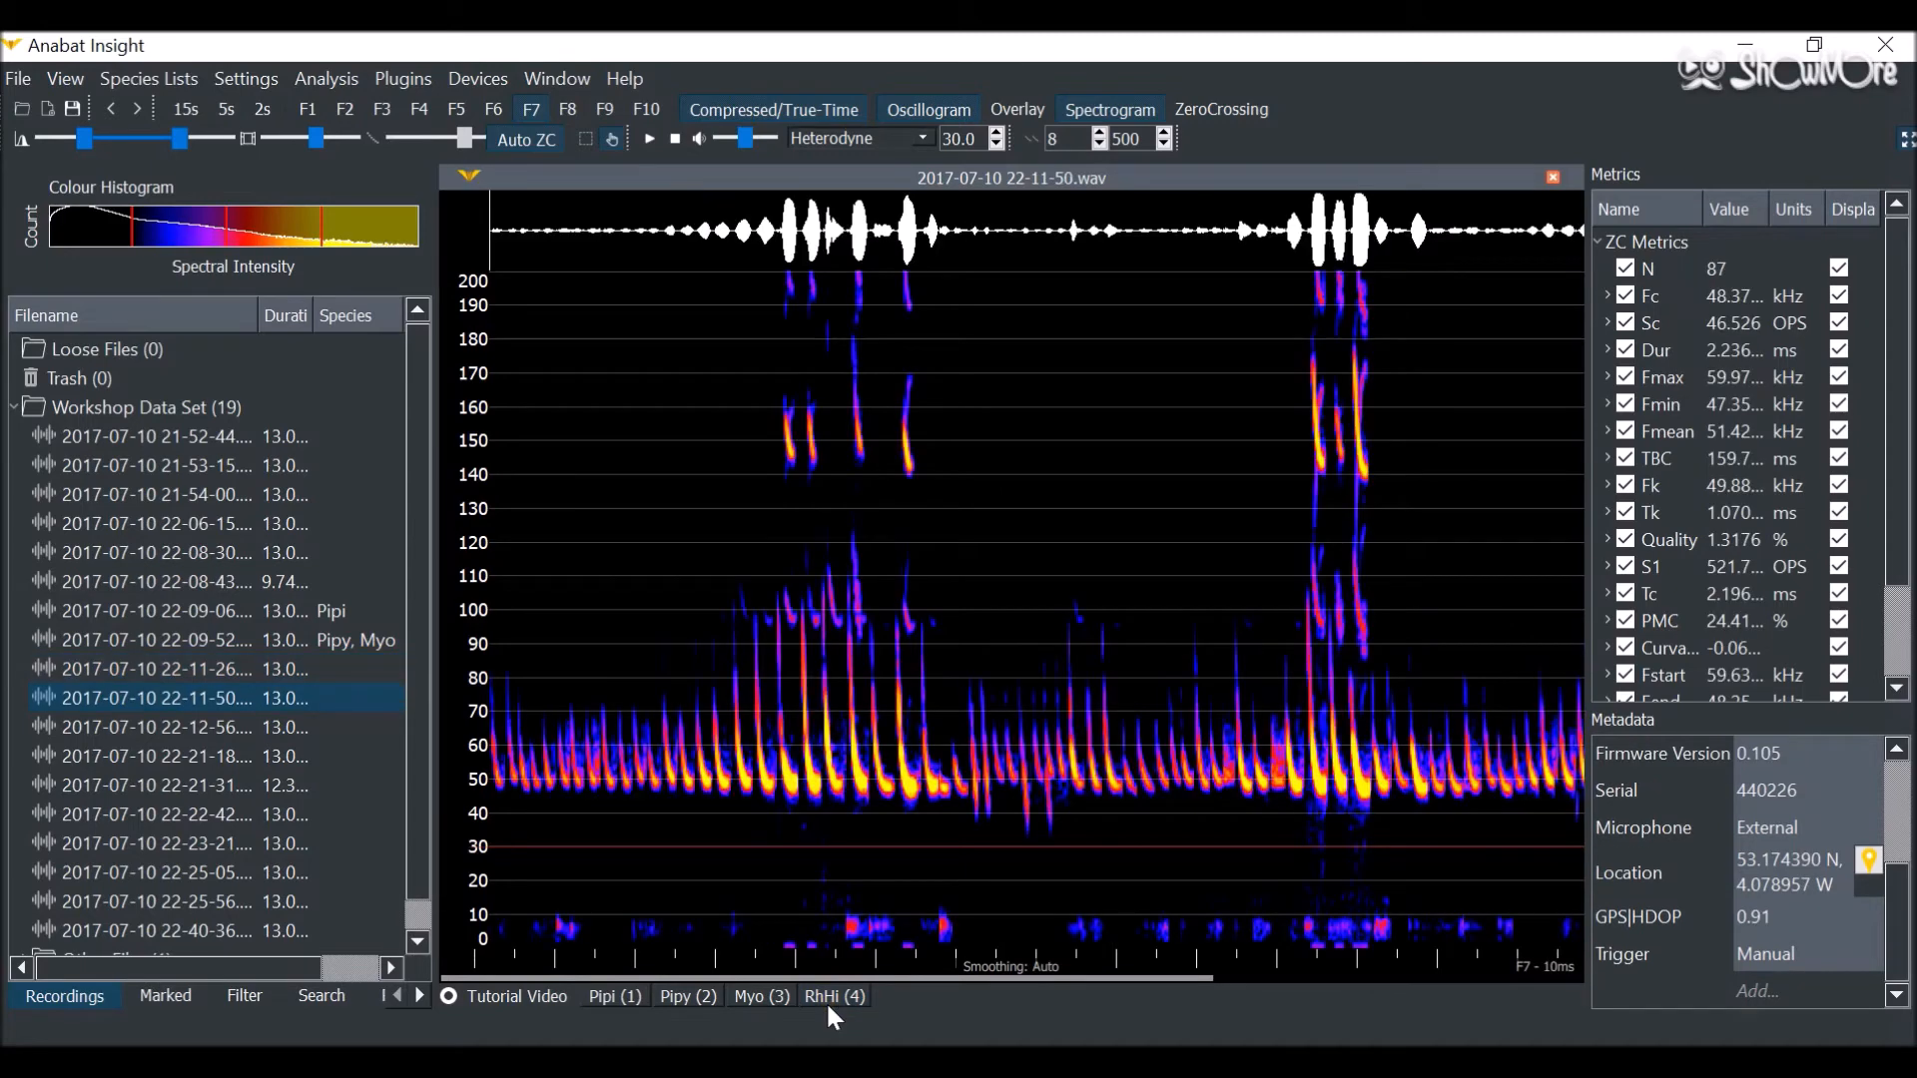
{"action": "mouse_move", "coordinate": [1877, 931]}
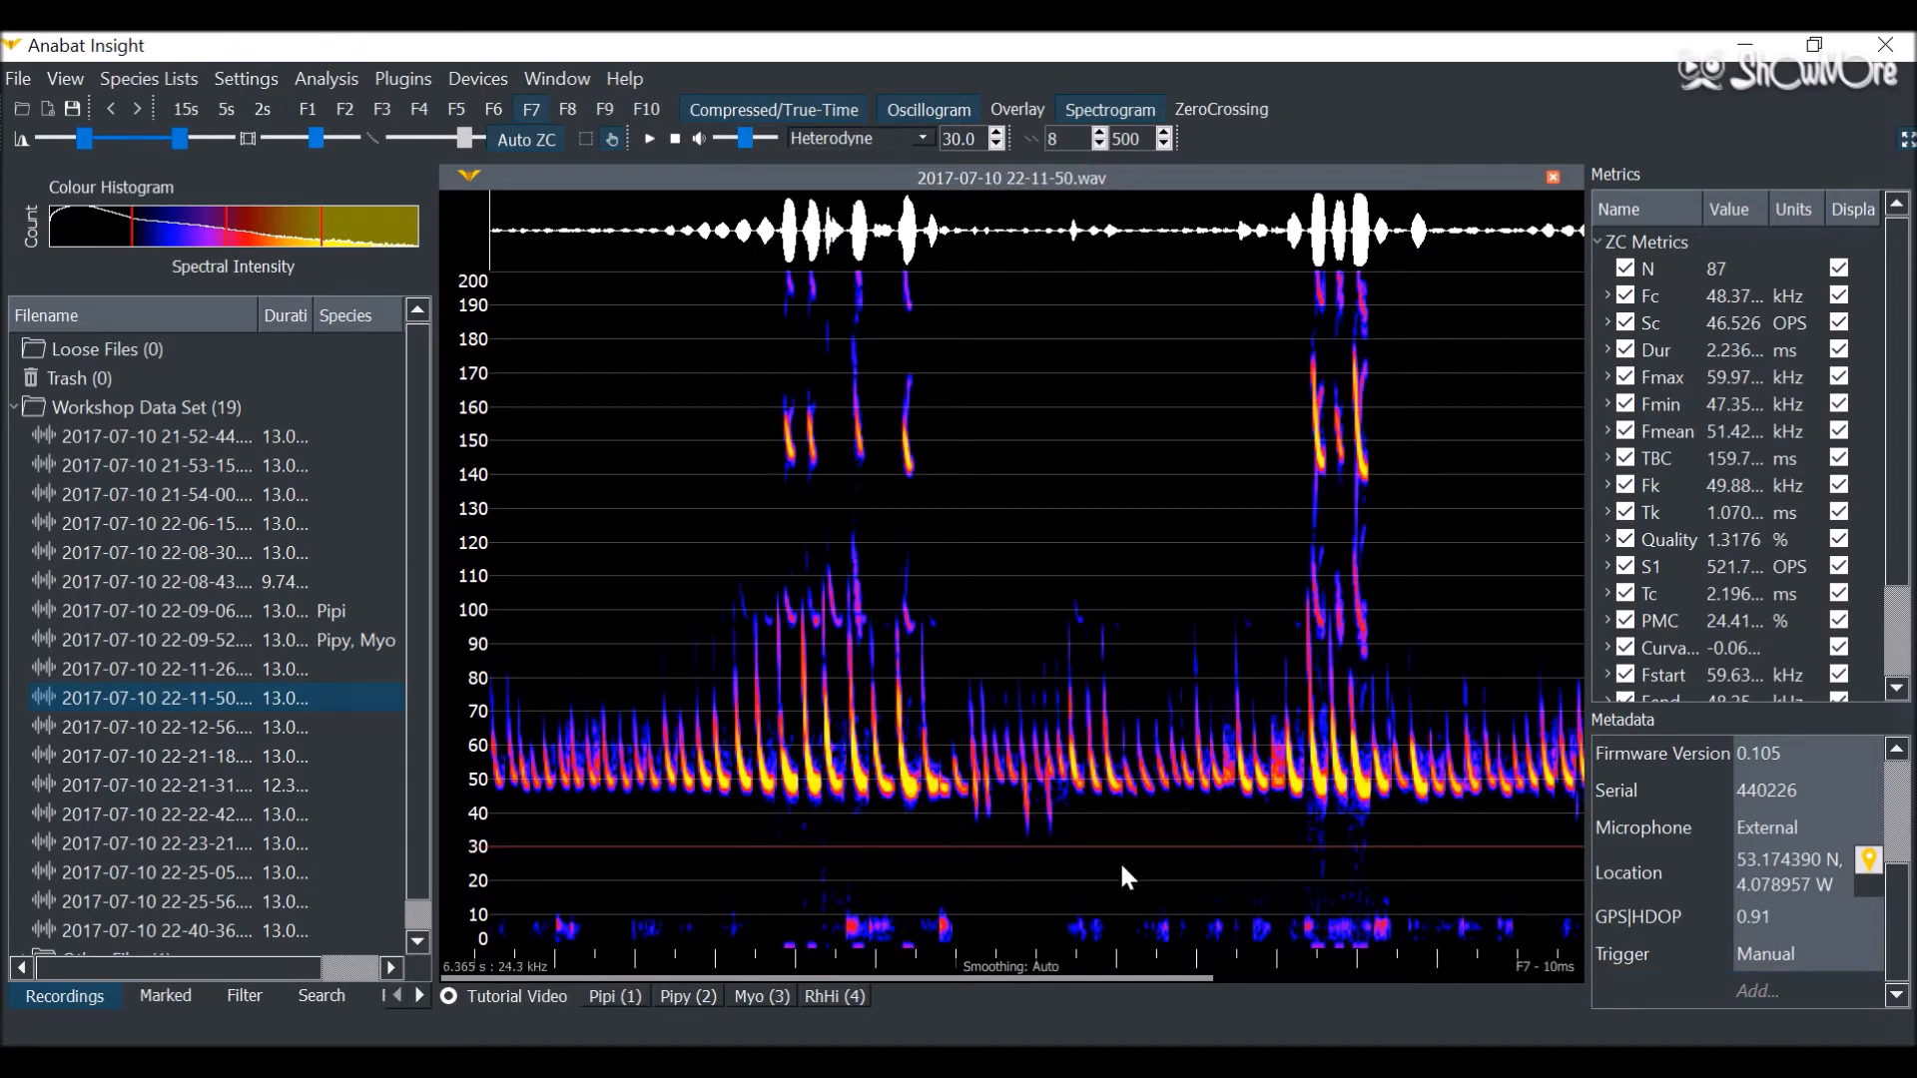
Step: Label 22-11-50 and 22-12-56 as RhHi, 22-21-18 as Pipy, 22-22-42 as Pipi
{"action": "left_click", "coordinate": [184, 725]}
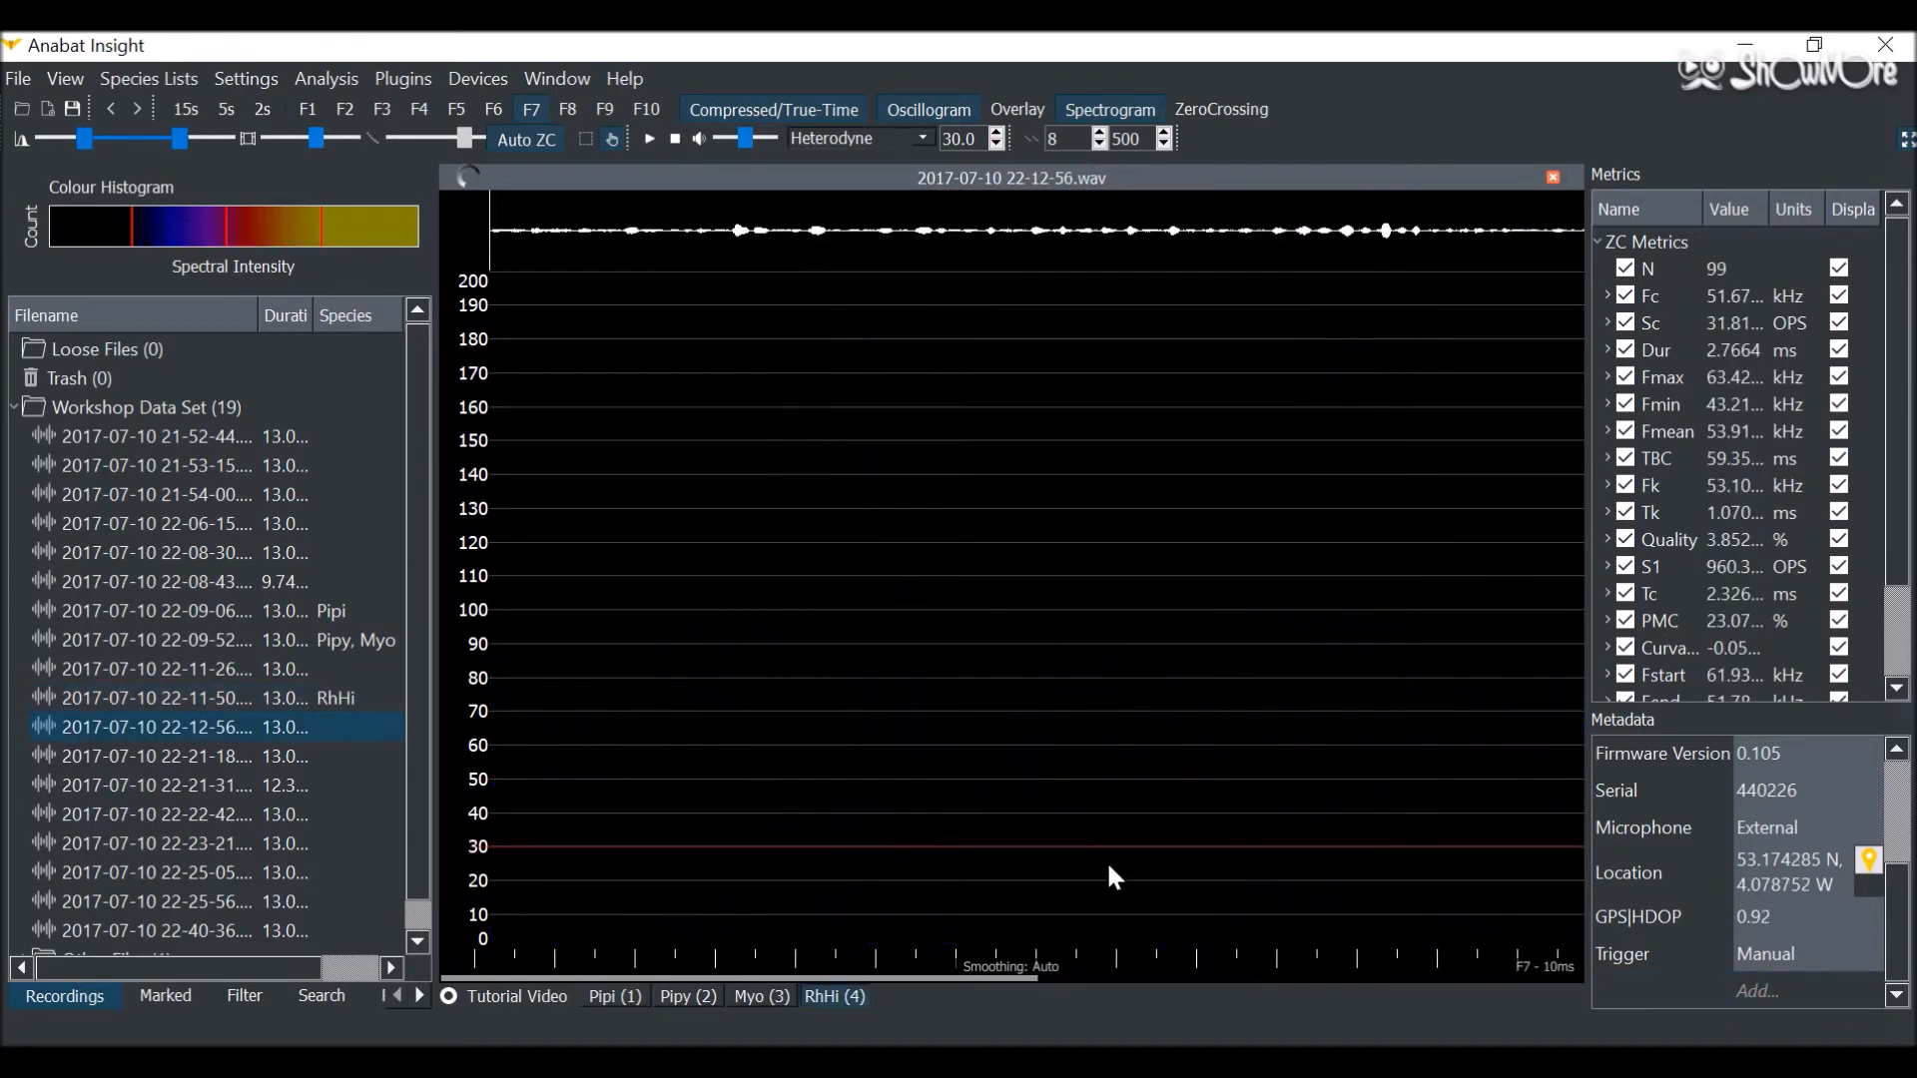
{"action": "left_click", "coordinate": [171, 756]}
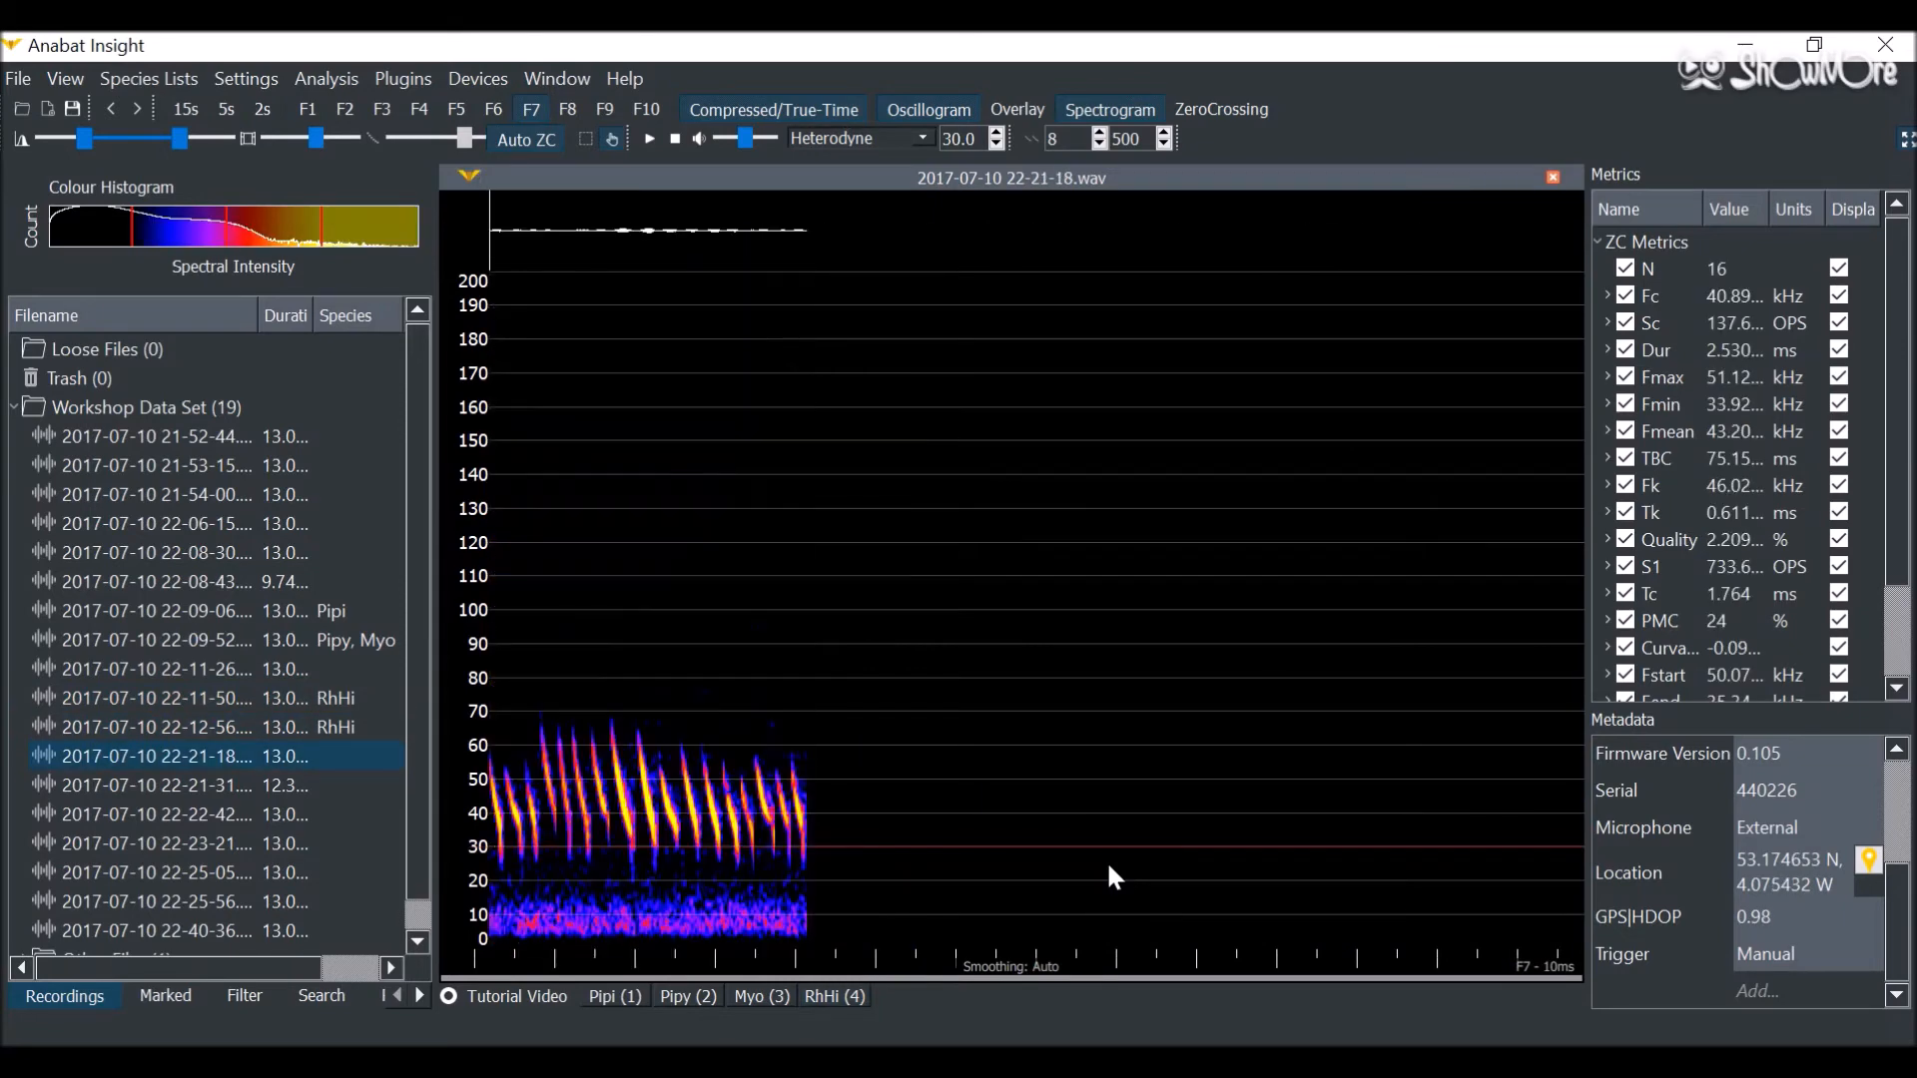
{"action": "left_click", "coordinate": [171, 815]}
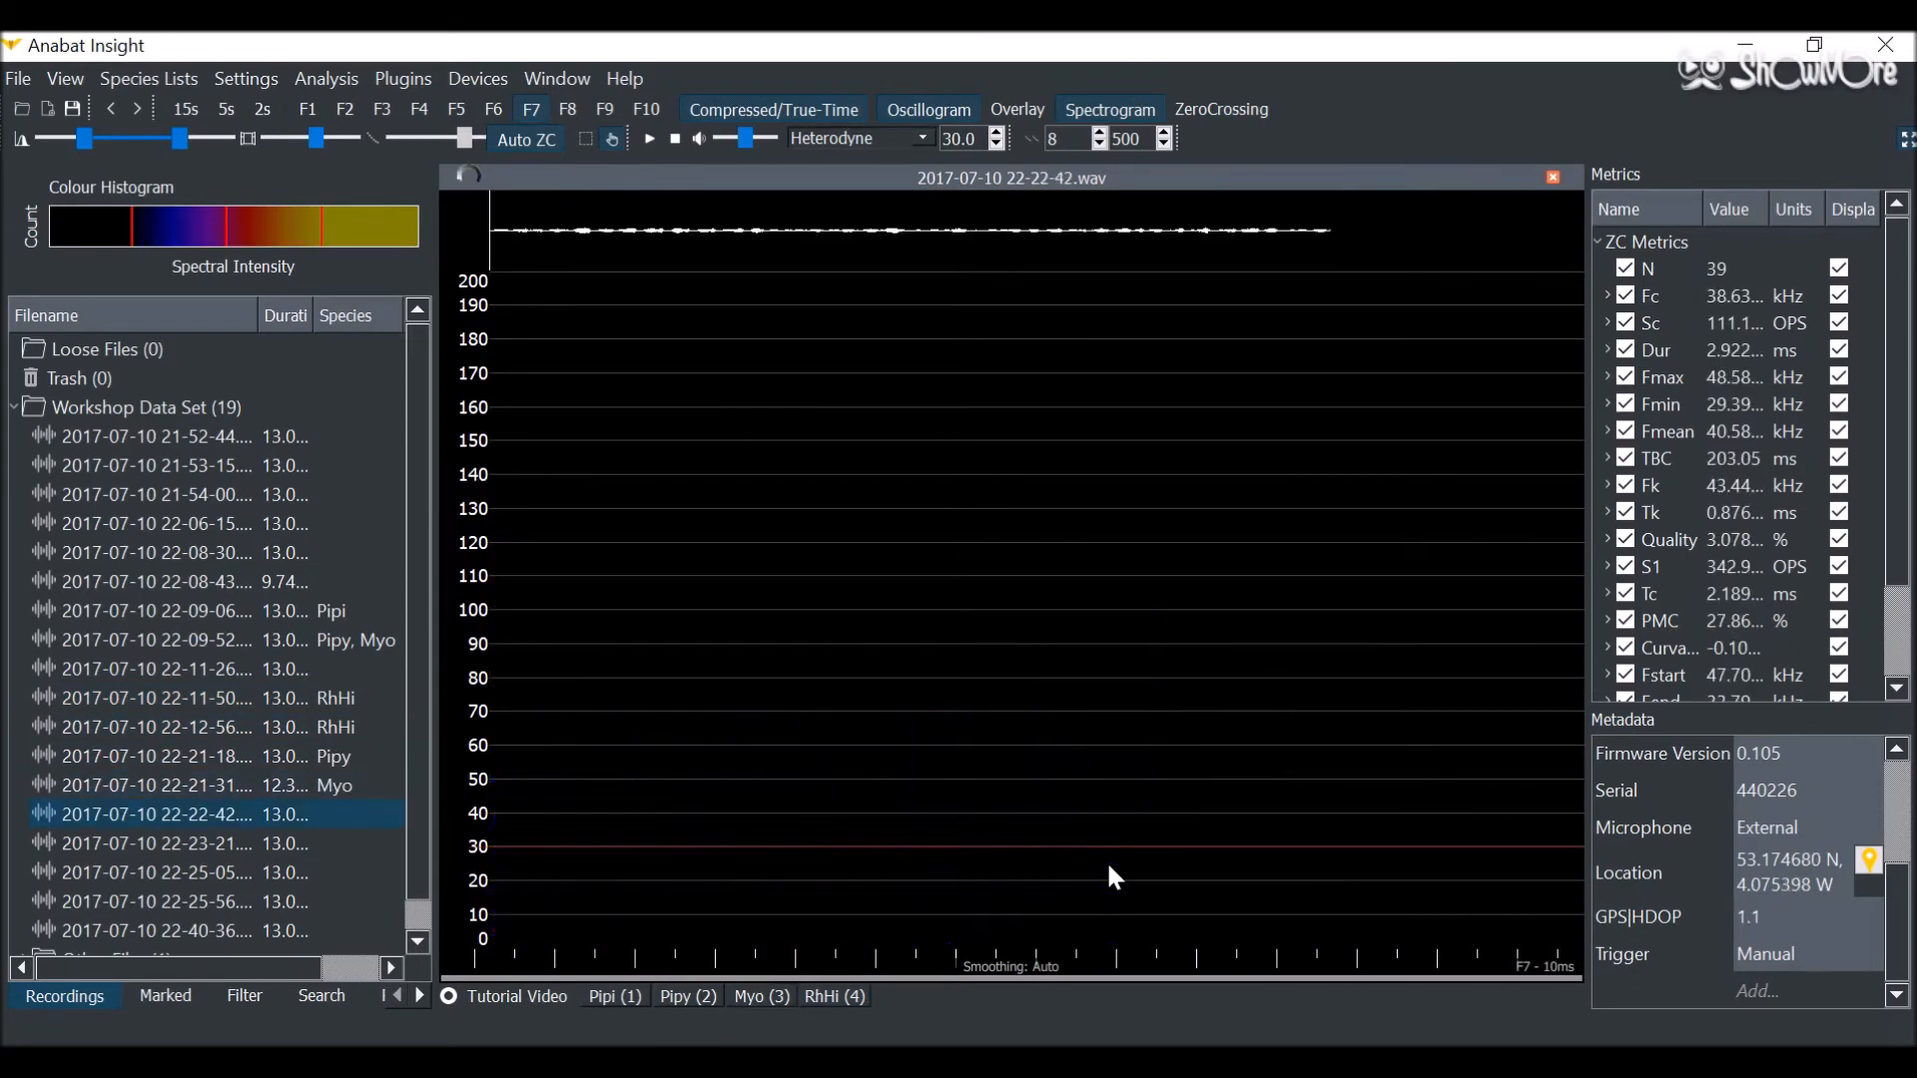
{"action": "left_click", "coordinate": [146, 842]}
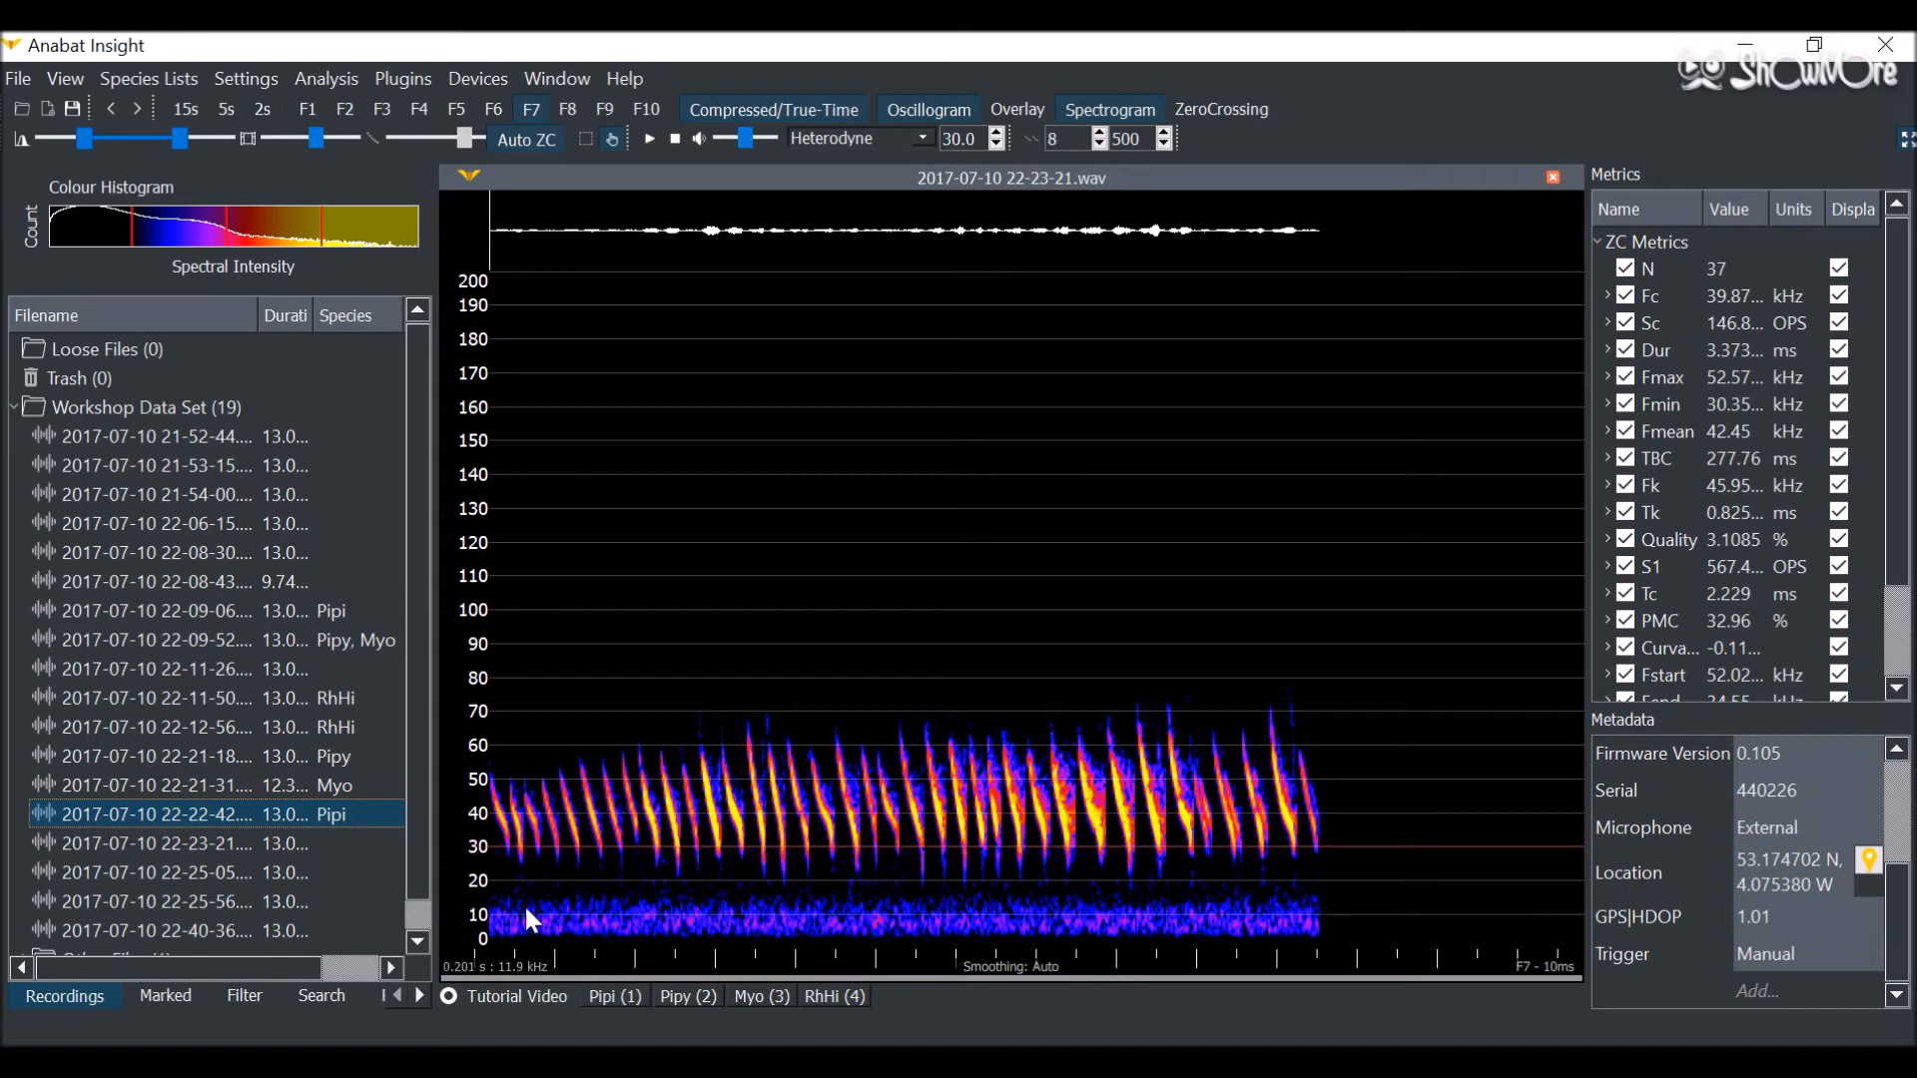
{"action": "left_click", "coordinate": [320, 995]}
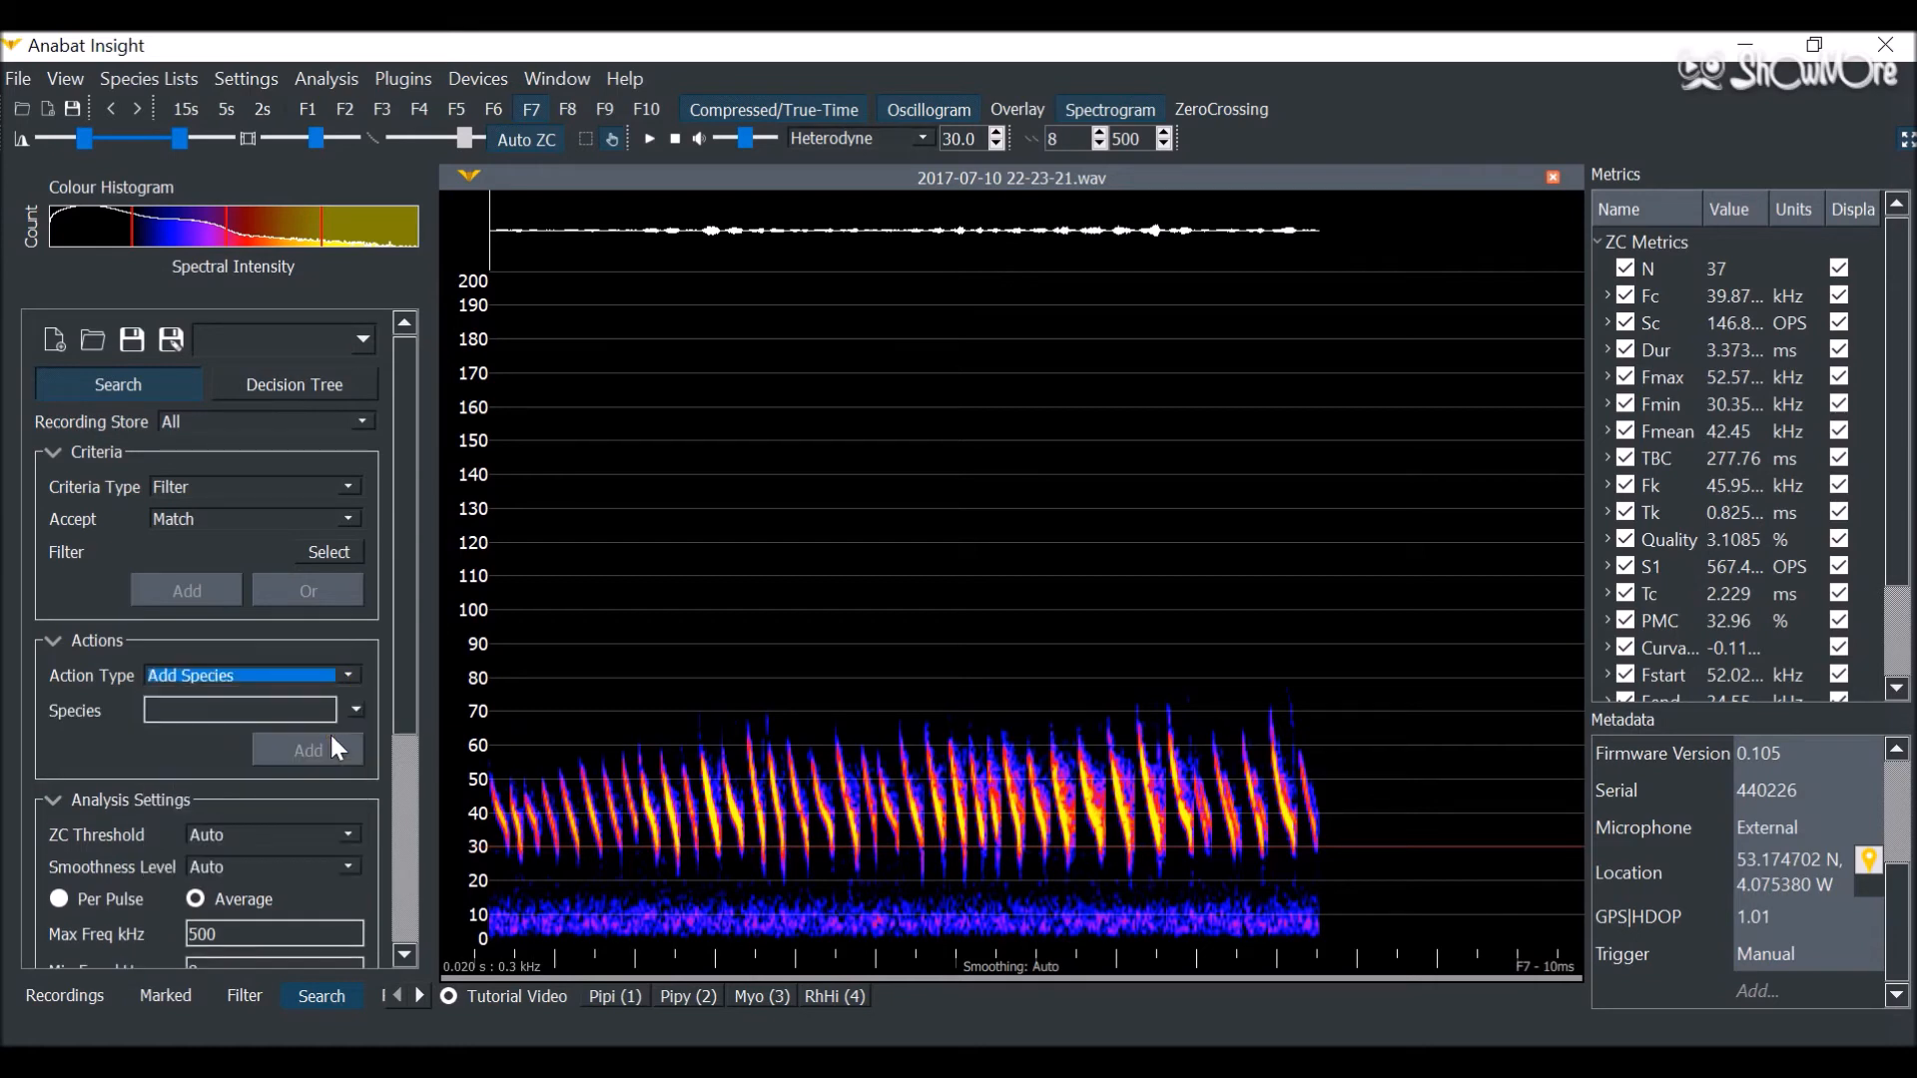
{"action": "left_click", "coordinate": [354, 710]}
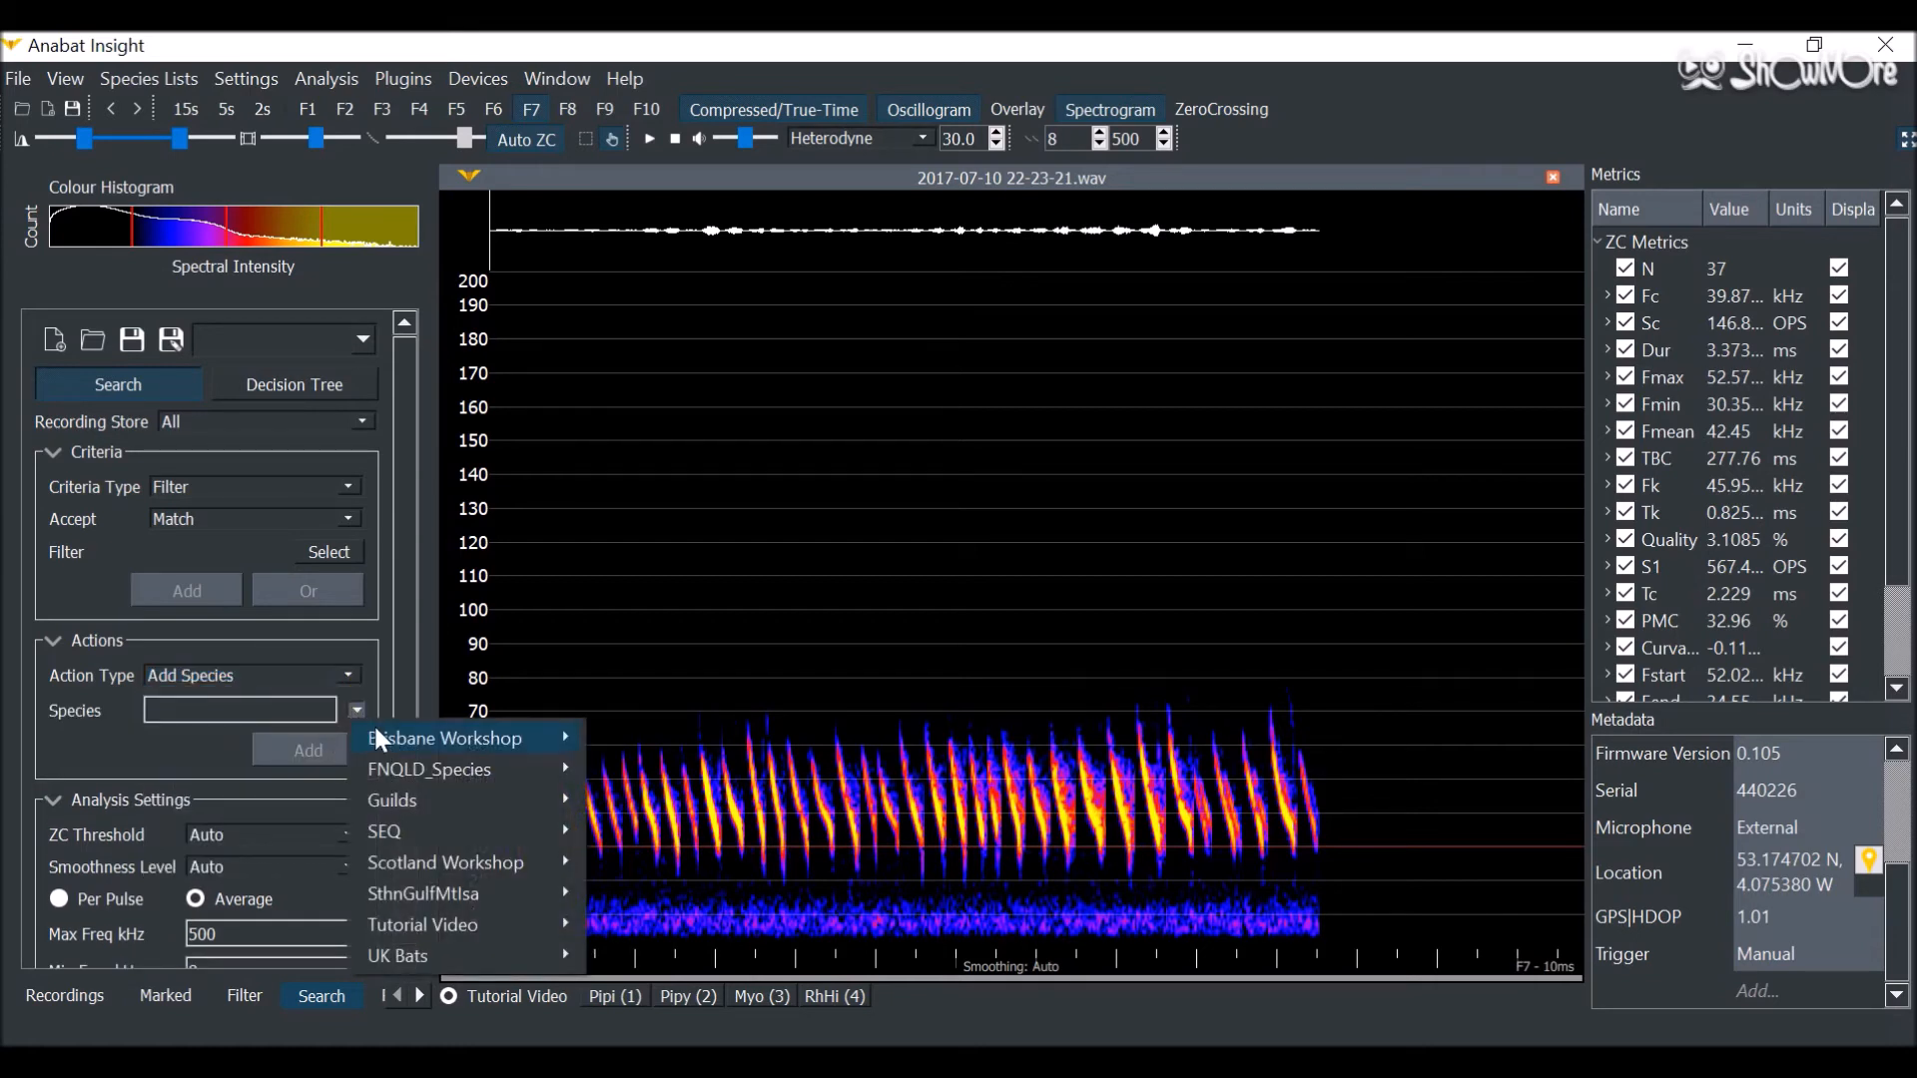
{"action": "mouse_move", "coordinate": [421, 925]}
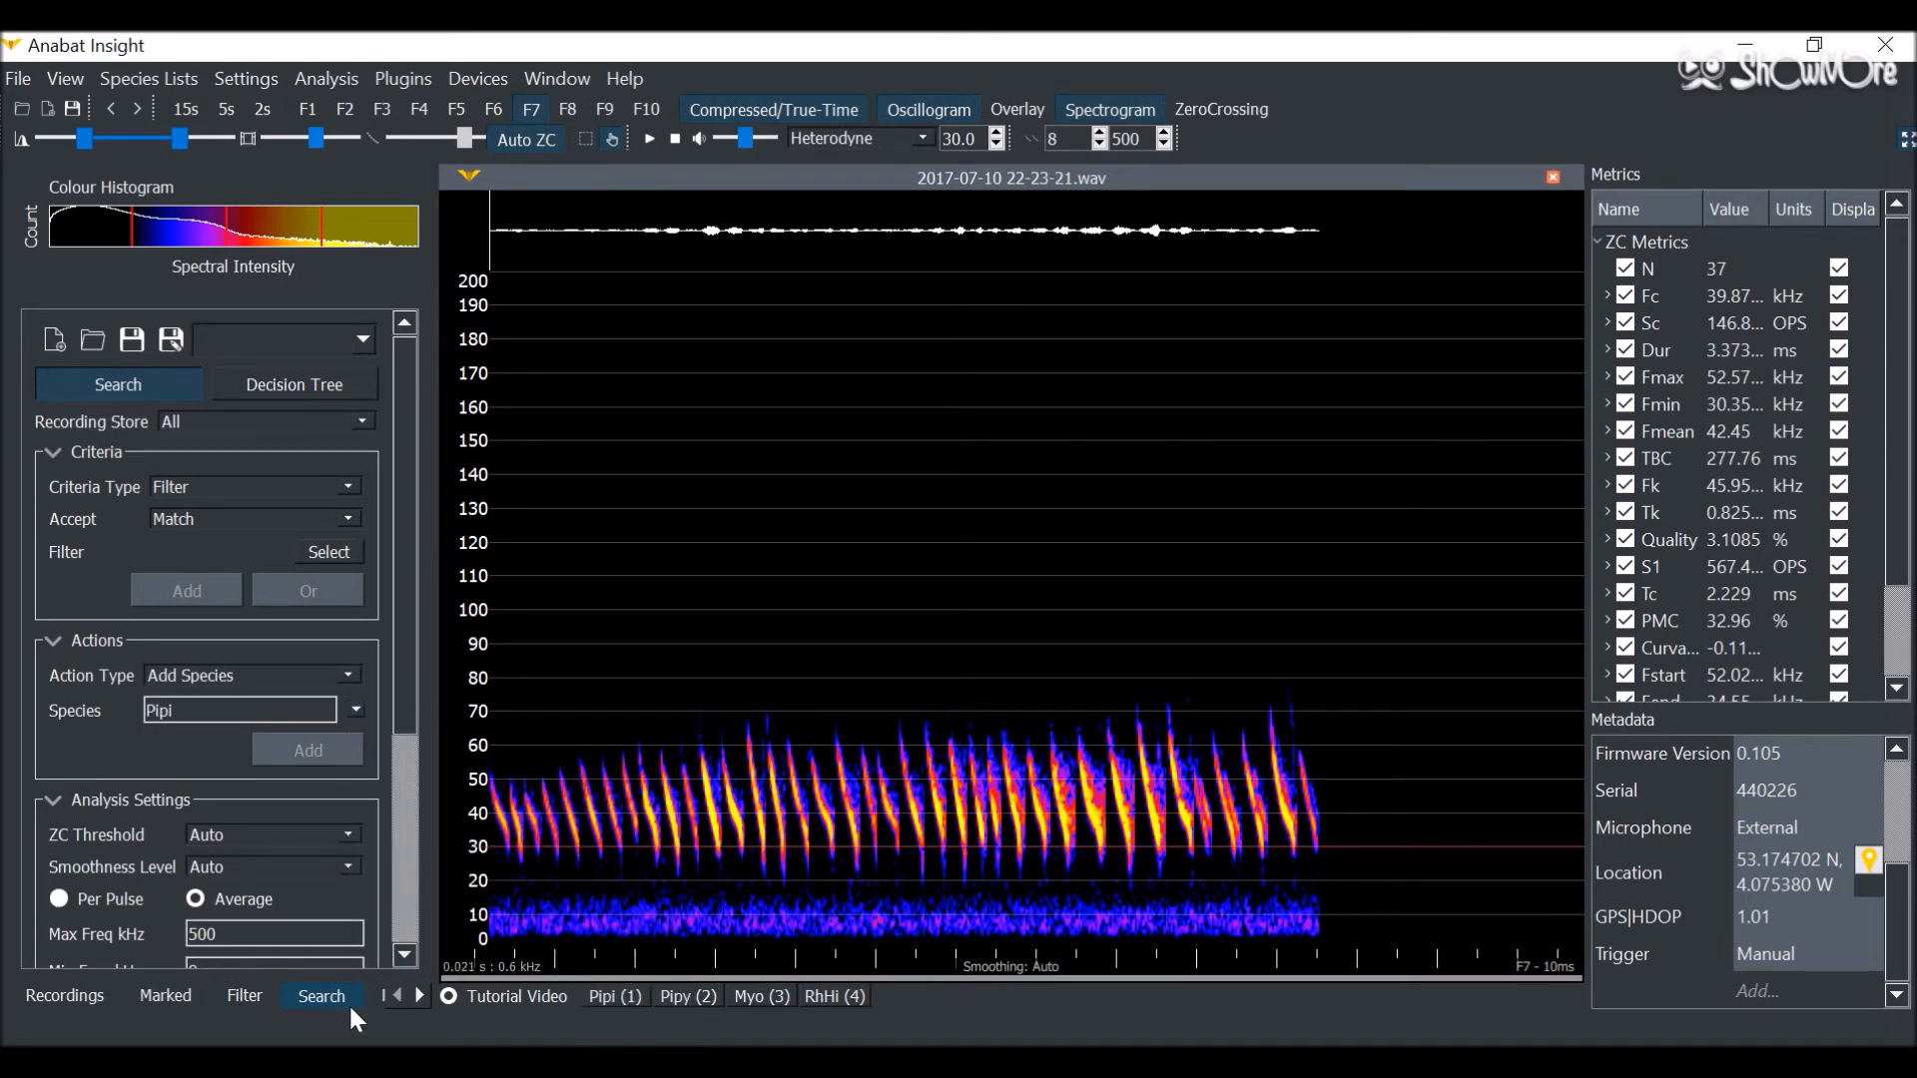
{"action": "left_click", "coordinate": [64, 995]}
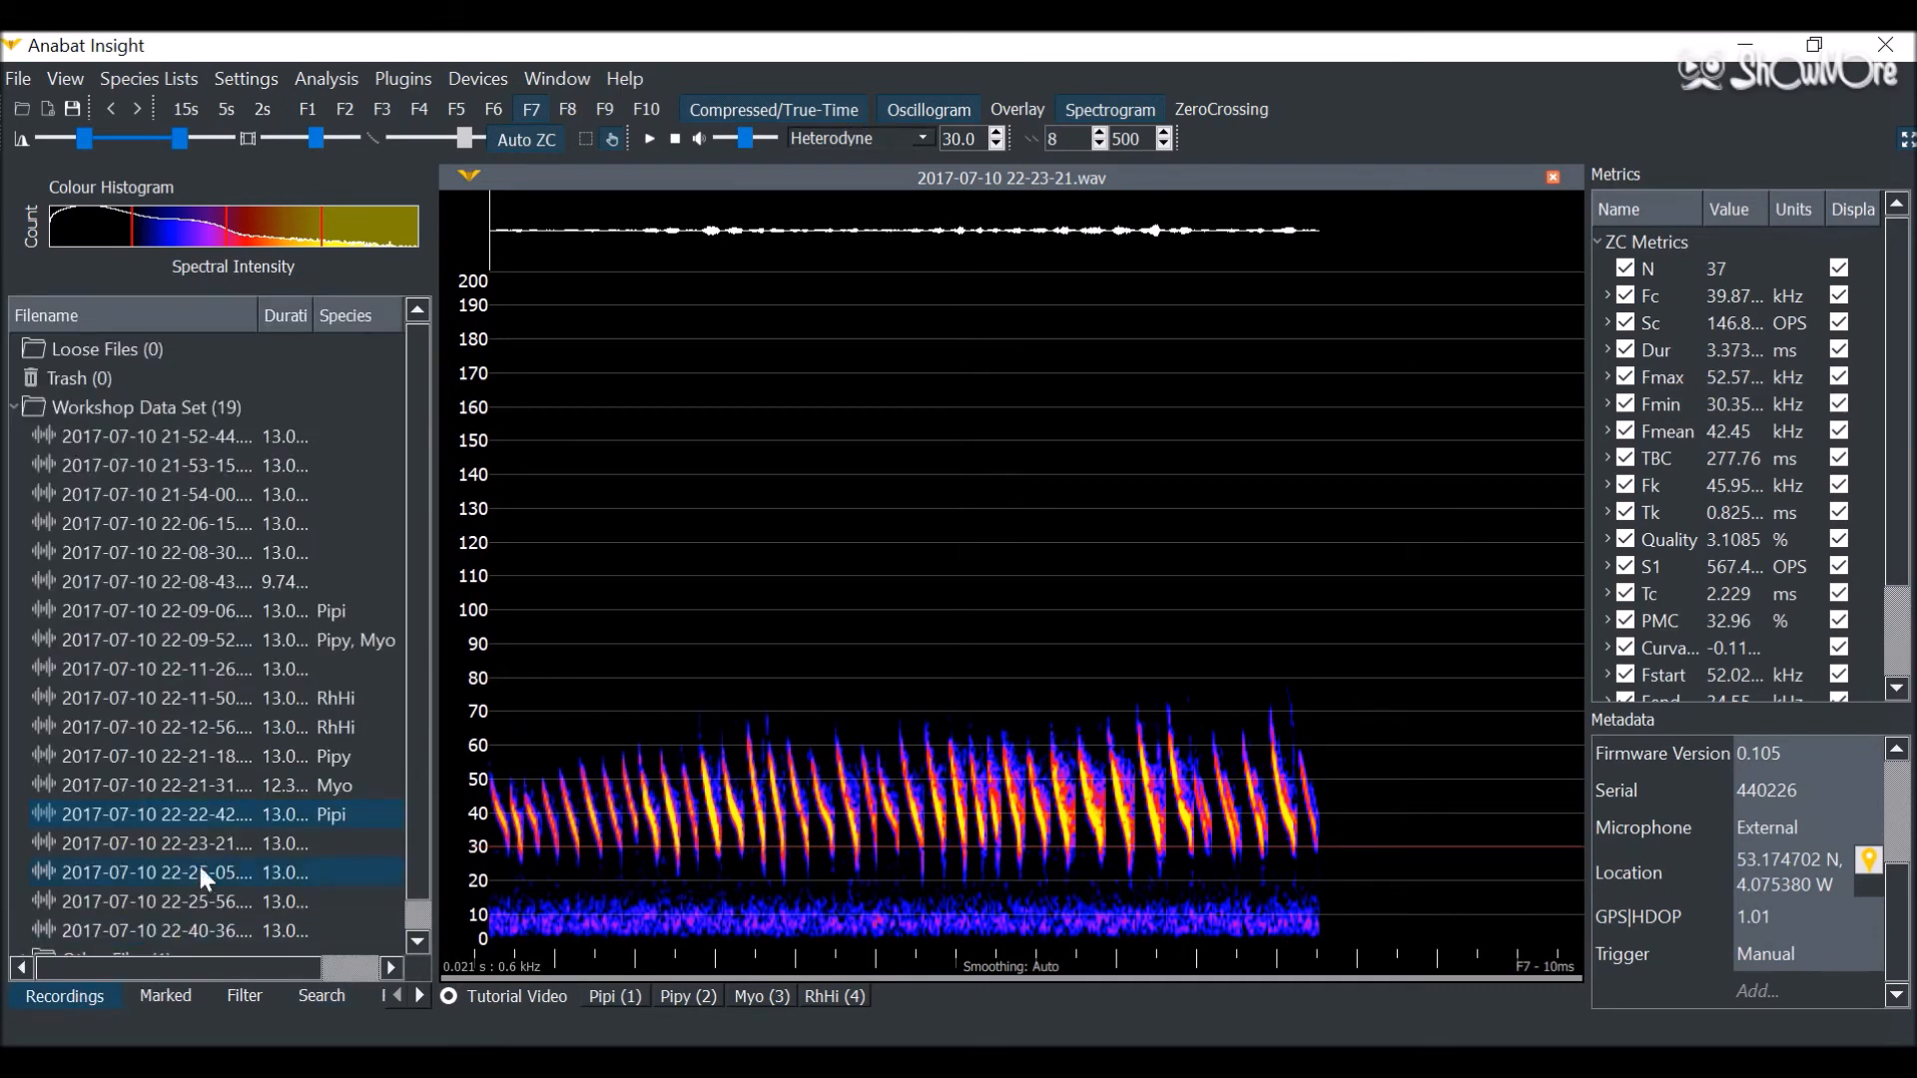
Step: Group the recordings list by Species, then expand and collapse the RhHi group
{"action": "right_click", "coordinate": [202, 871]}
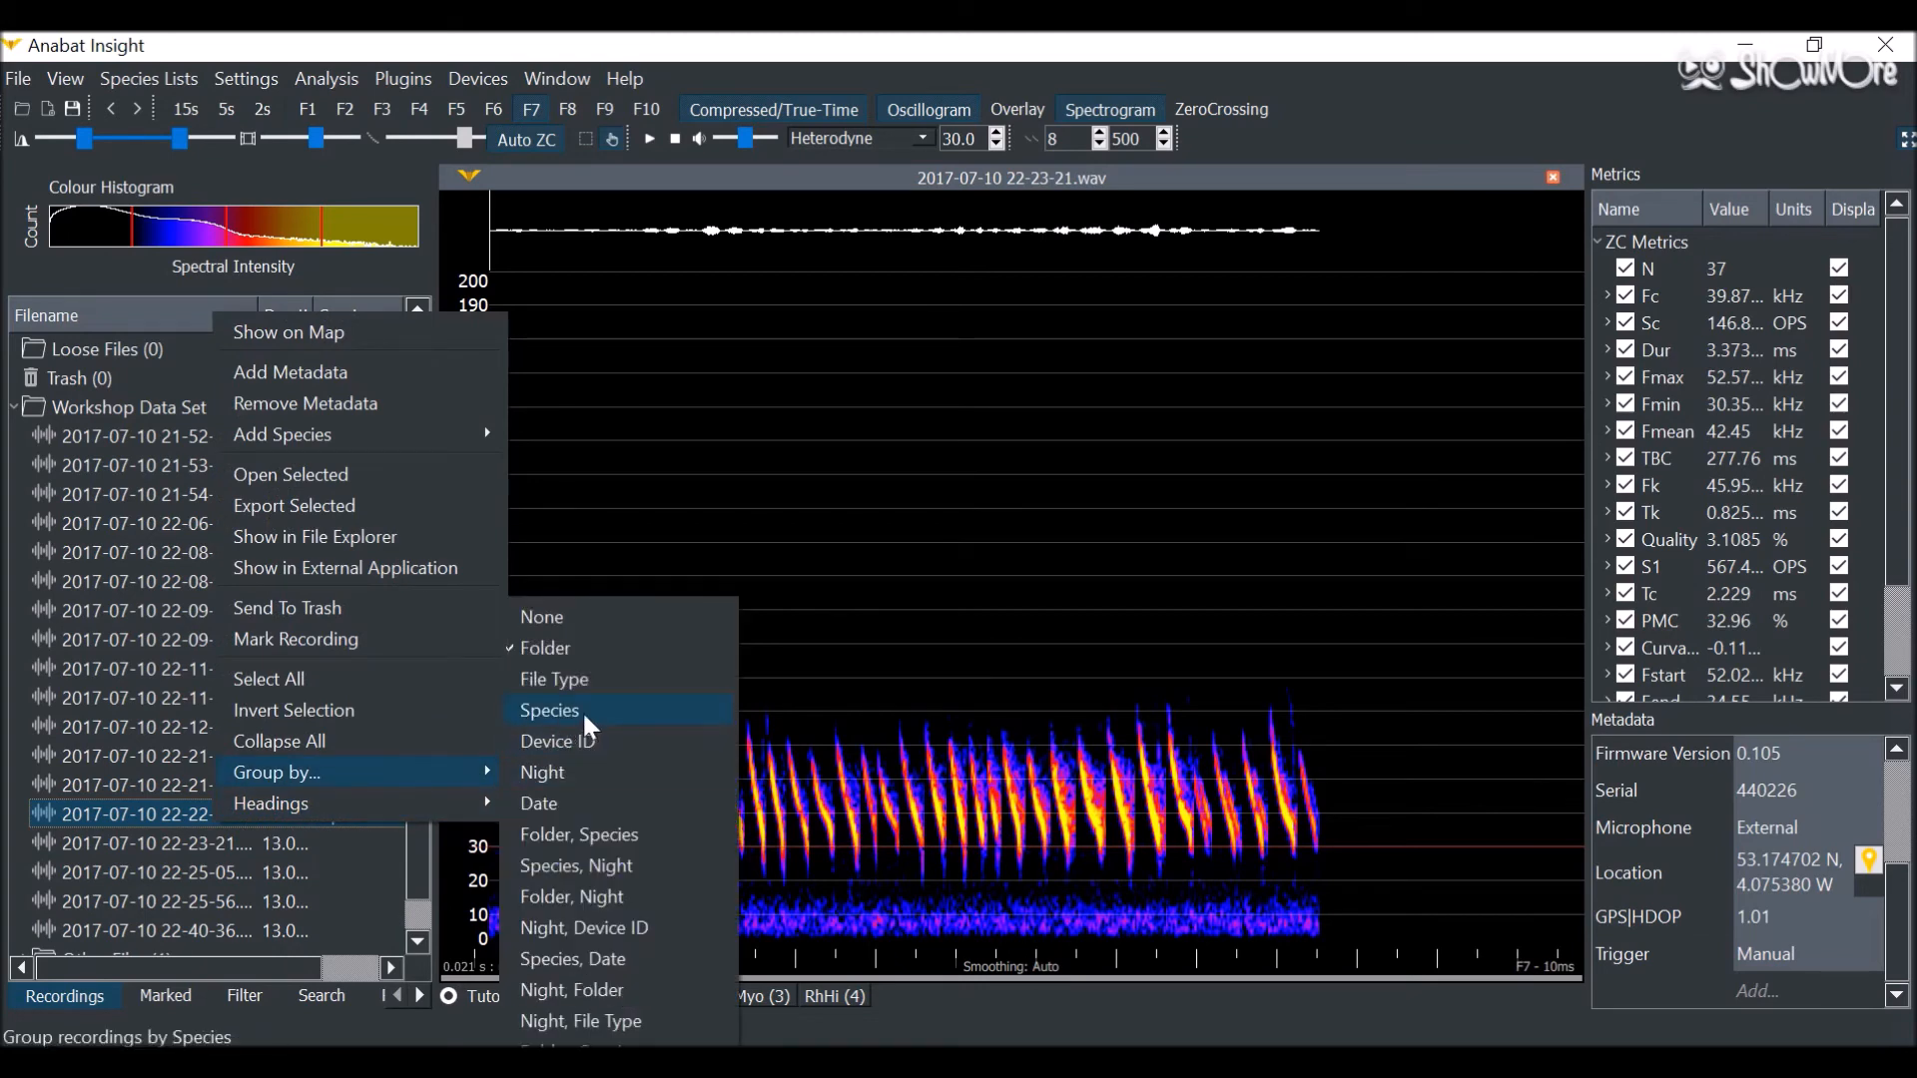
{"action": "left_click", "coordinate": [548, 710]}
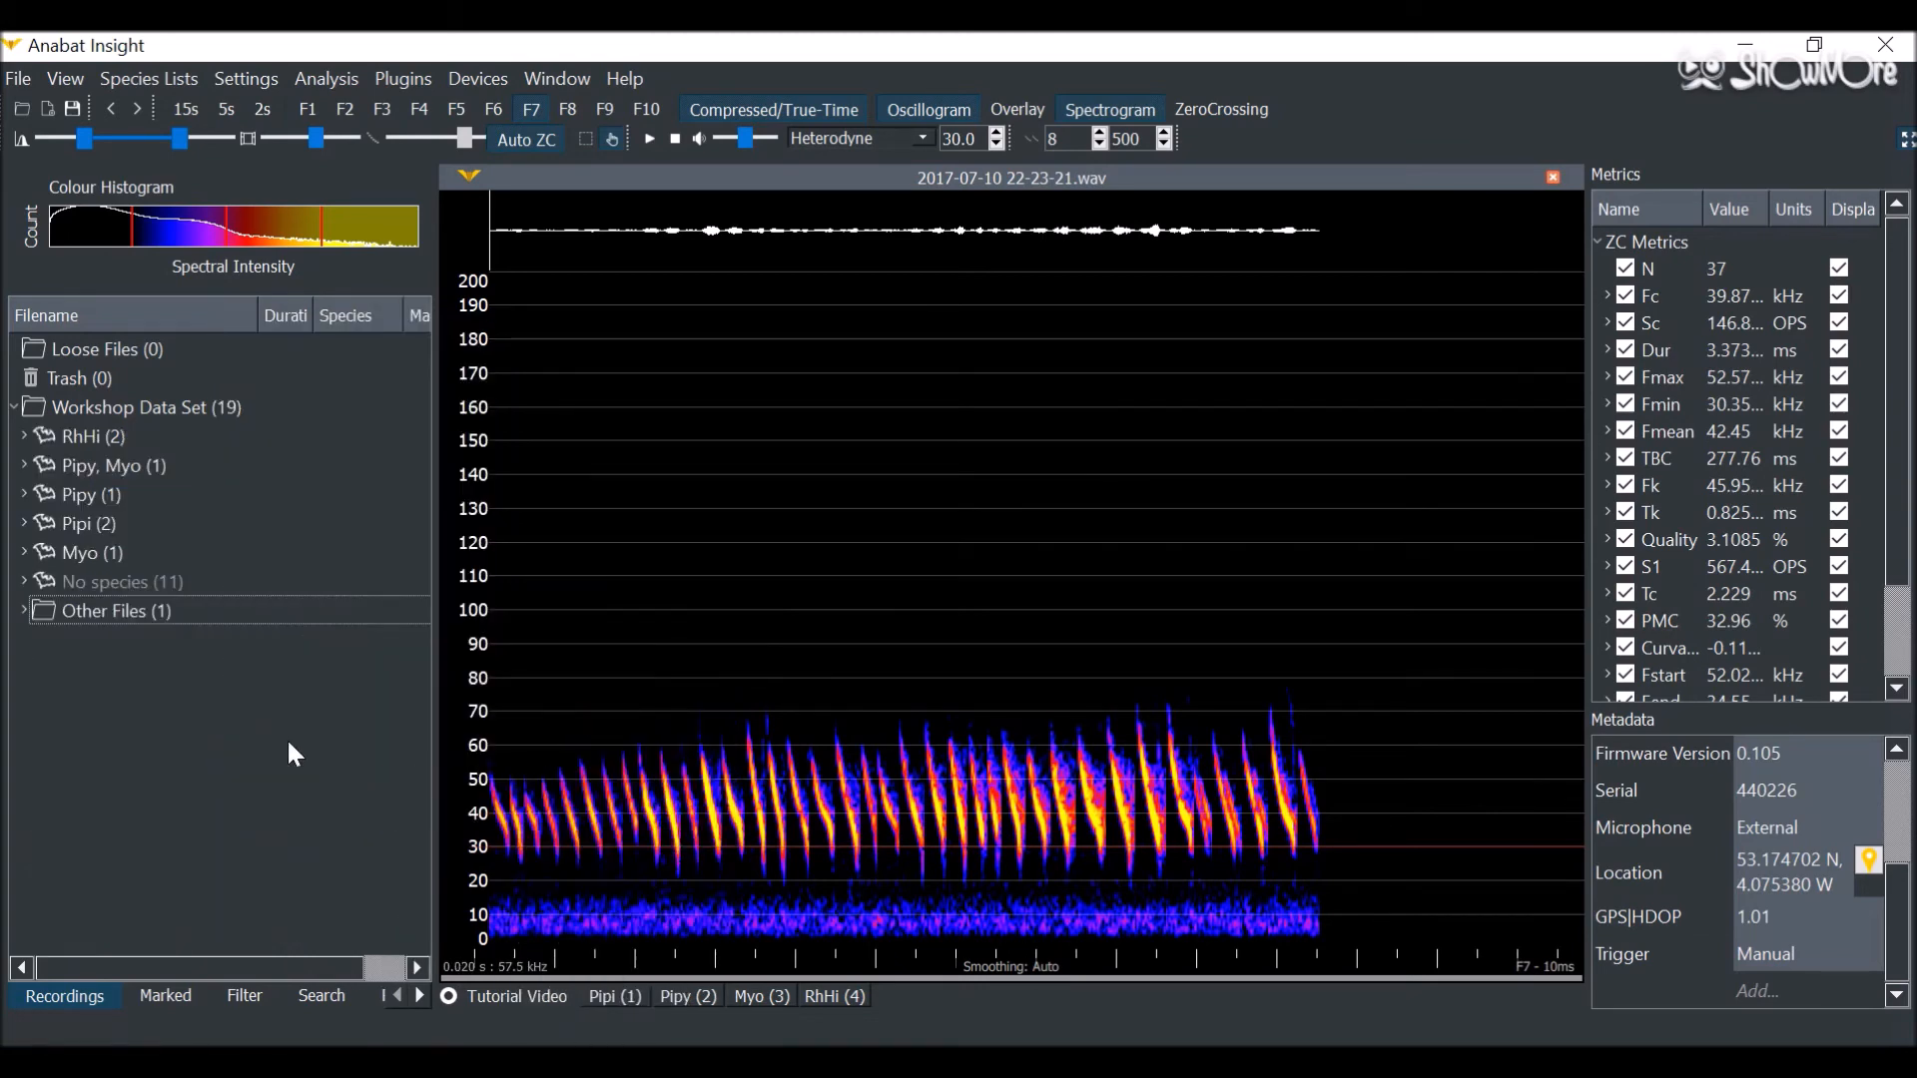
{"action": "left_click", "coordinate": [24, 436]}
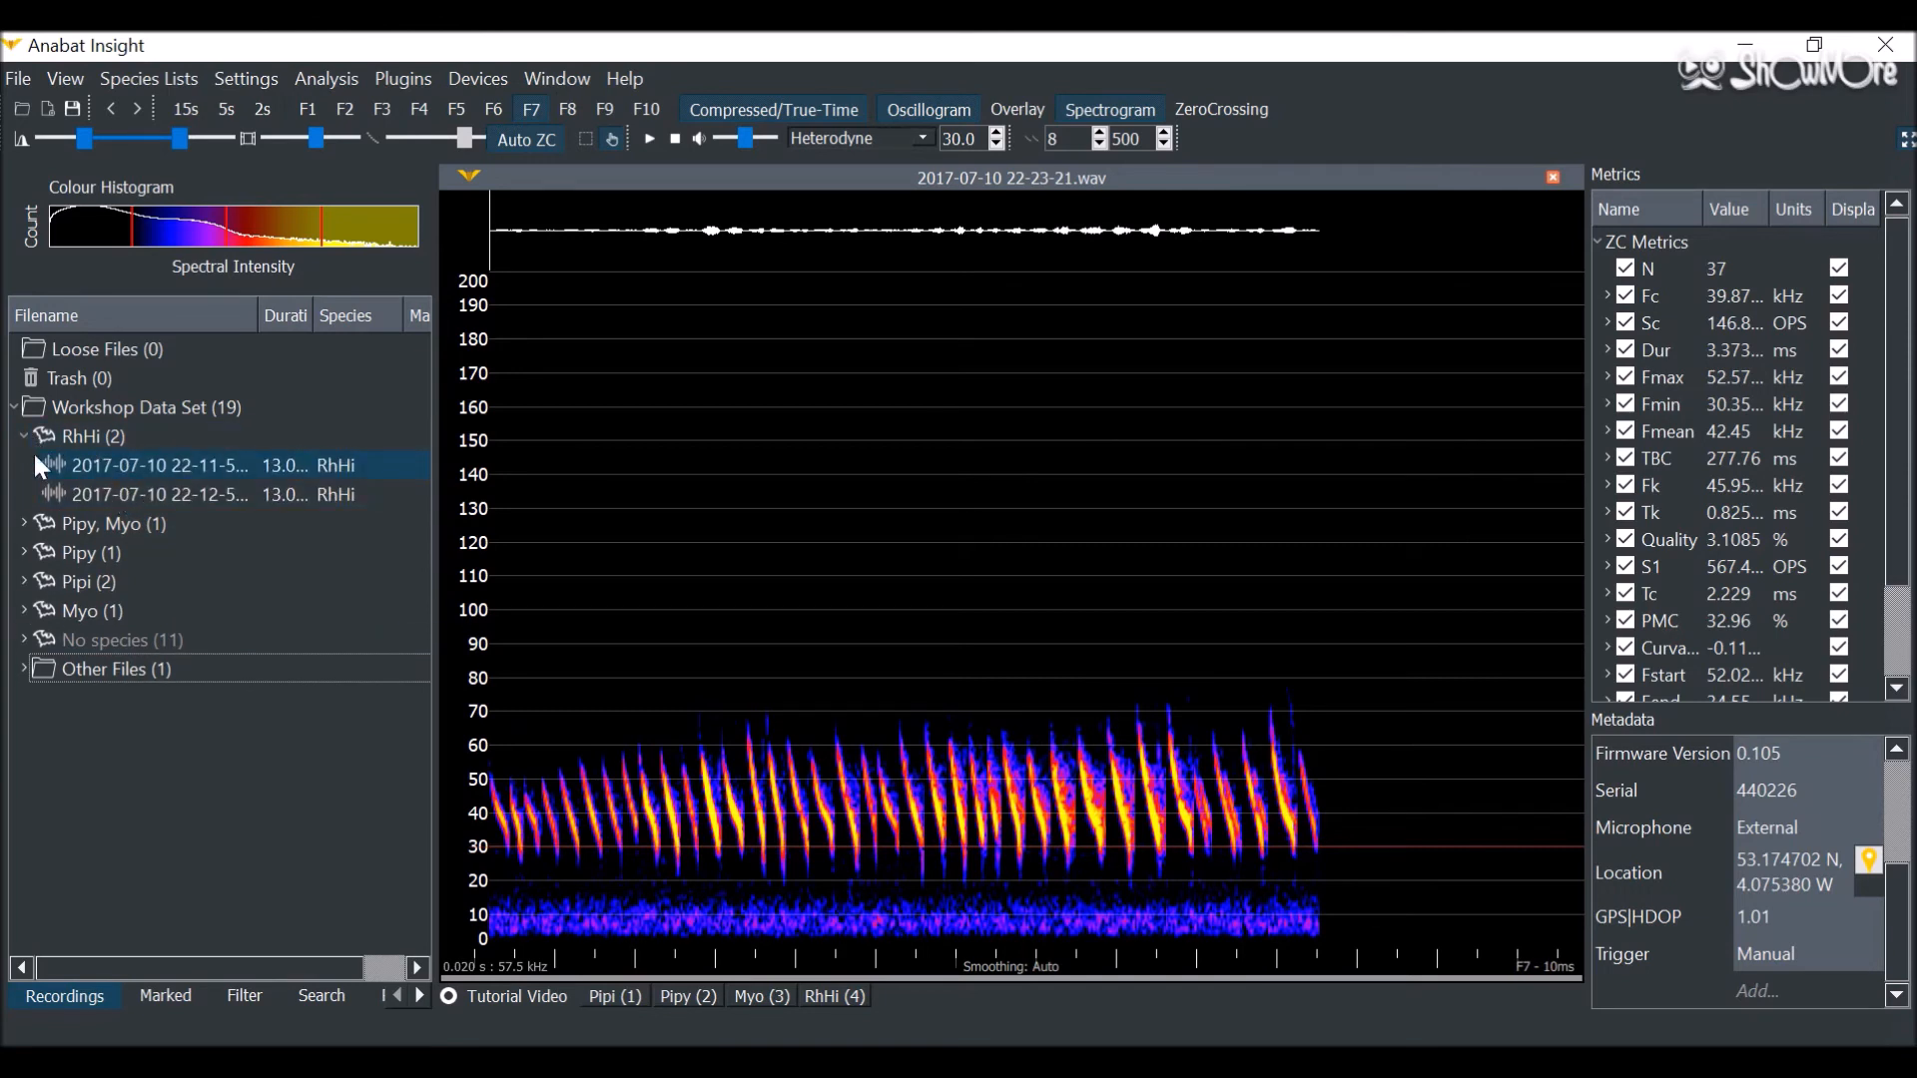
{"action": "left_click", "coordinate": [22, 436]}
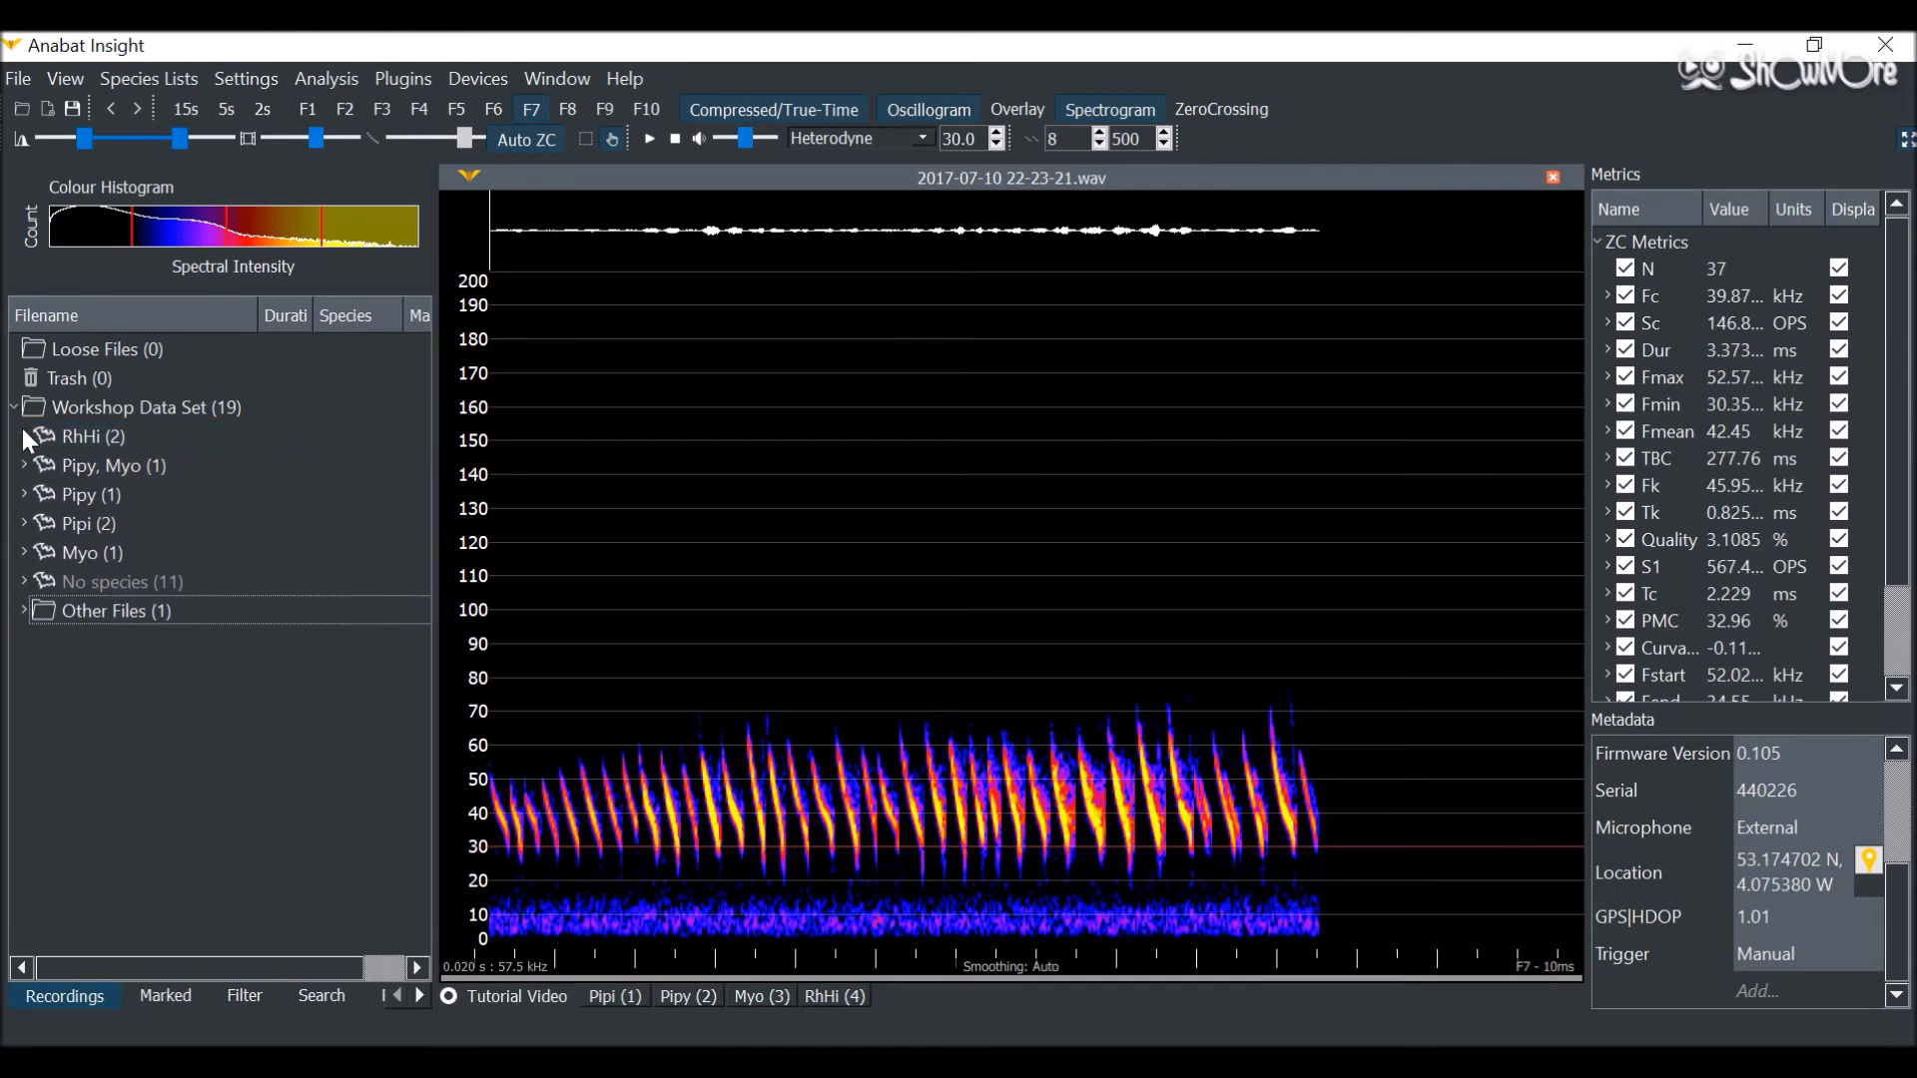
Step: Restore folder grouping and start Remove Metadata on the three selected recordings
{"action": "right_click", "coordinate": [104, 466]}
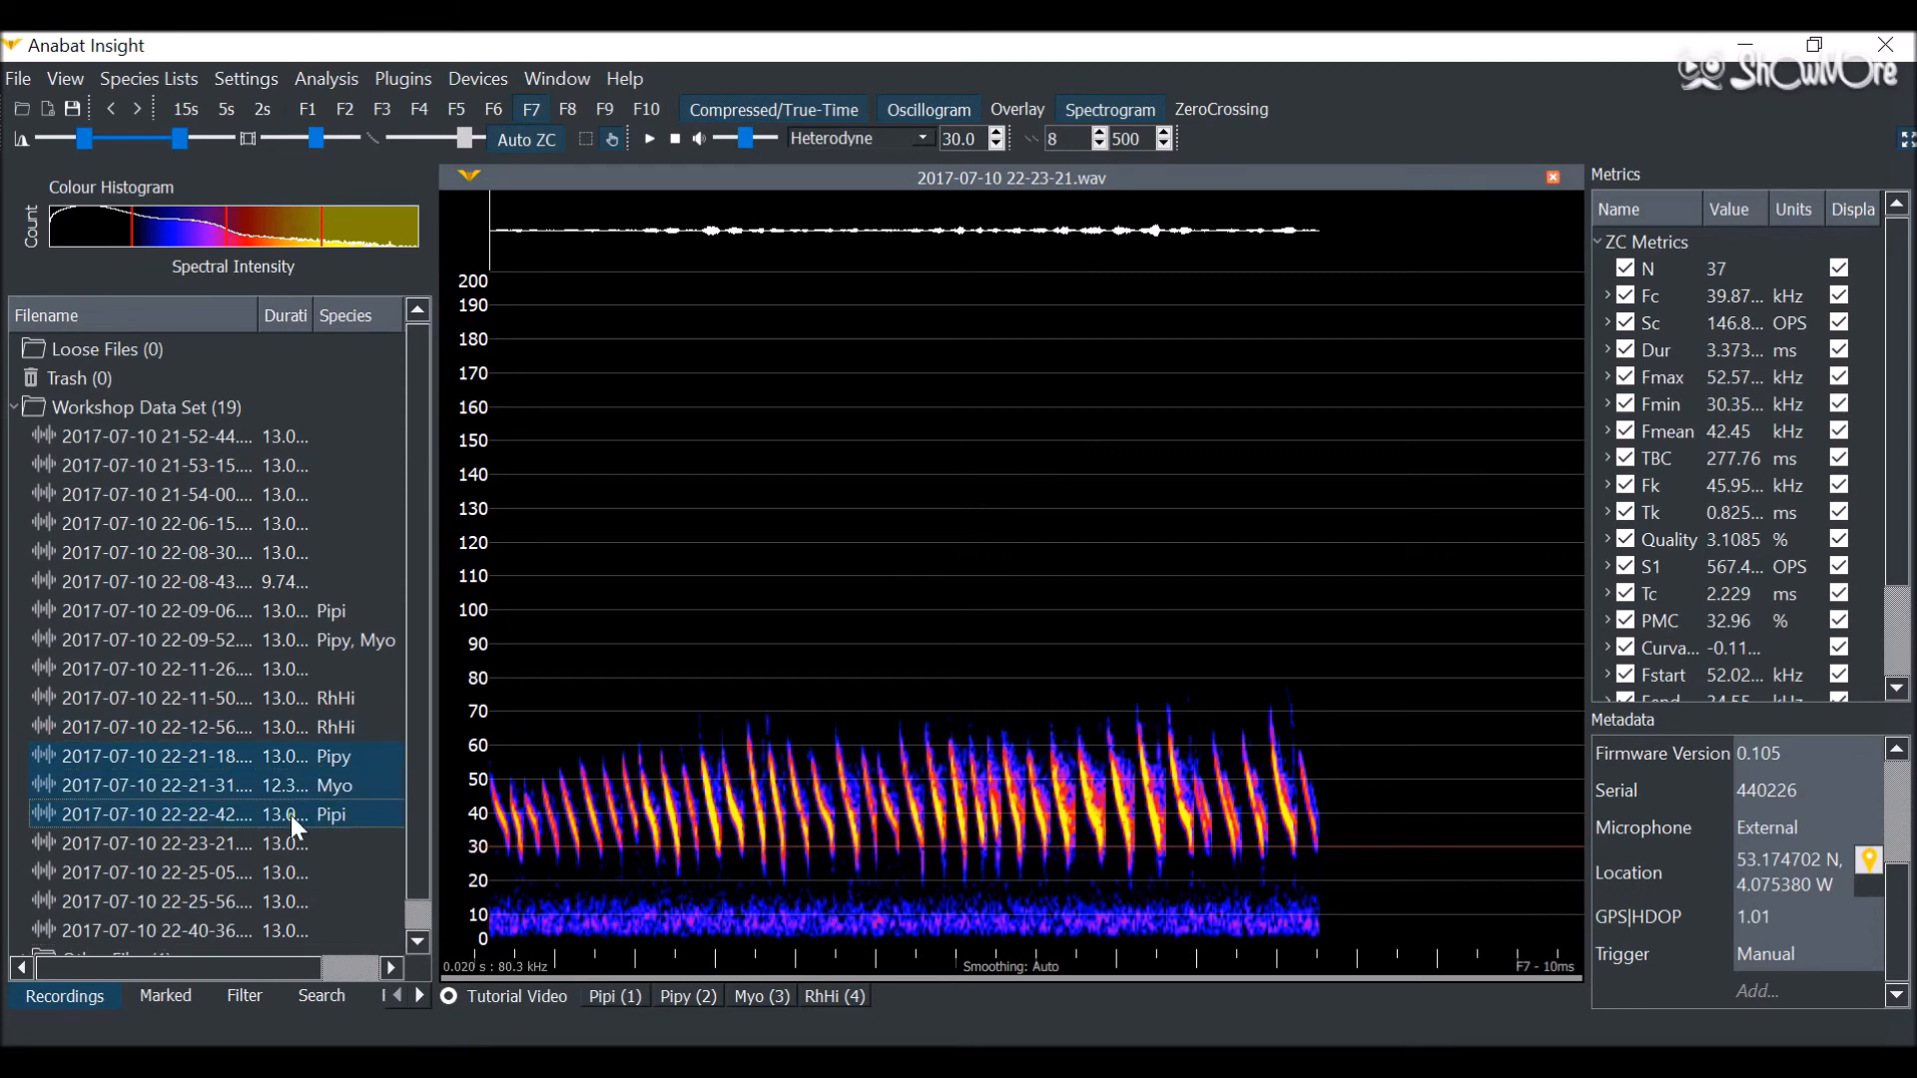
{"action": "right_click", "coordinate": [294, 815]}
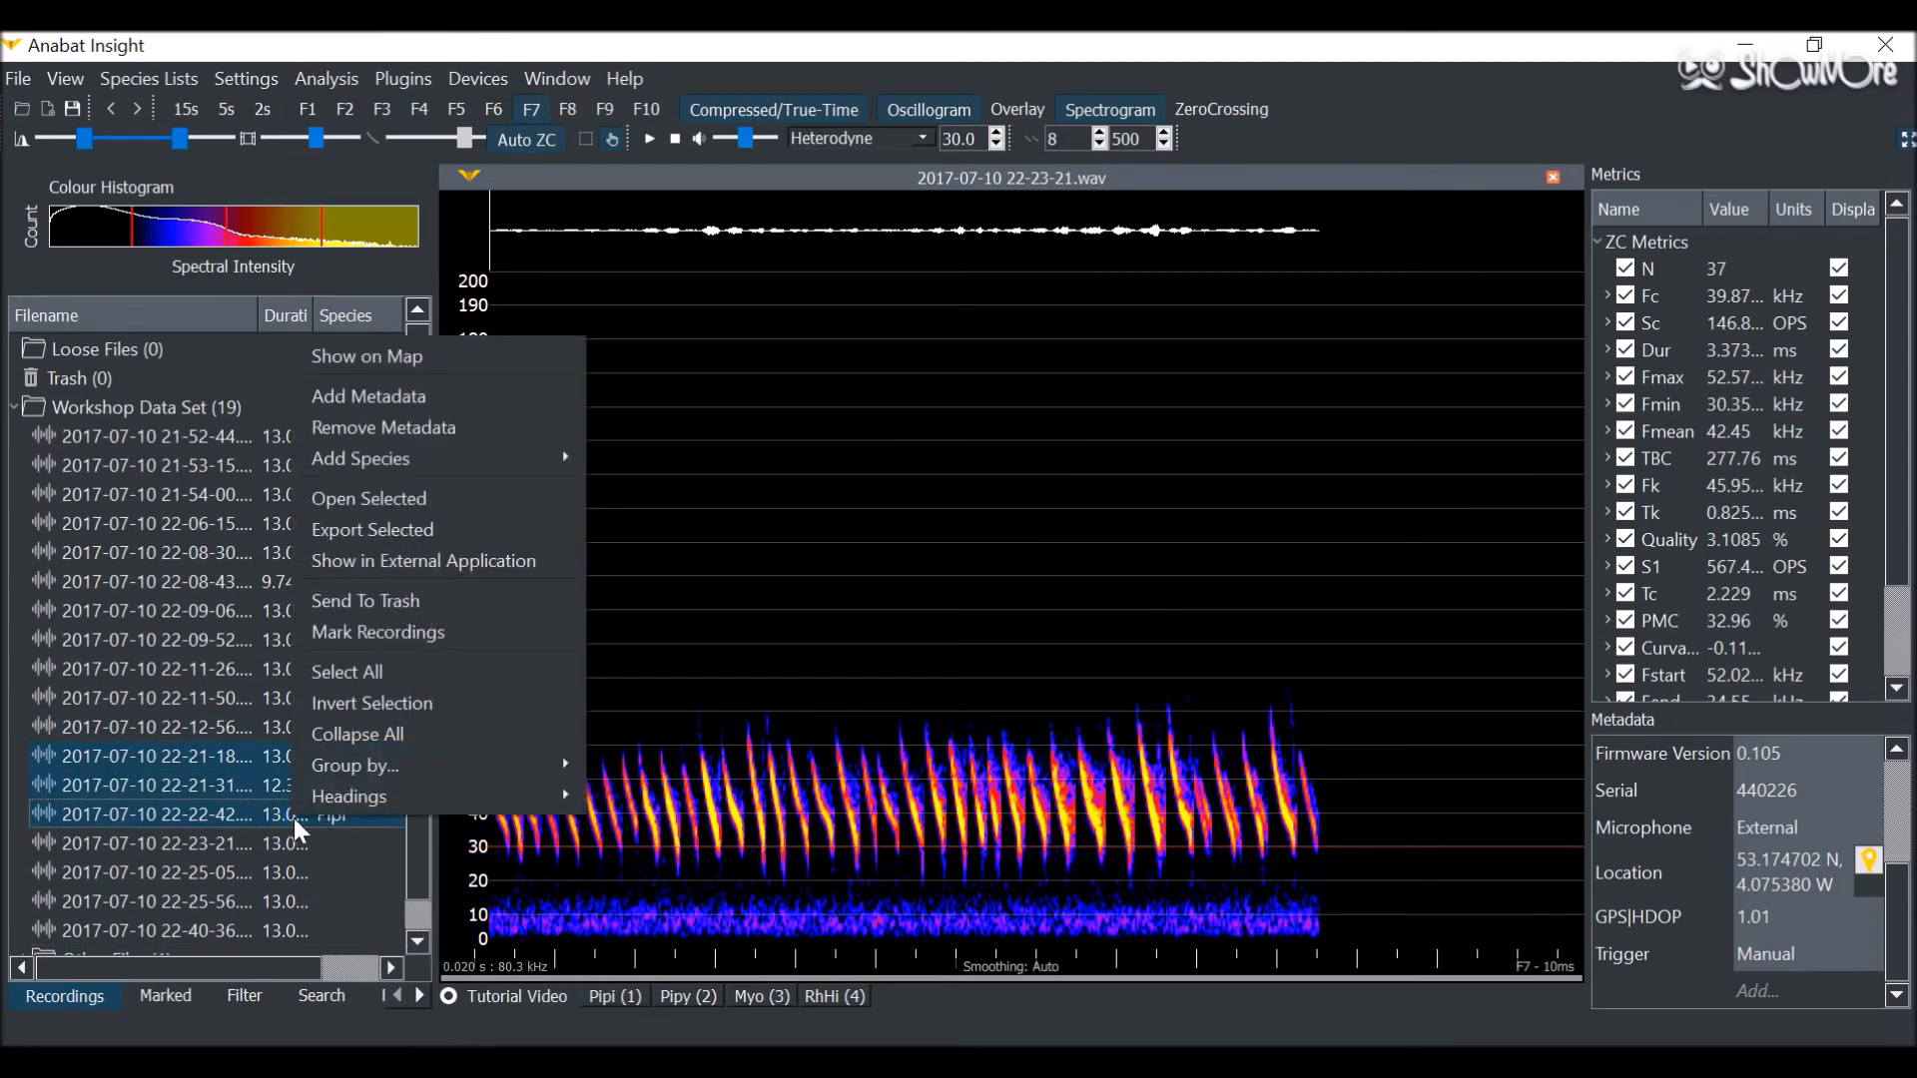
{"action": "left_click", "coordinate": [355, 766]}
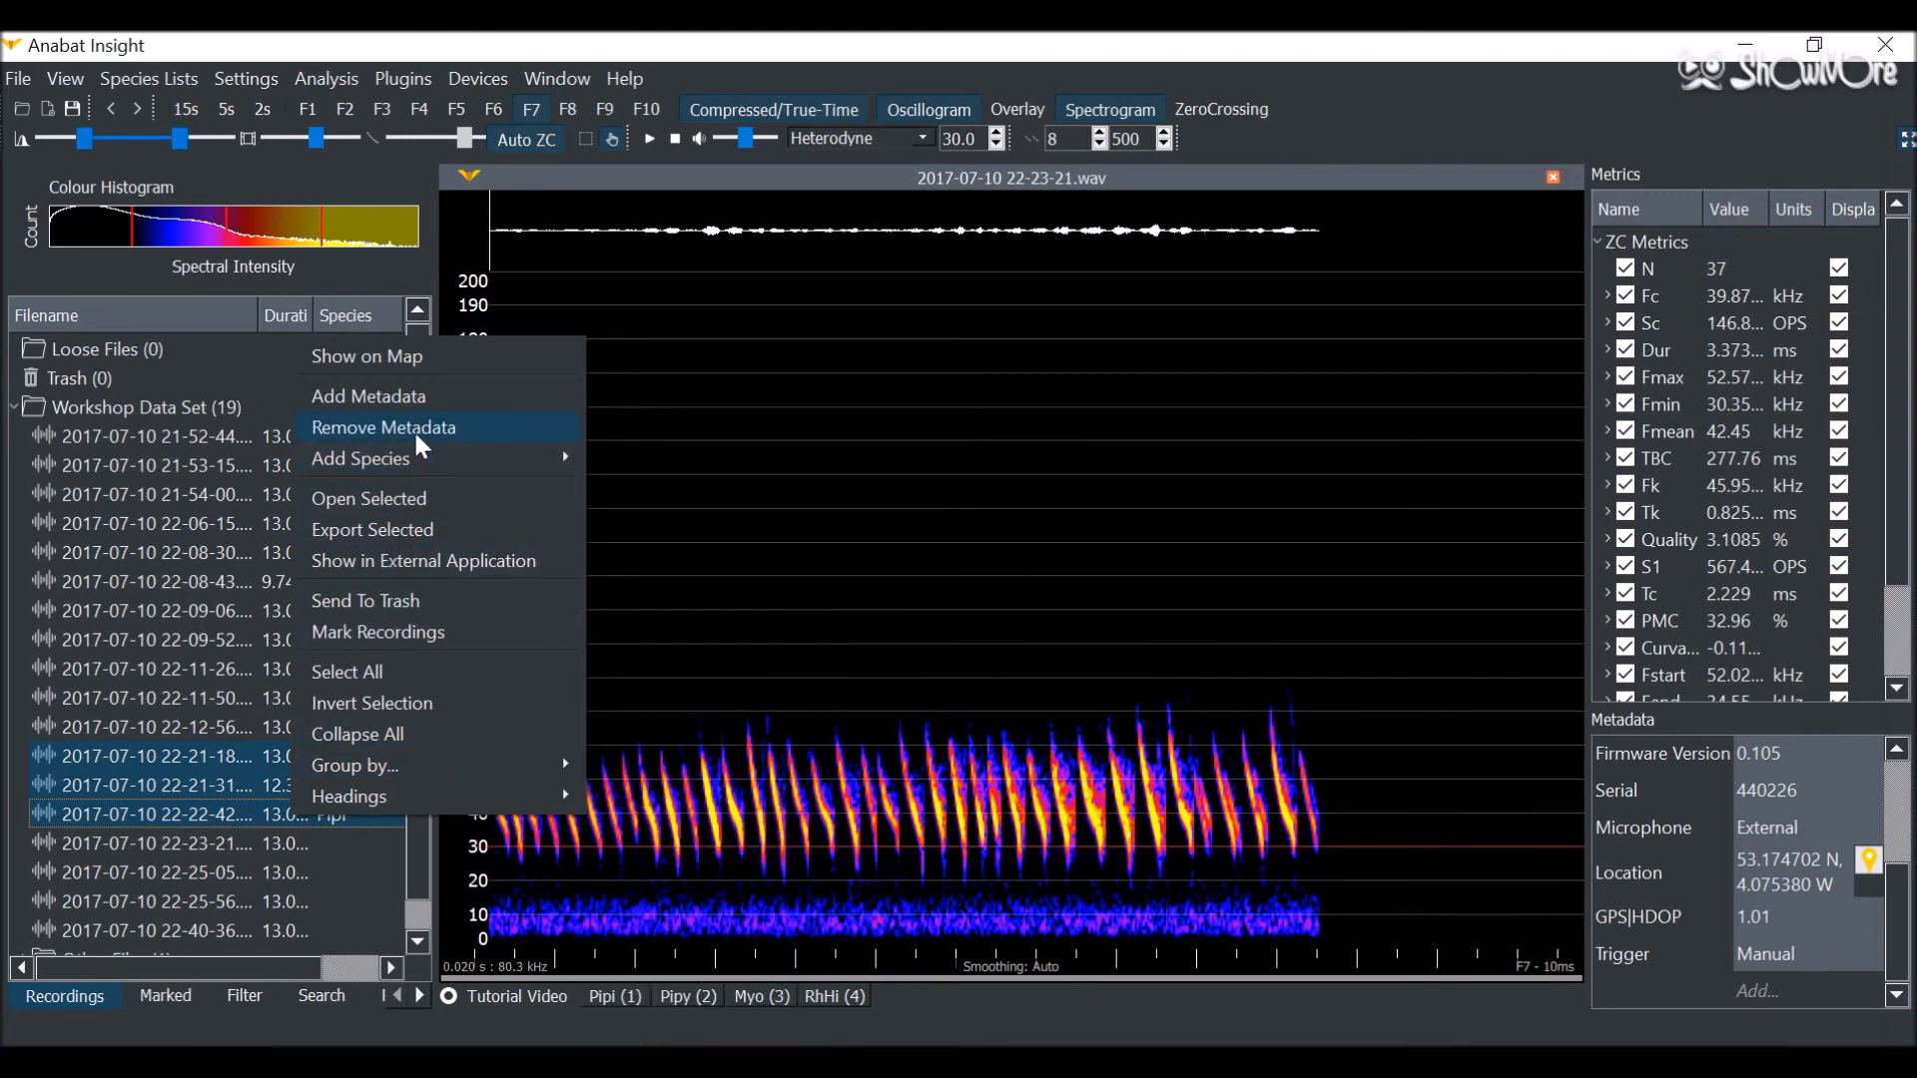
{"action": "left_click", "coordinate": [383, 426]}
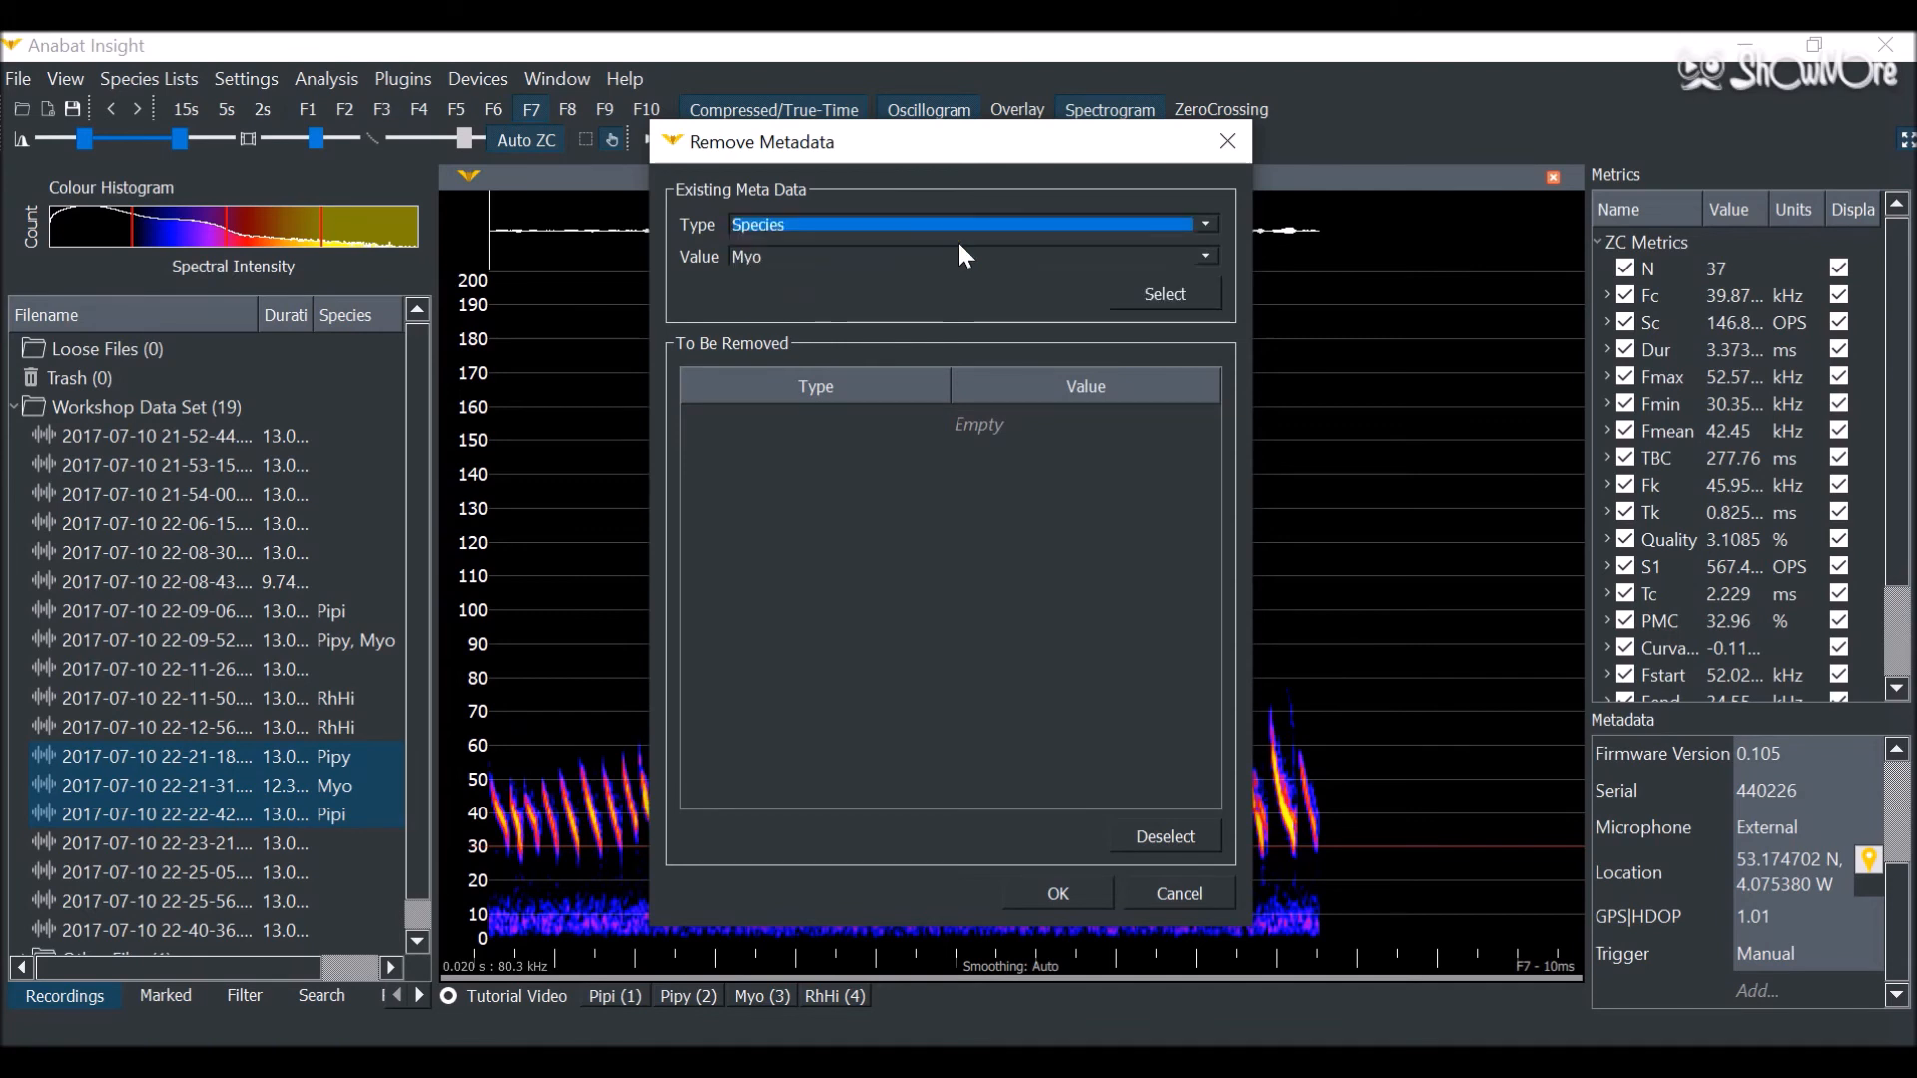
Step: Remove the Pipi species value from the selected recordings
{"action": "left_click", "coordinate": [1203, 256]}
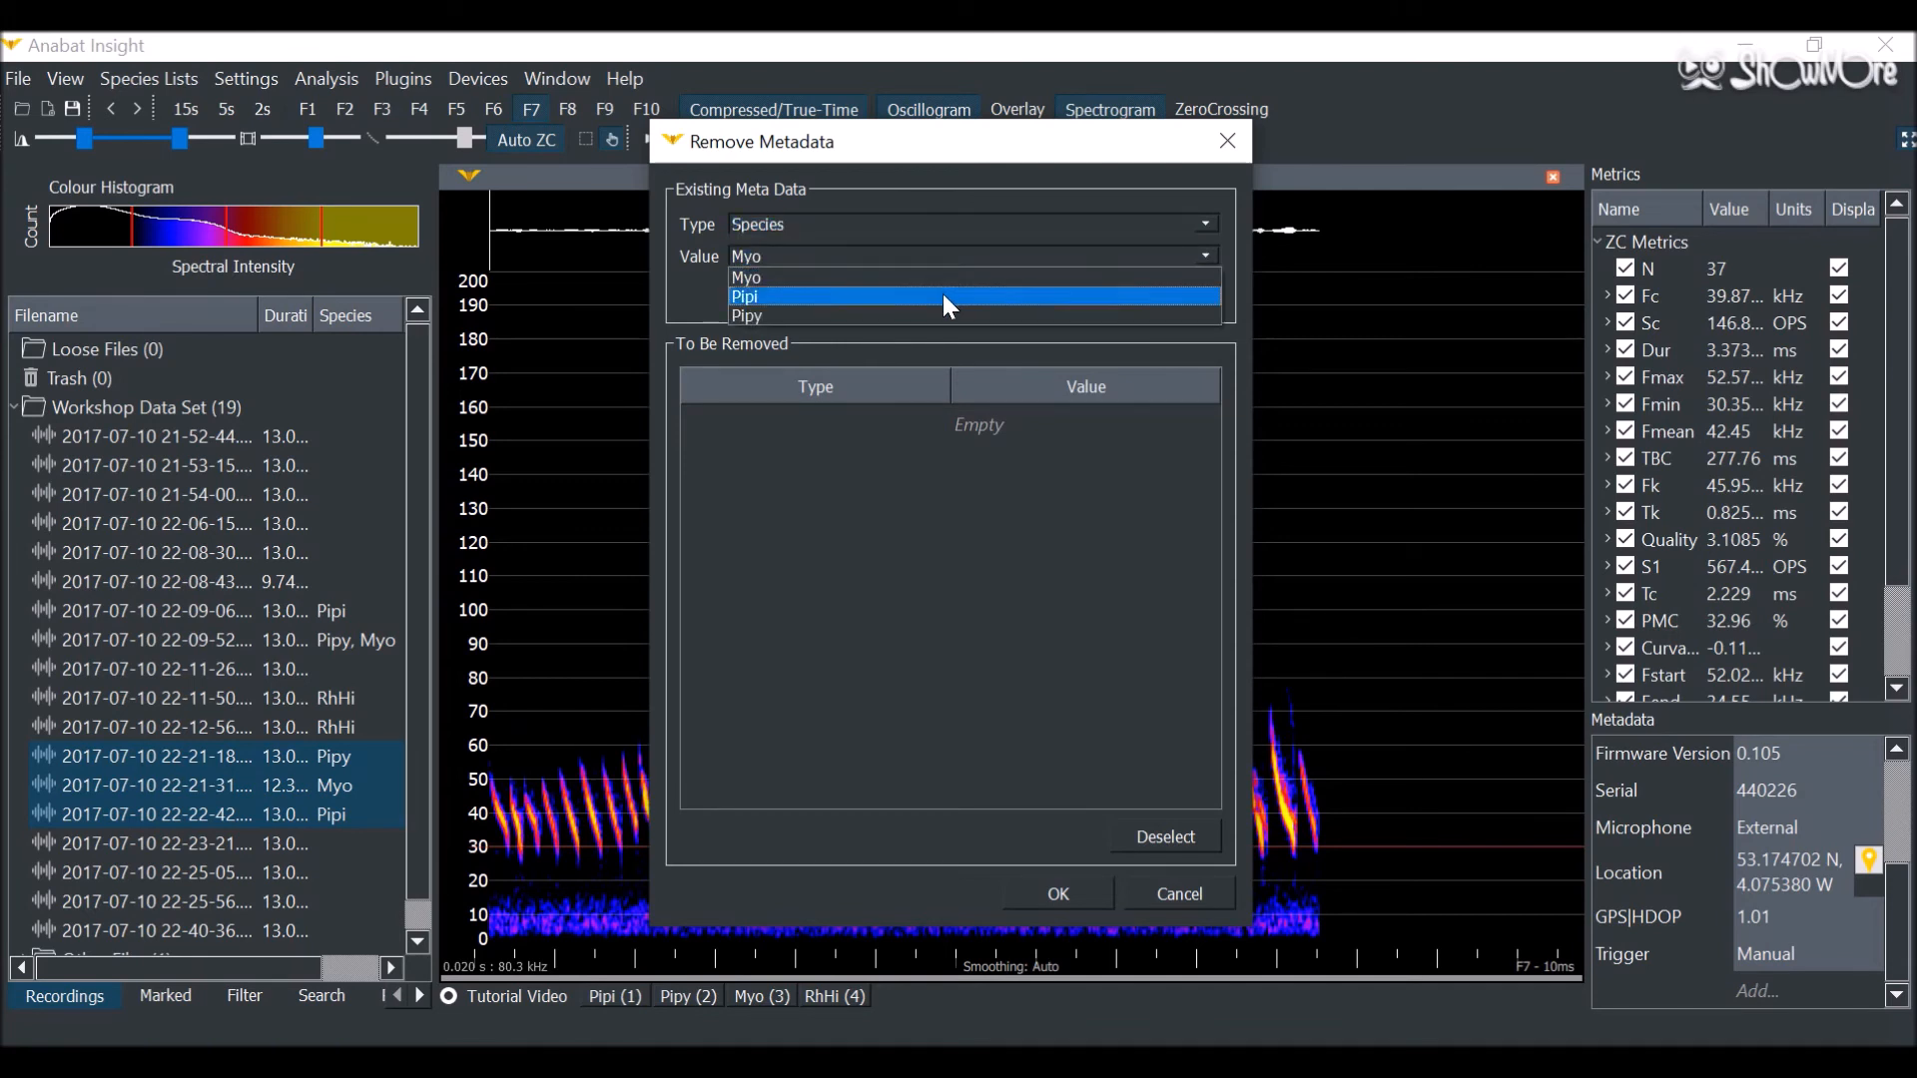
{"action": "left_click", "coordinate": [745, 296]}
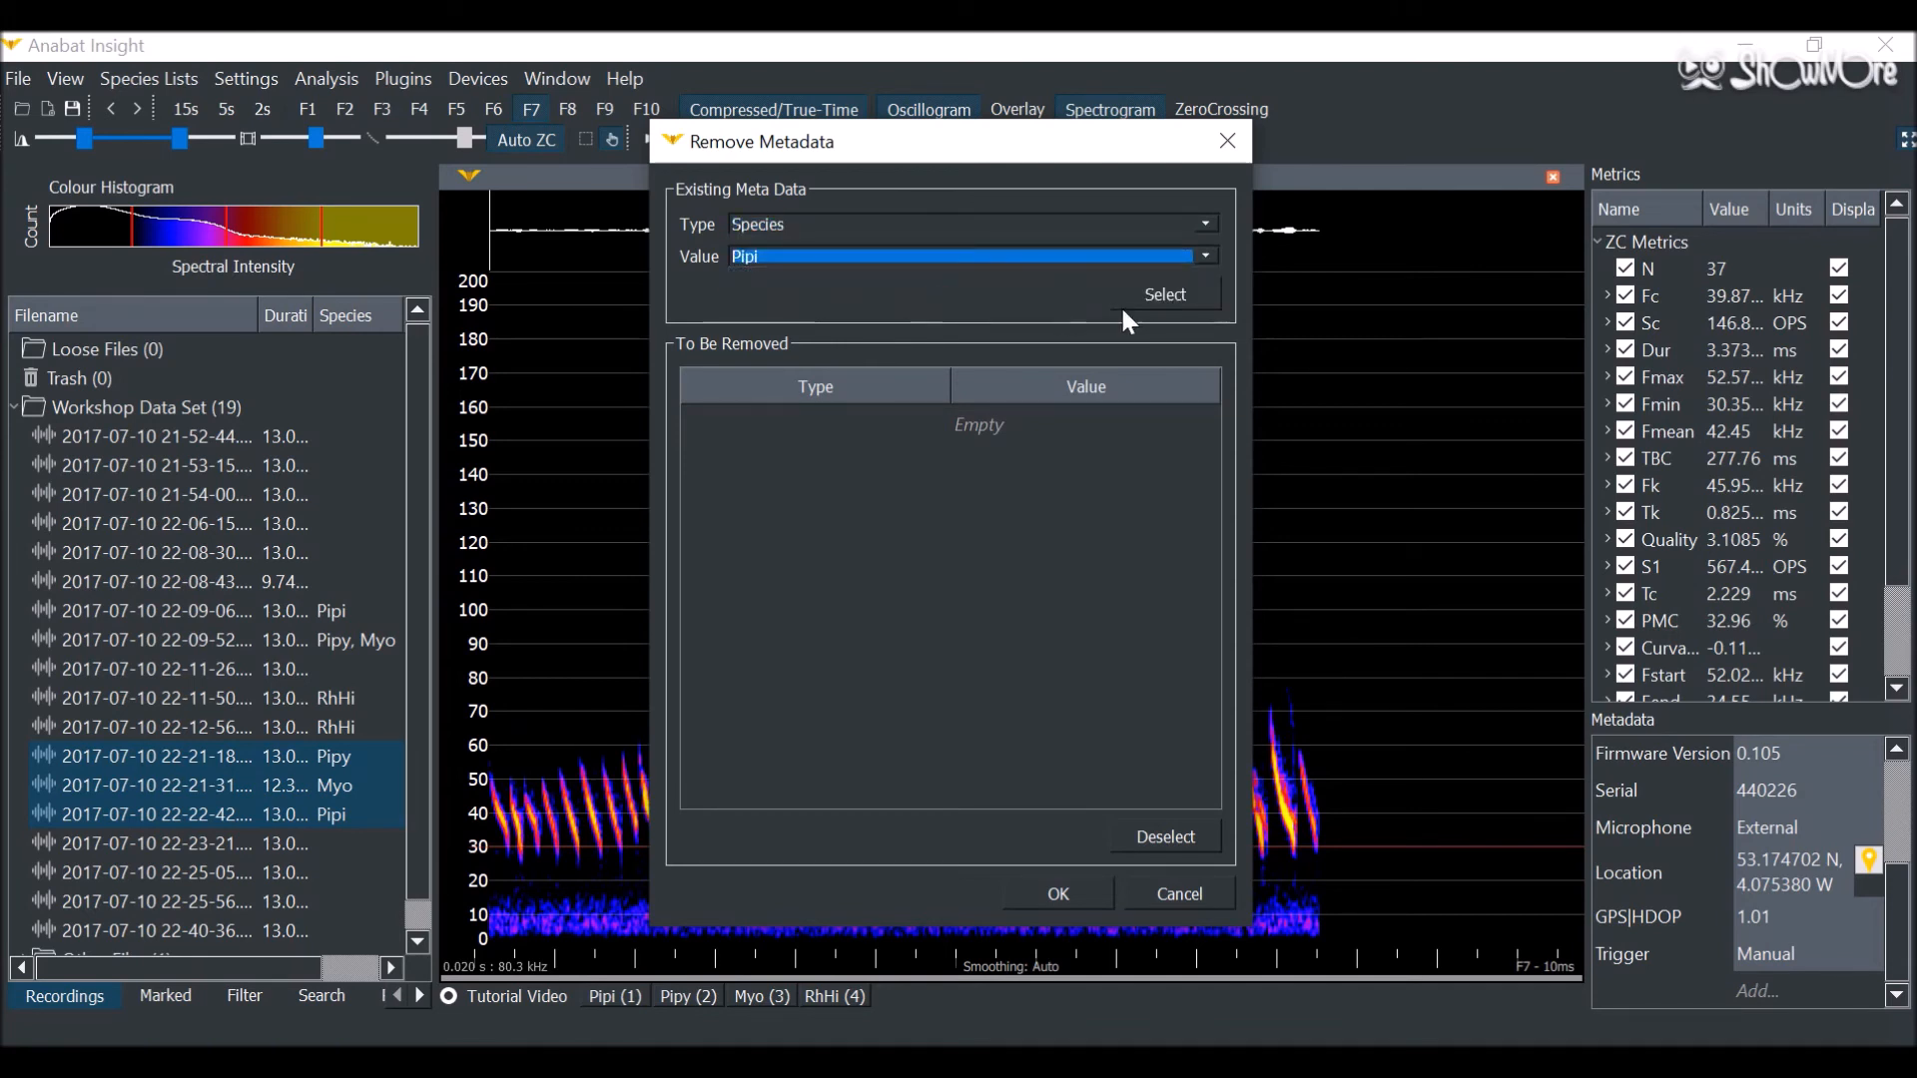
{"action": "left_click", "coordinate": [1162, 294]}
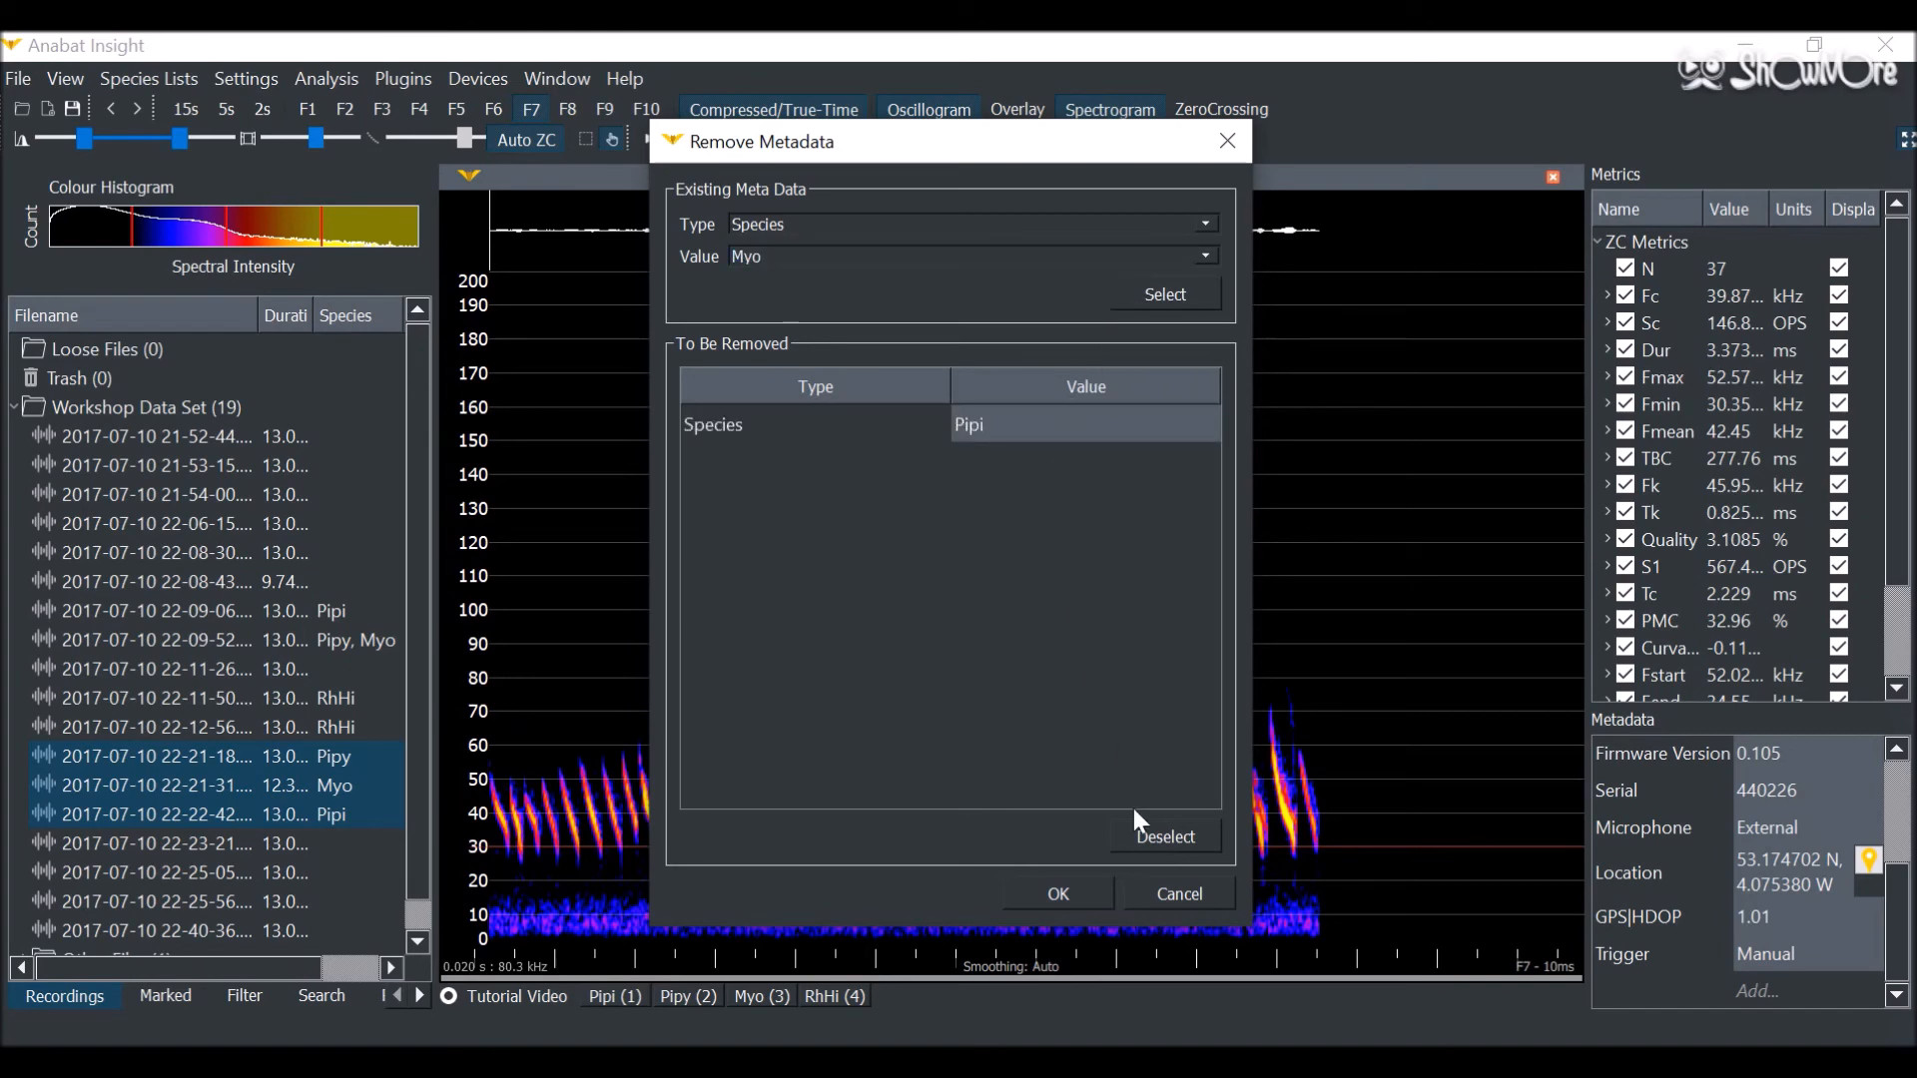
{"action": "left_click", "coordinate": [1057, 893]}
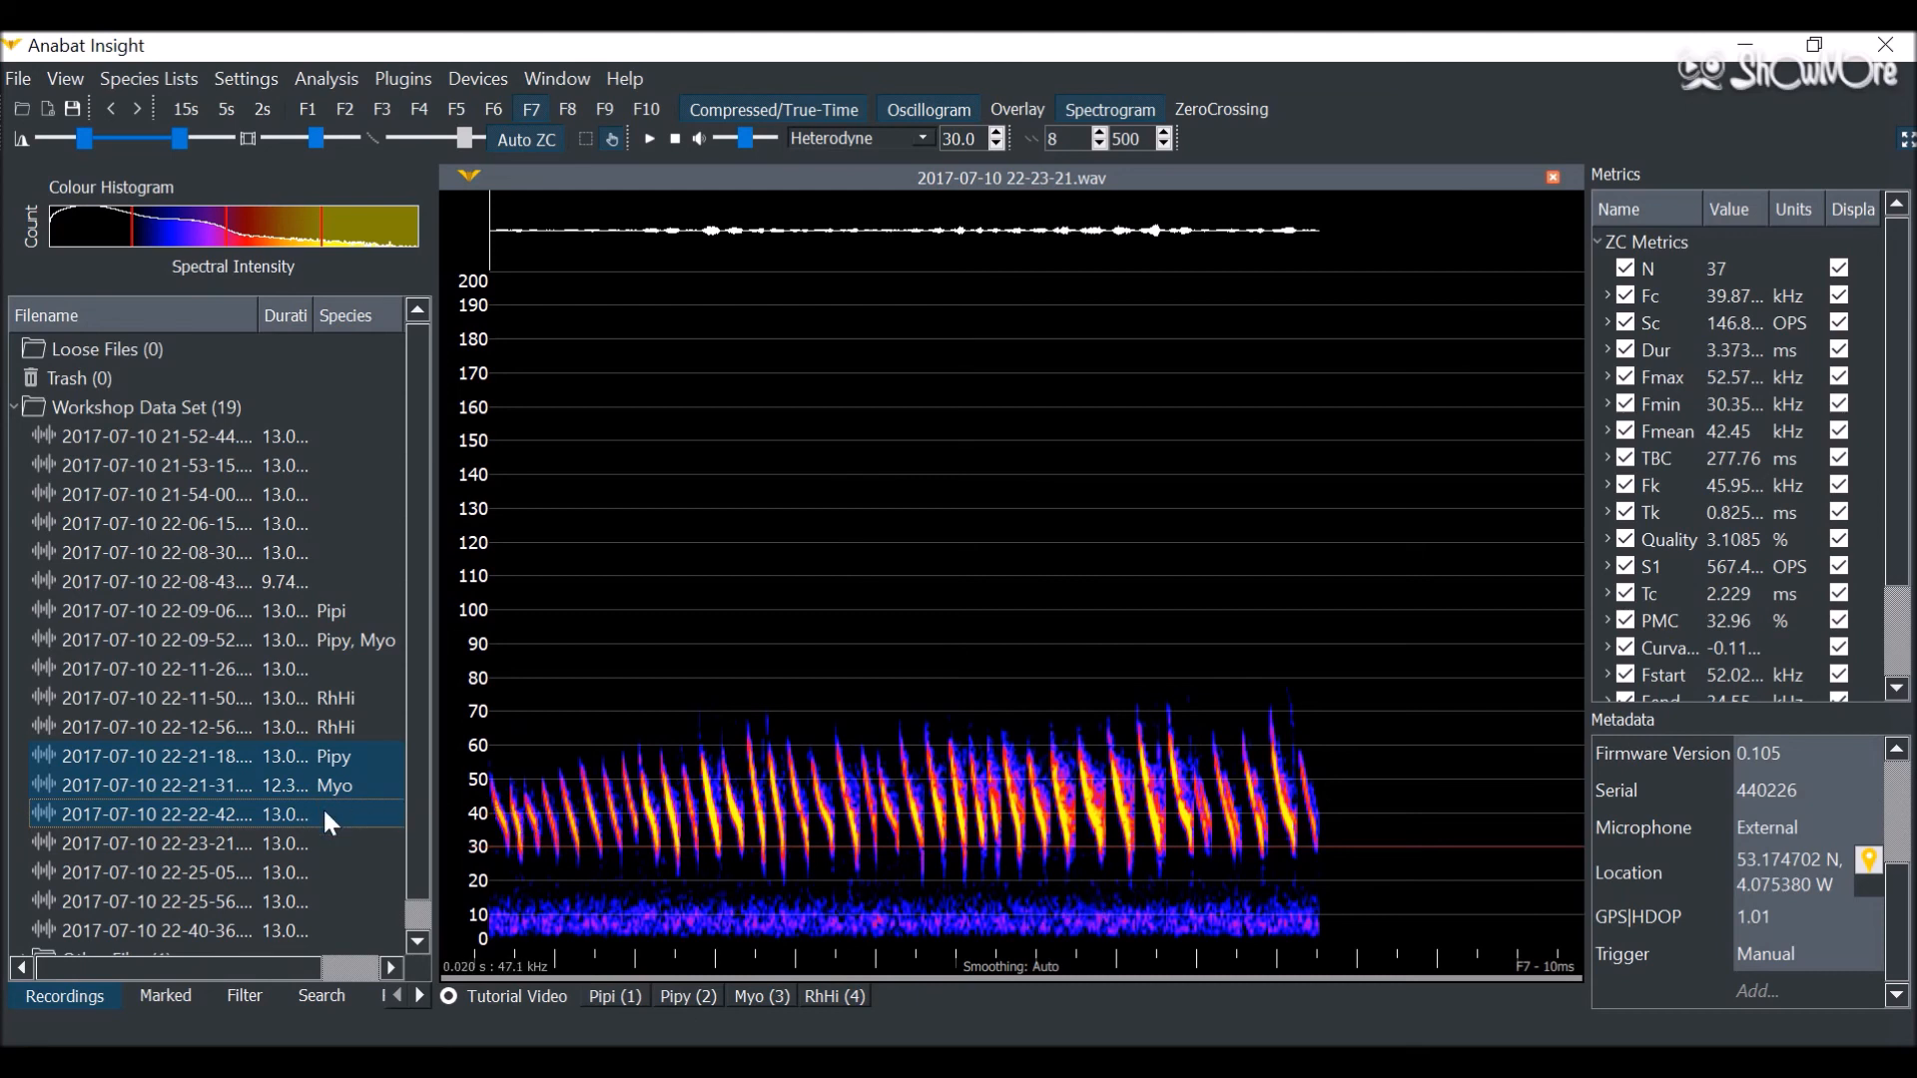
Step: Batch-remove Species metadata values Myo, Pipi, Pipy and RhHi from all Workshop Data Set recordings
{"action": "left_click", "coordinate": [147, 408]}
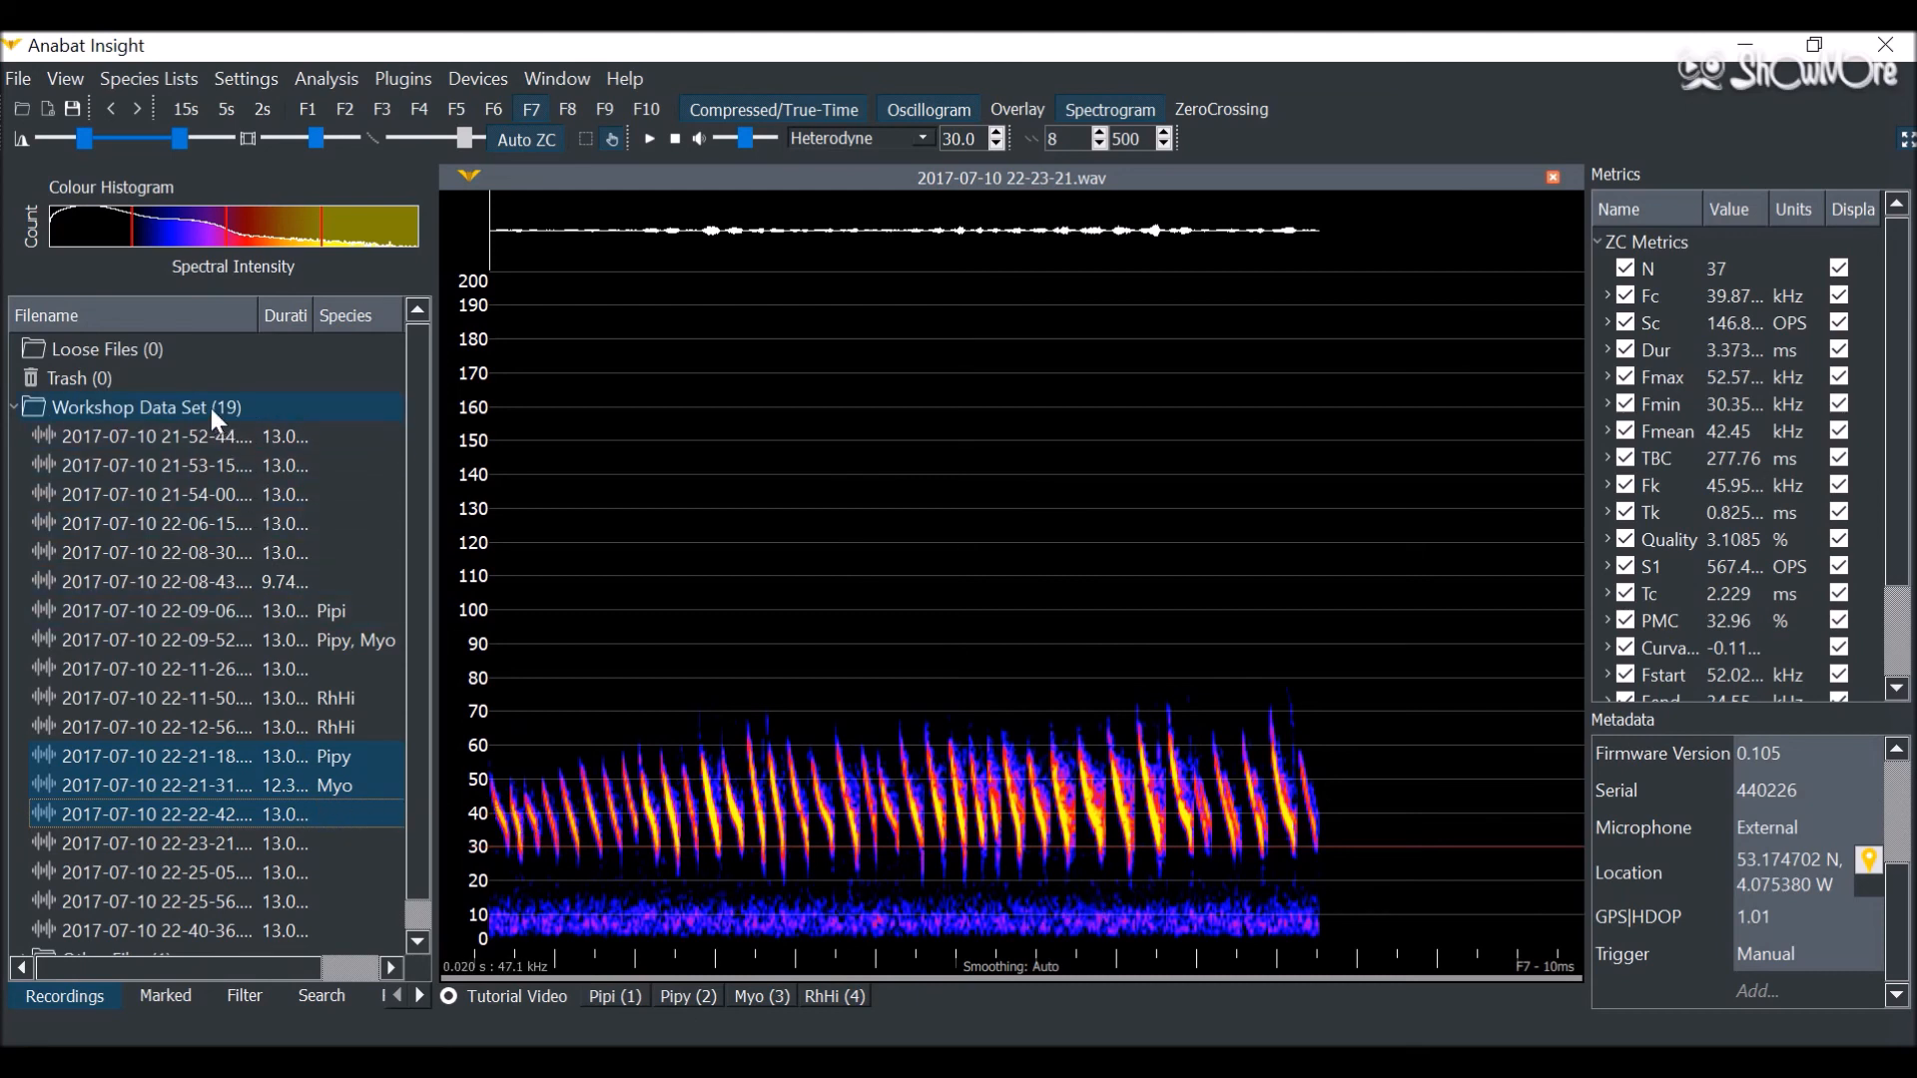
{"action": "right_click", "coordinate": [144, 407]}
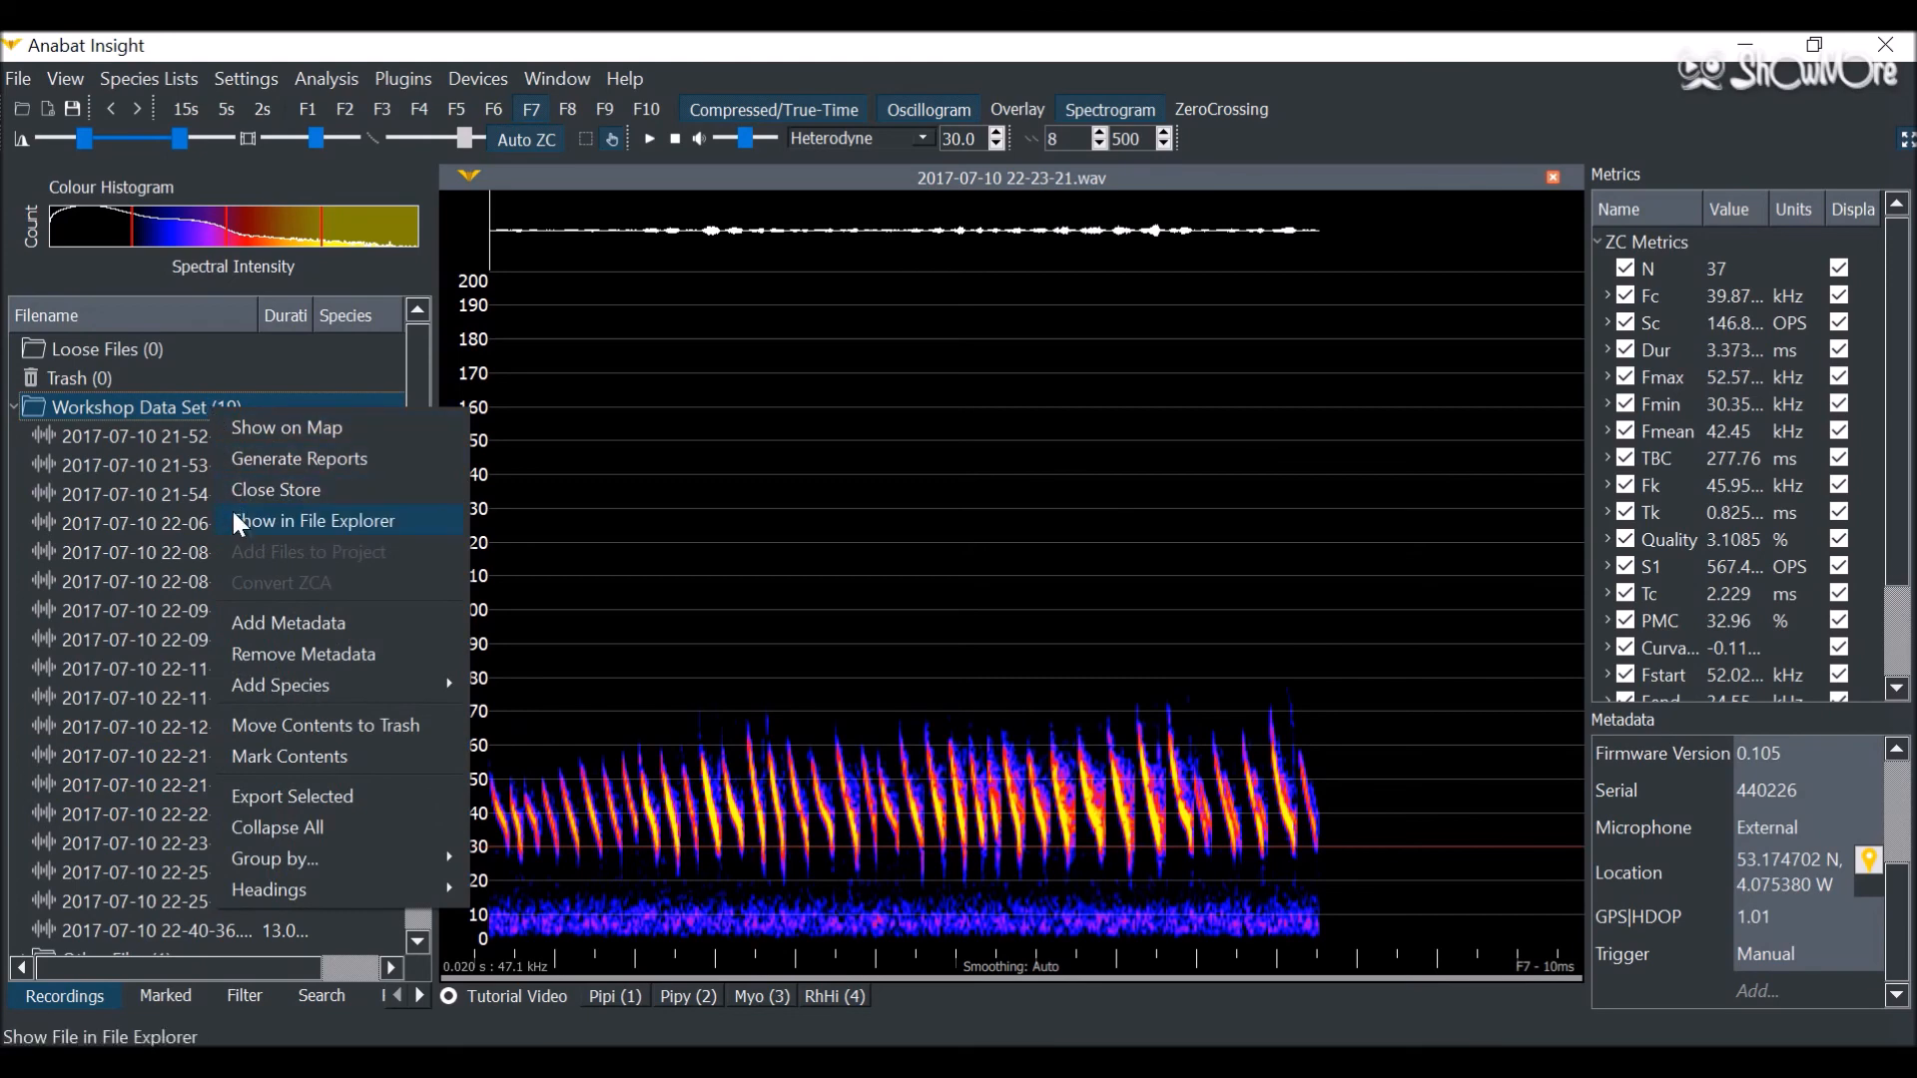
{"action": "left_click", "coordinate": [303, 654]}
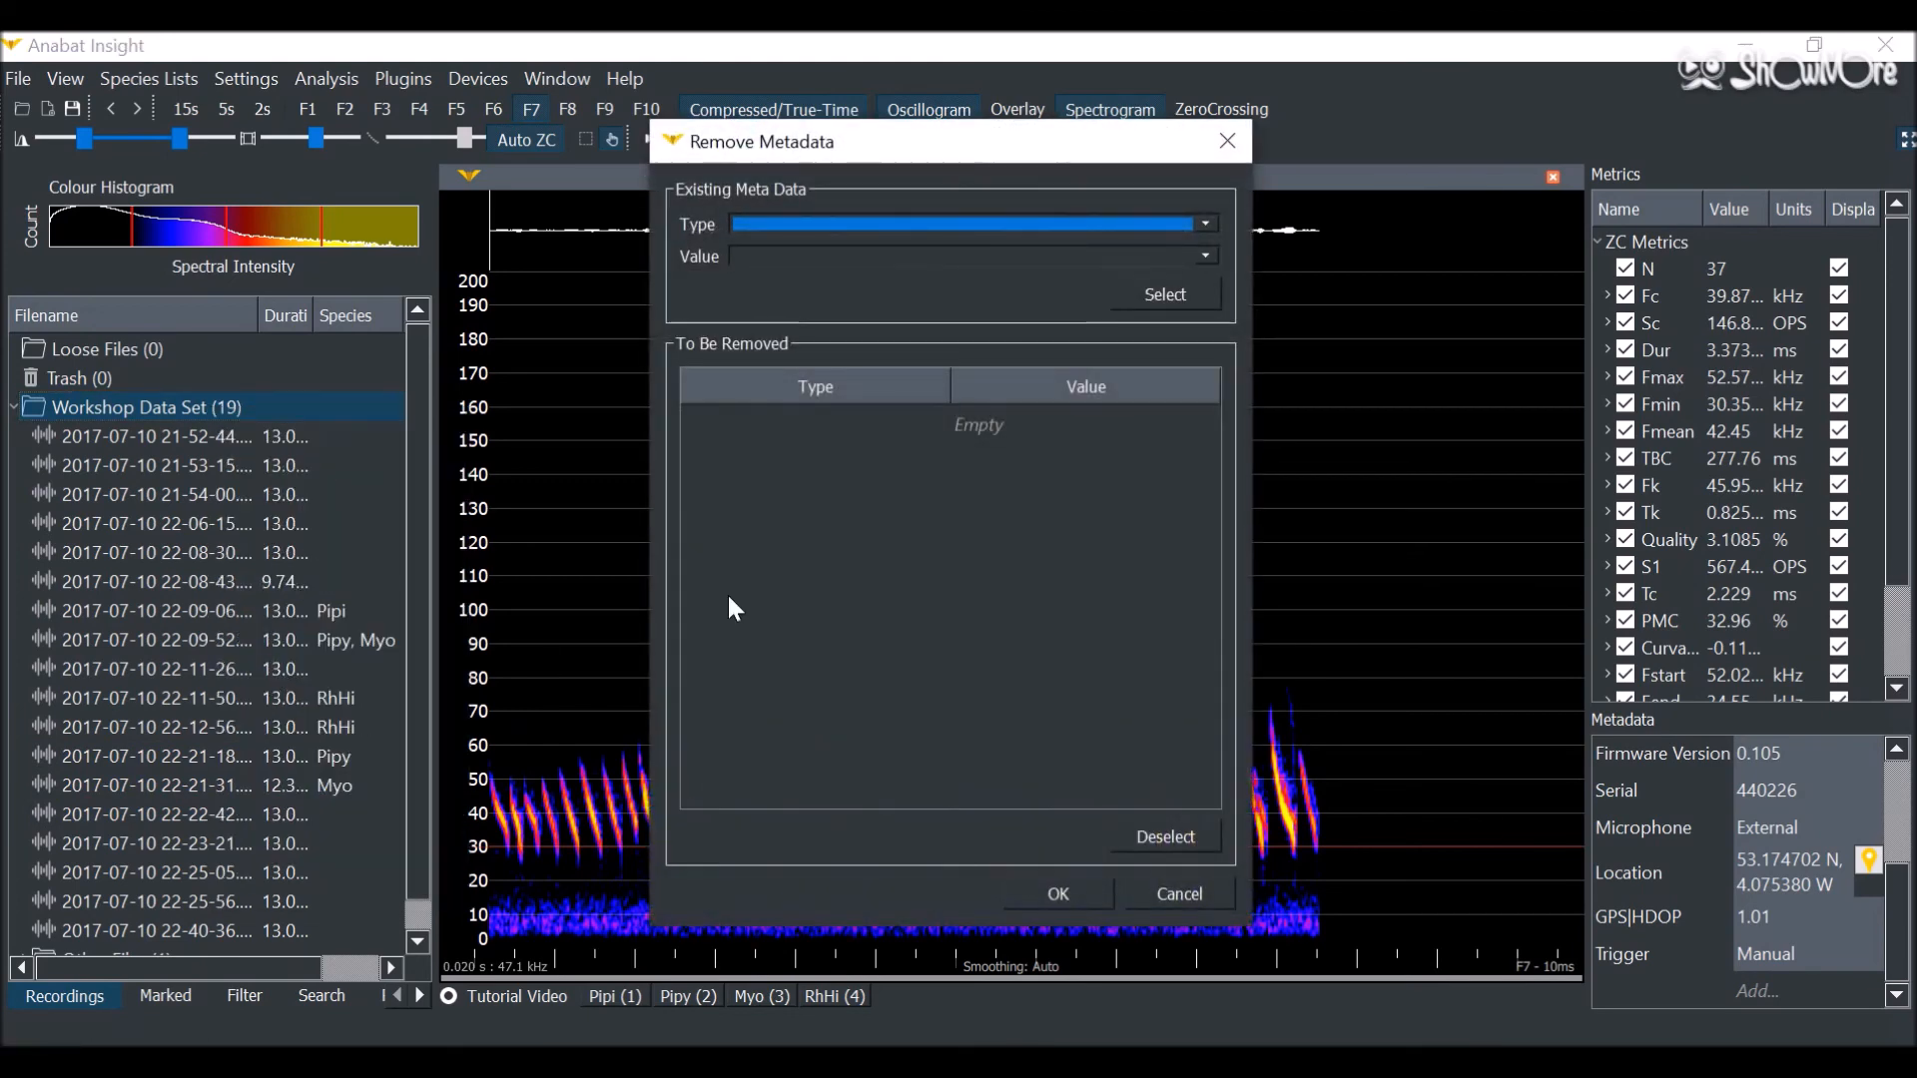
{"action": "left_click", "coordinate": [1202, 223]}
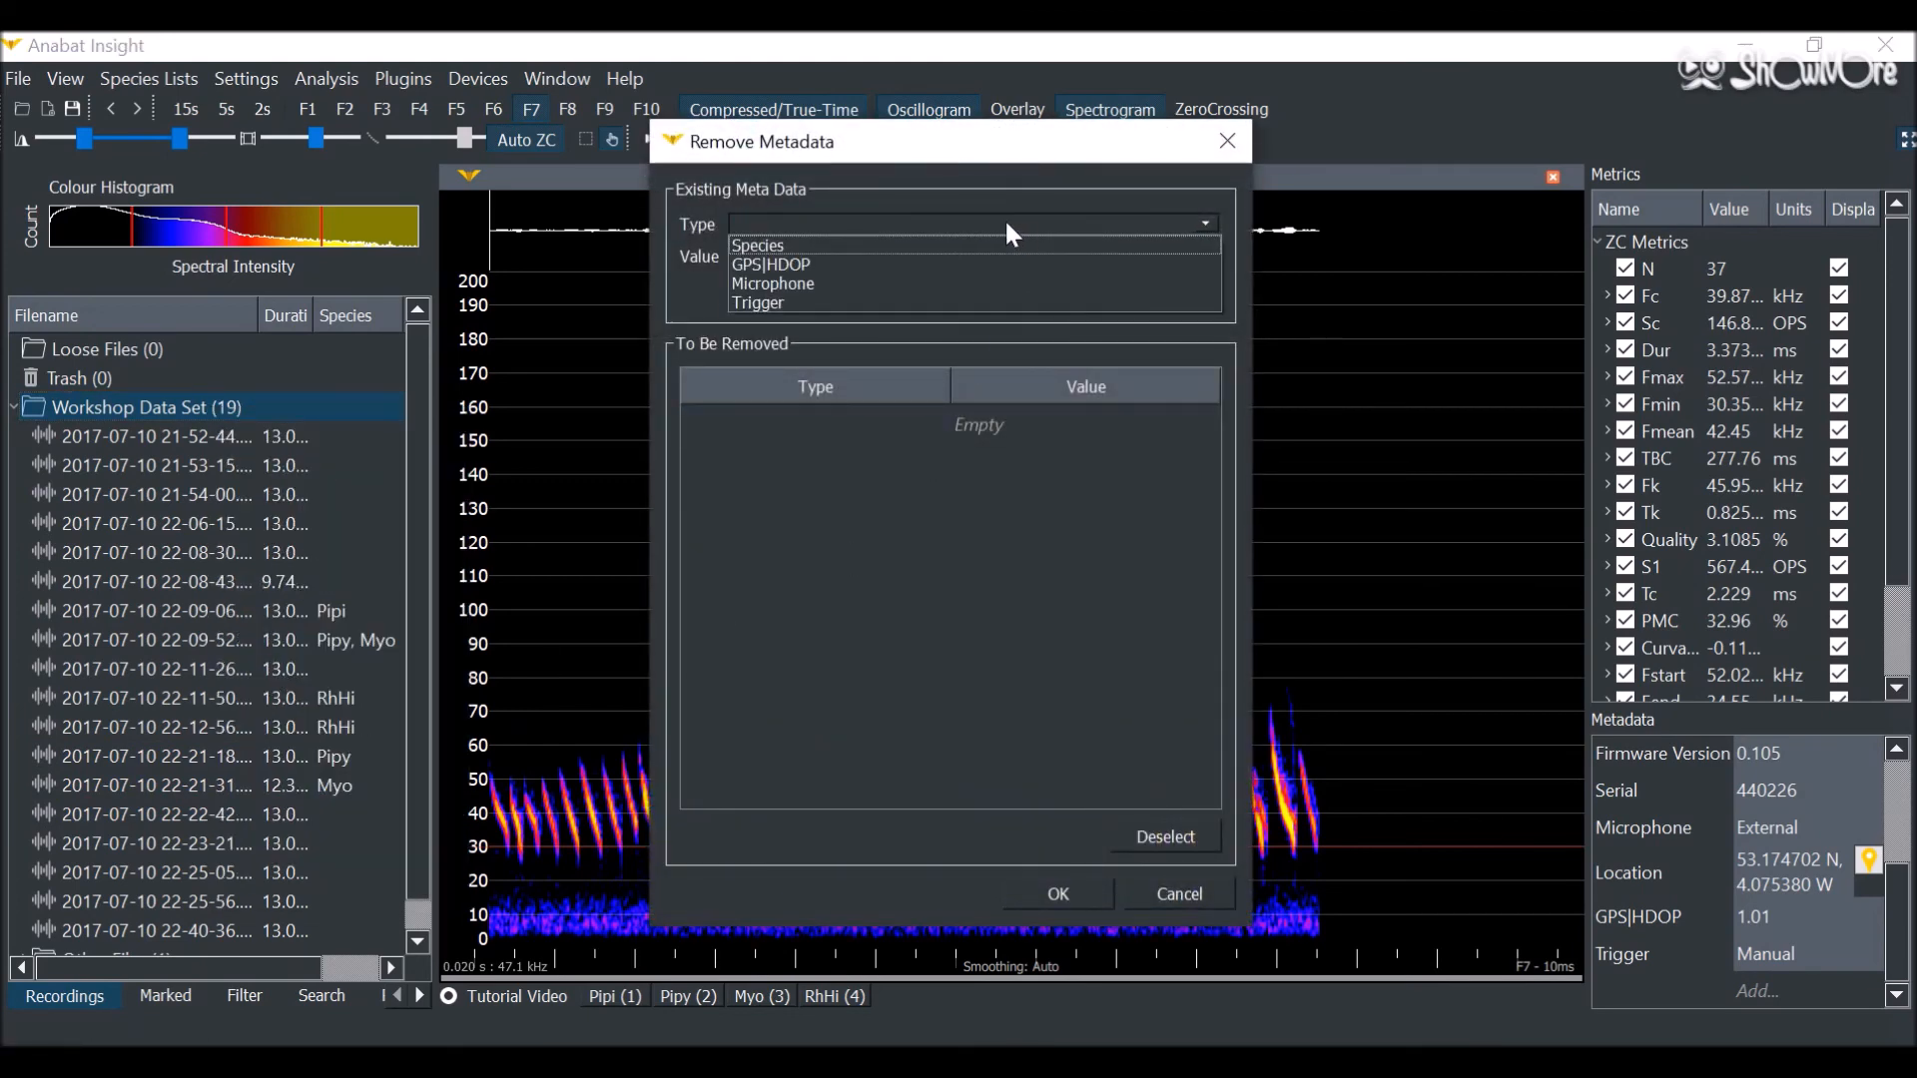
{"action": "left_click", "coordinate": [757, 244]}
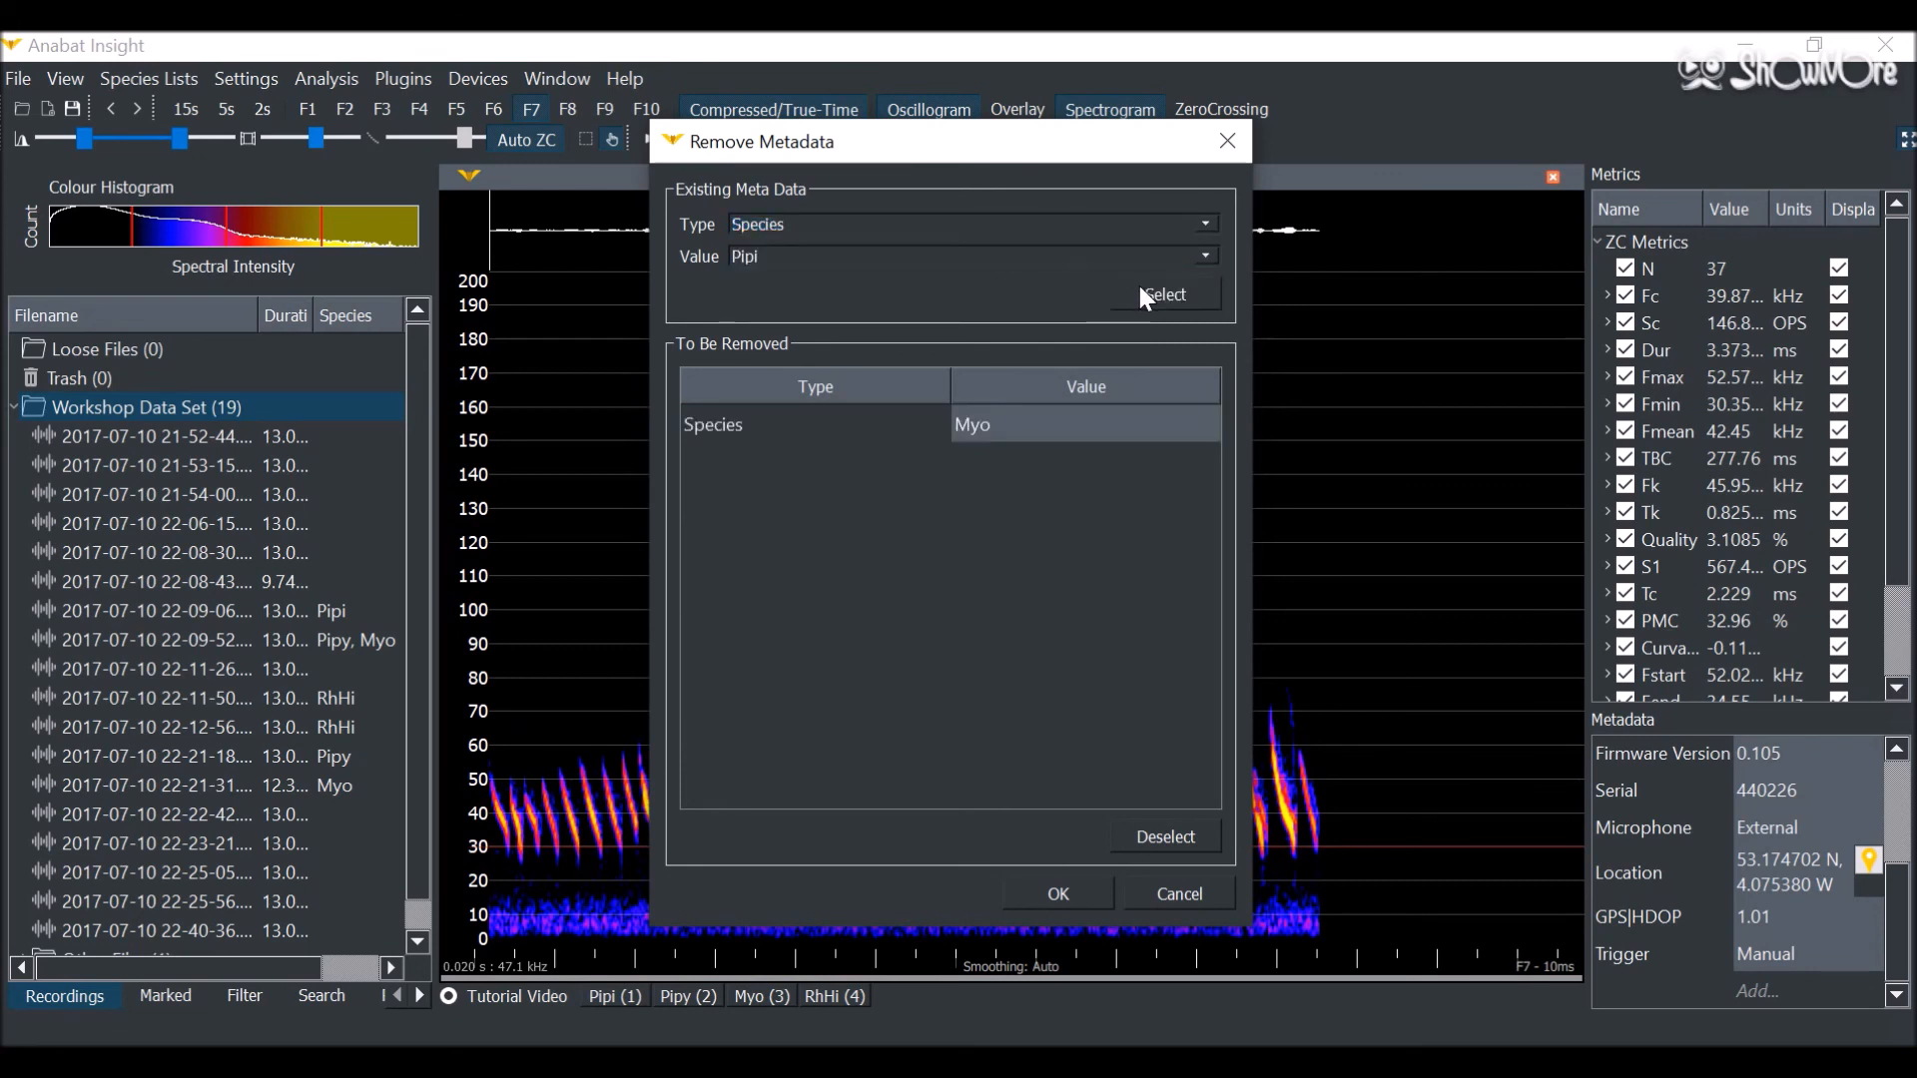
{"action": "left_click", "coordinate": [1162, 294]}
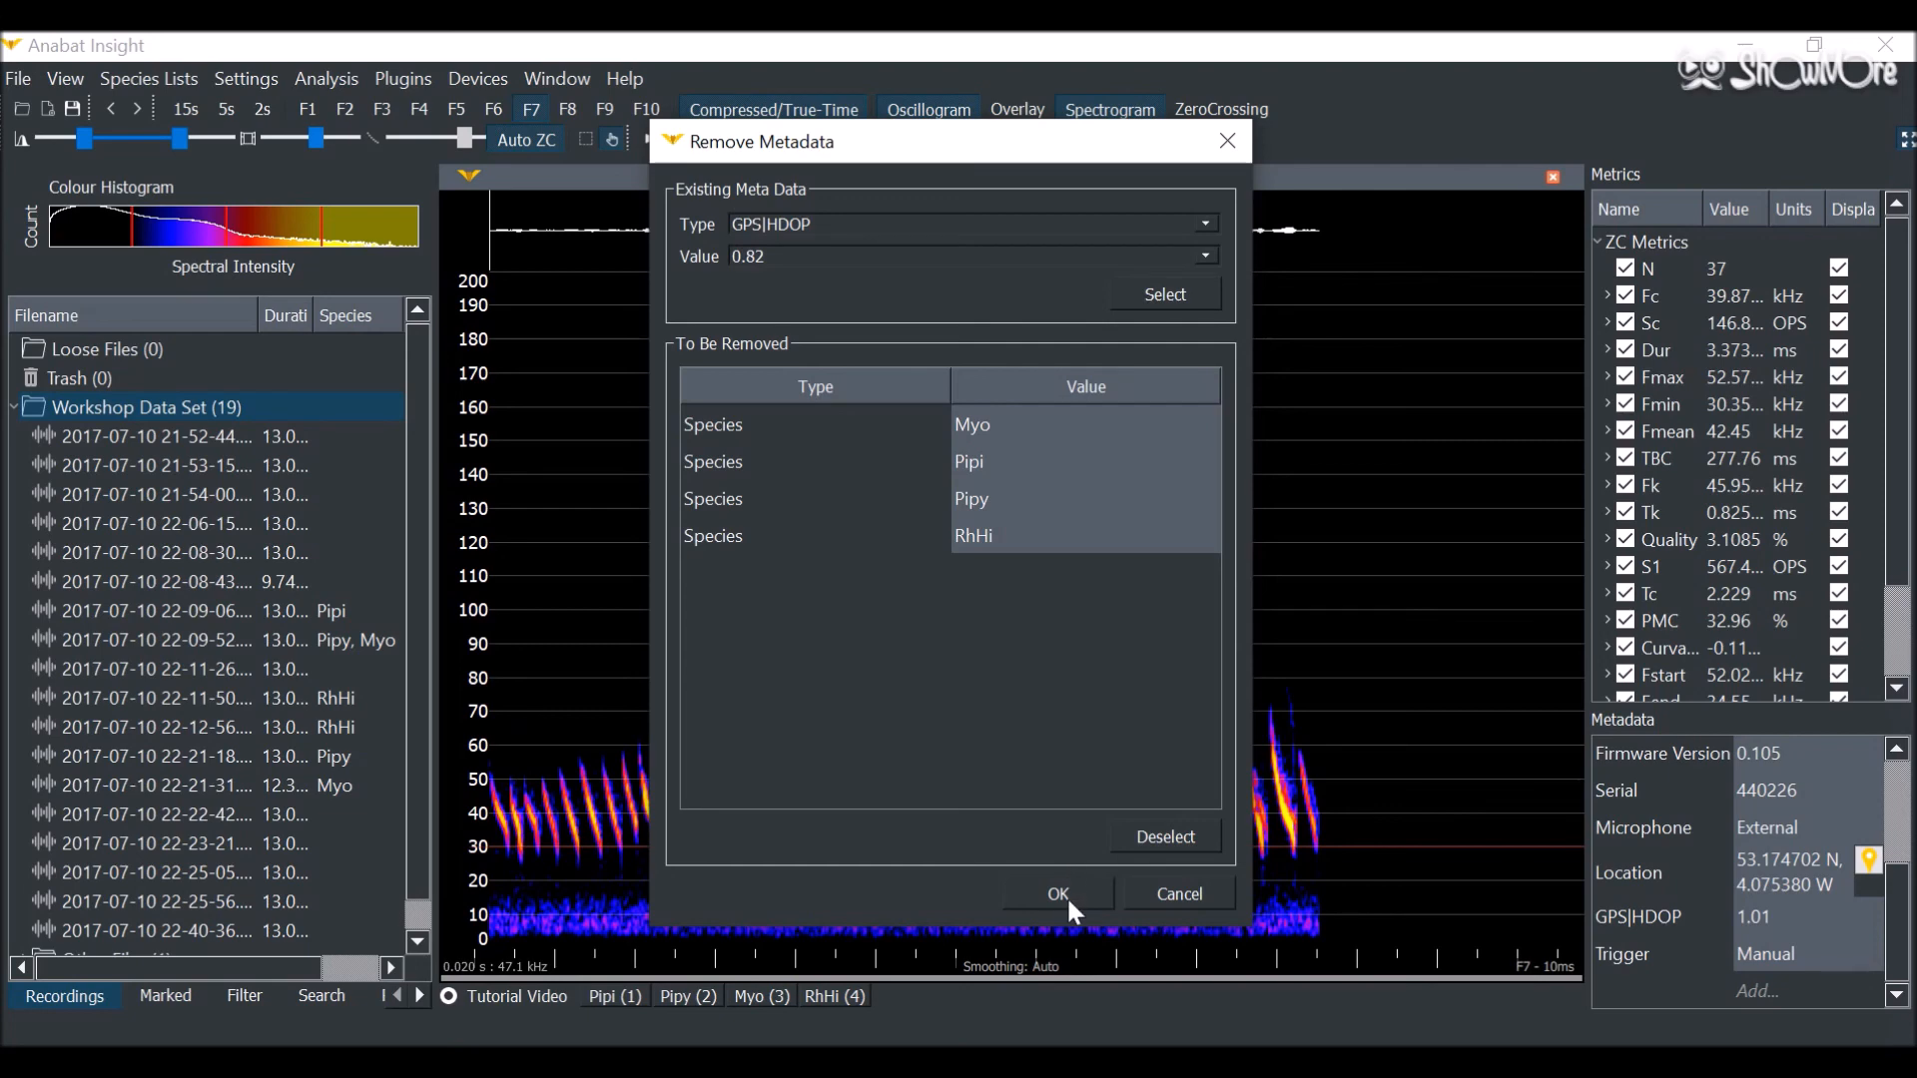
{"action": "left_click", "coordinate": [1056, 894]}
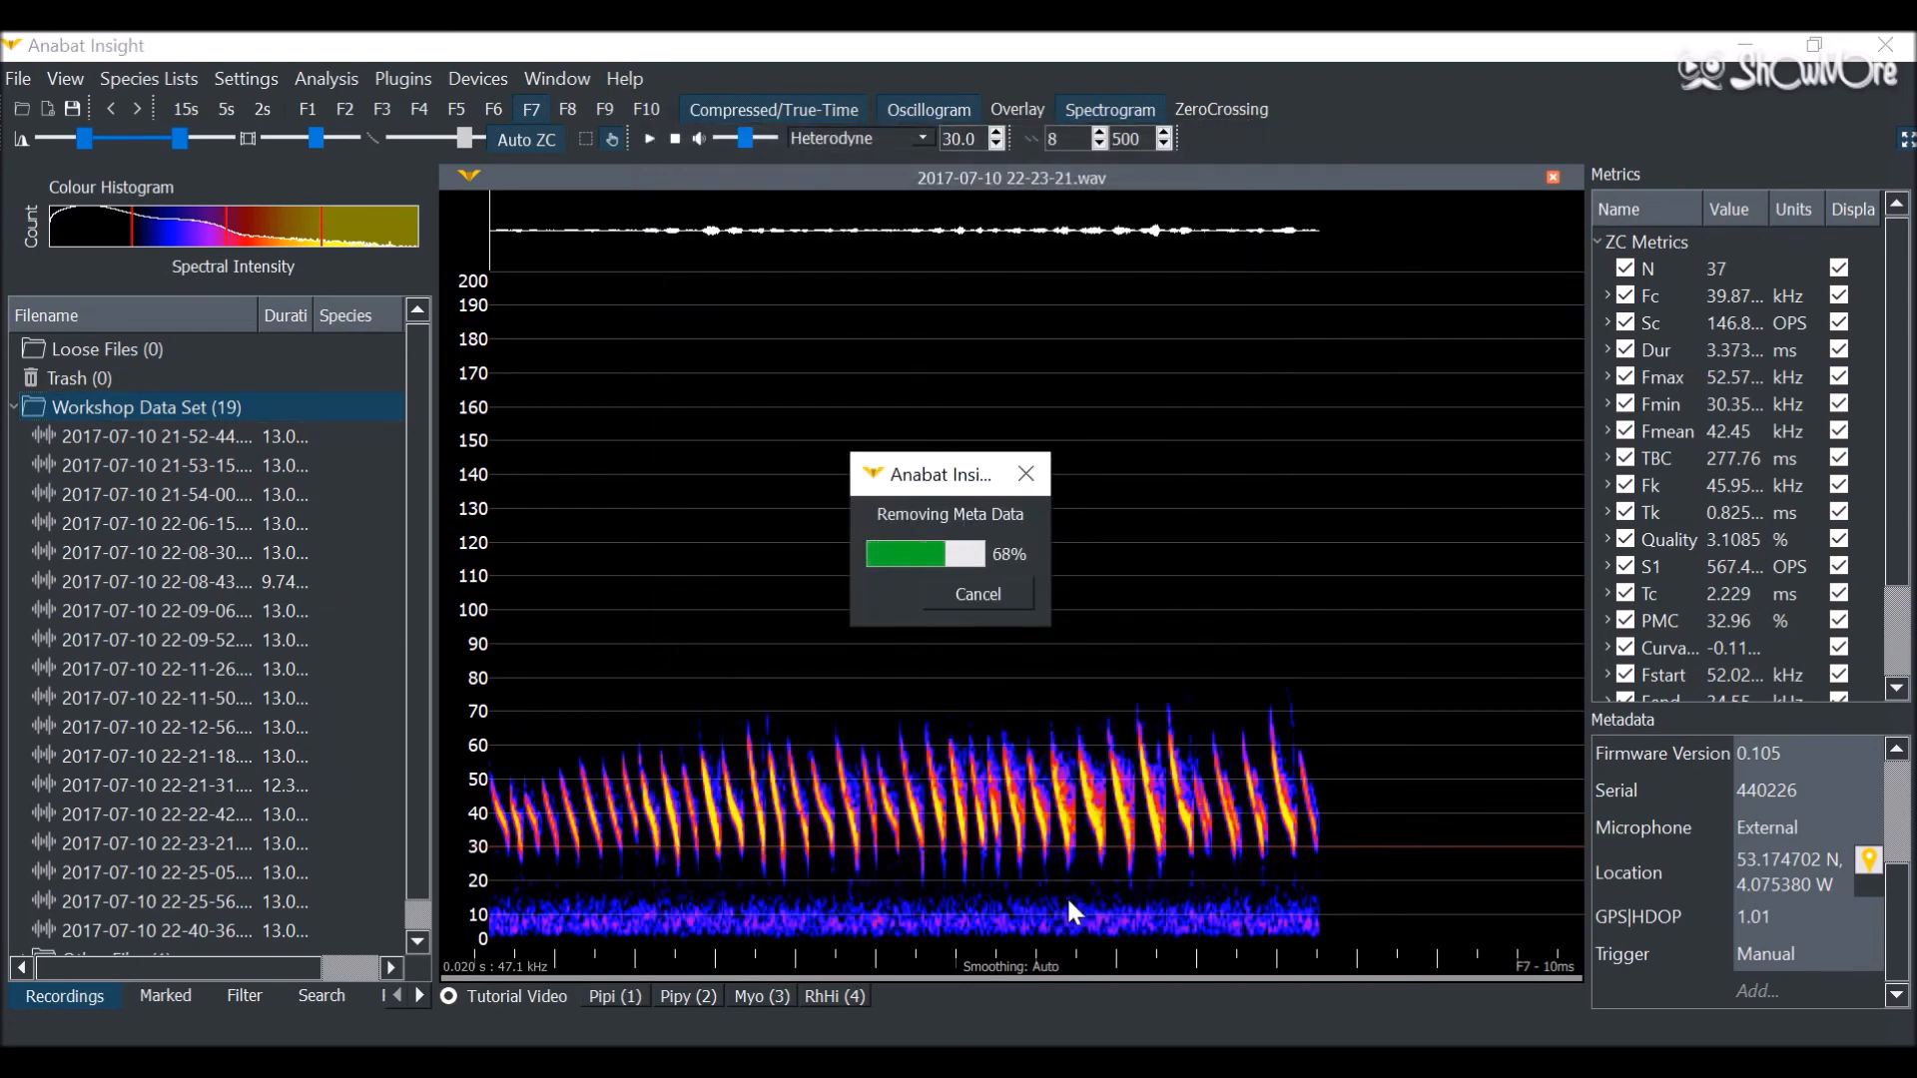